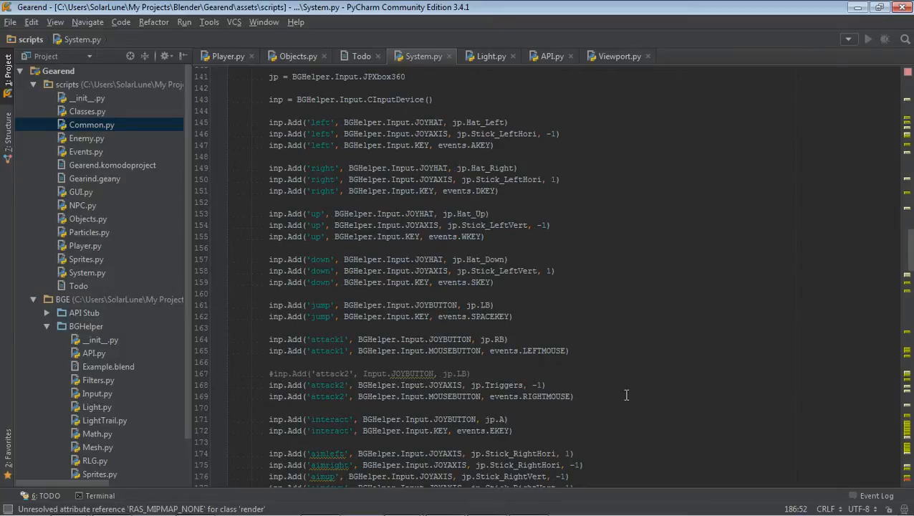
mouse_move(605, 342)
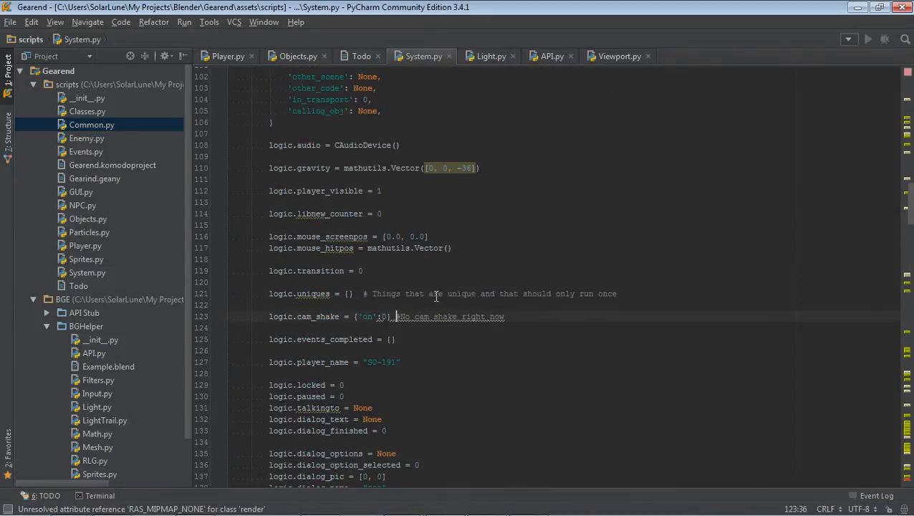
- View Classes.py with its classes collapsed, then switch to Enemy.py in the editor
scroll(down, 3)
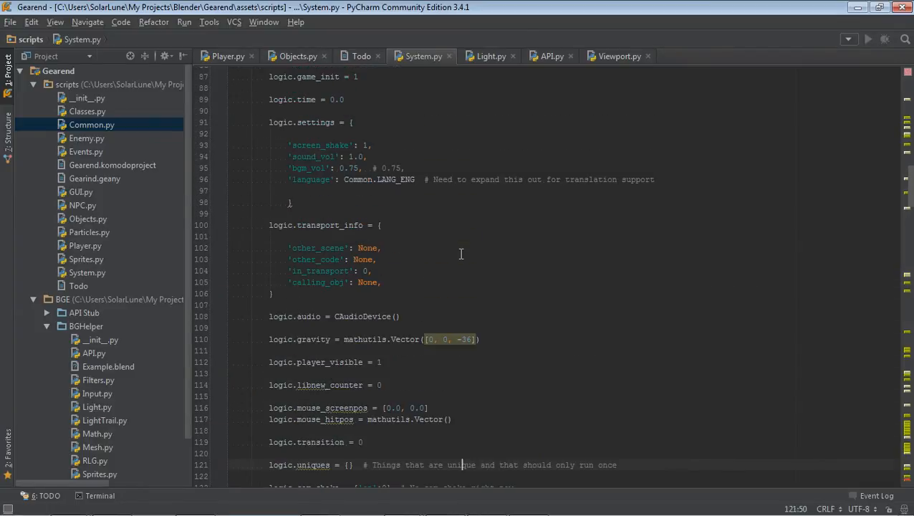
scroll(down, 3)
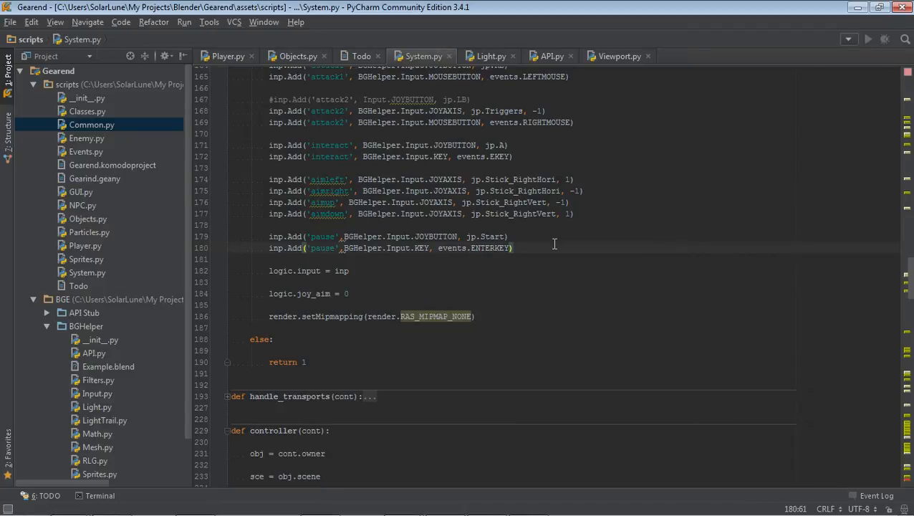
mouse_move(553, 244)
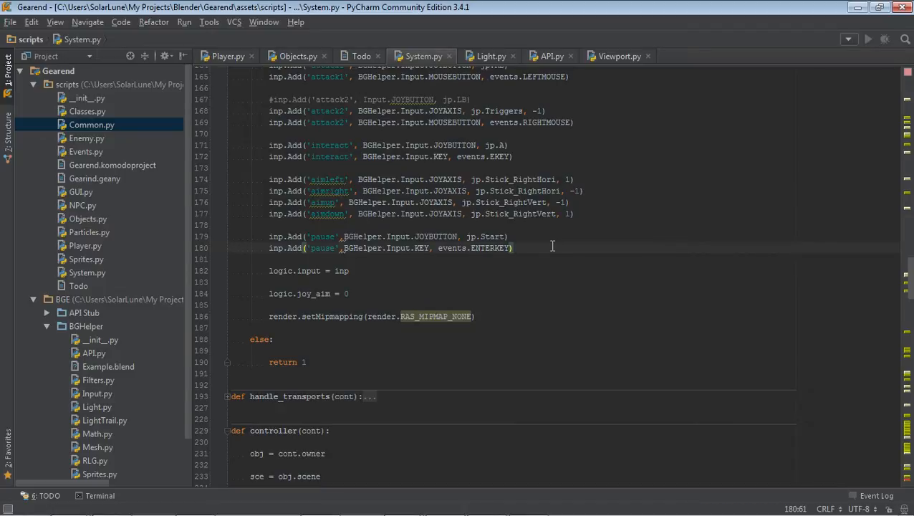
mouse_move(98, 198)
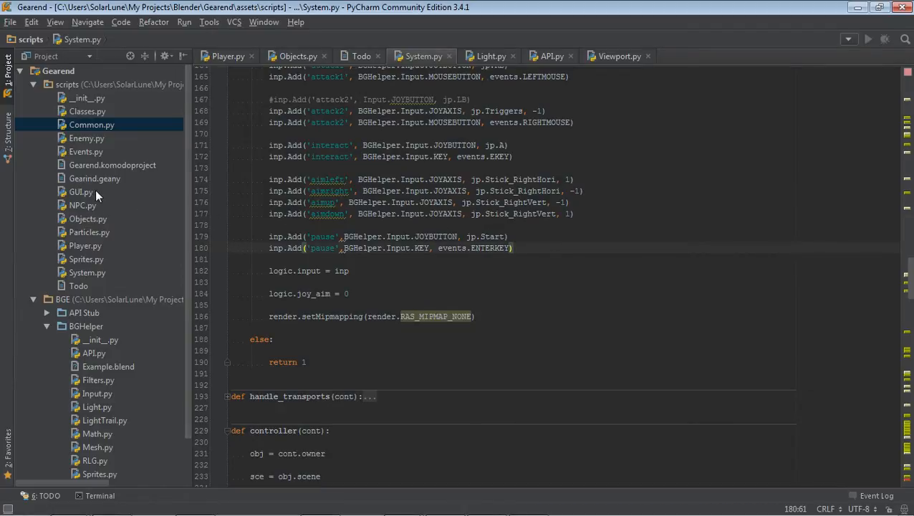
mouse_move(104, 188)
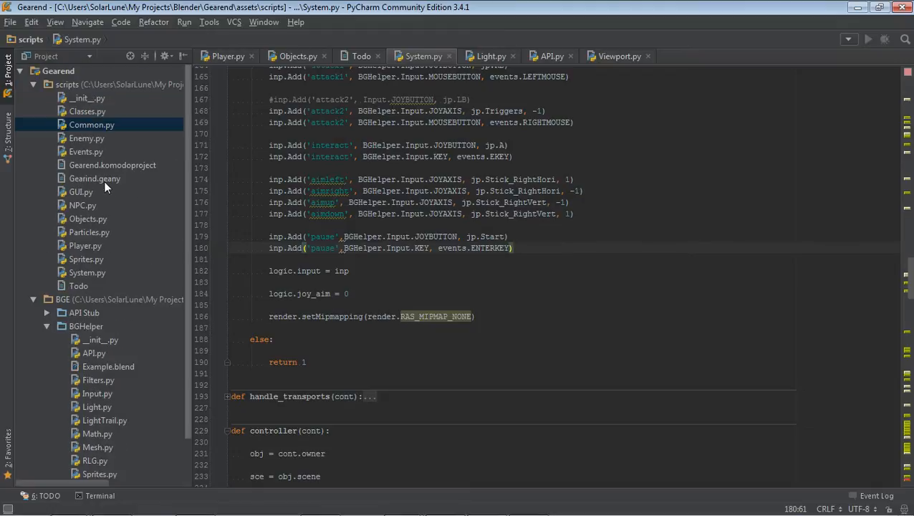
mouse_move(141, 129)
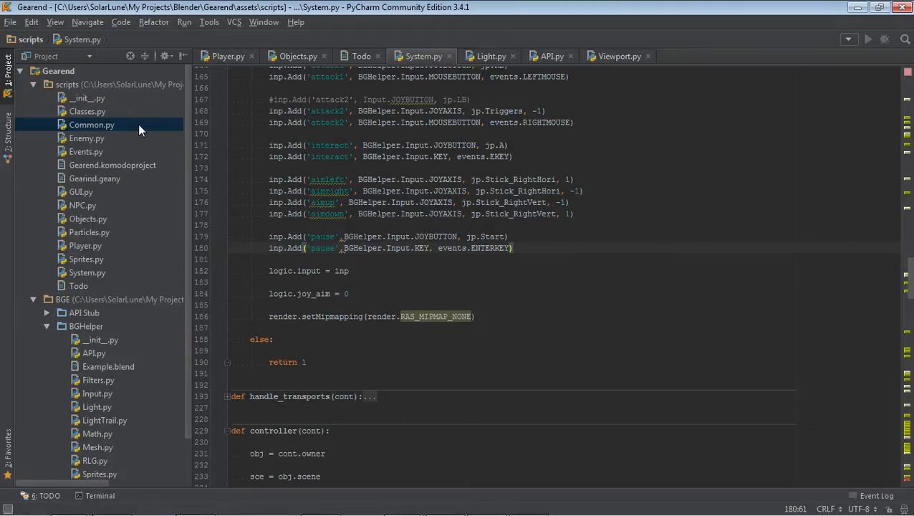
click(87, 112)
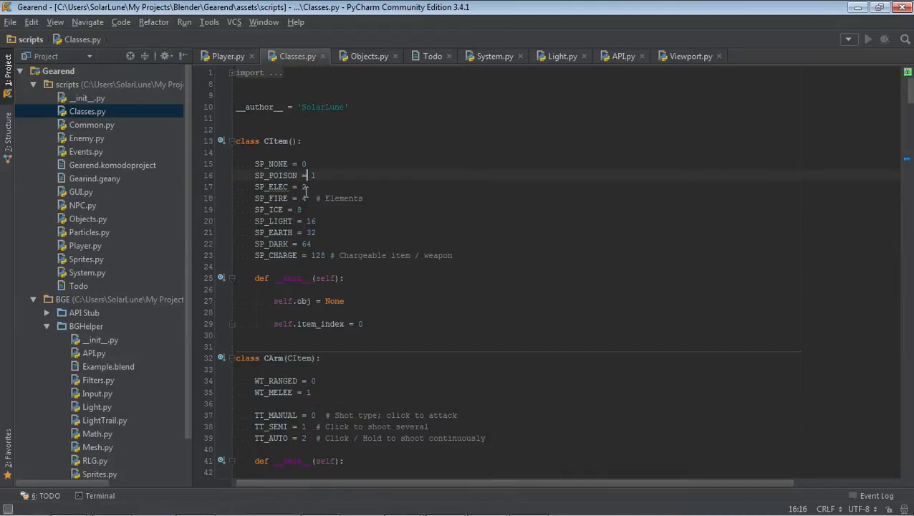
click(232, 140)
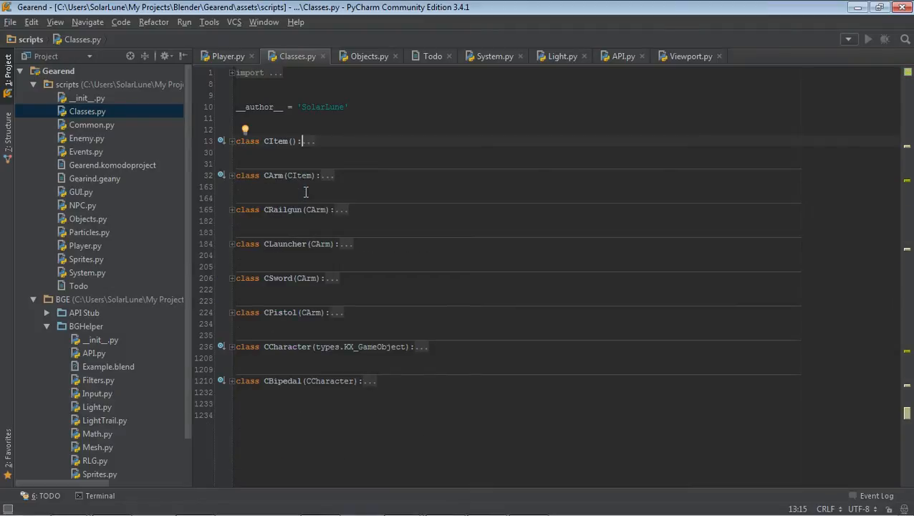
click(92, 125)
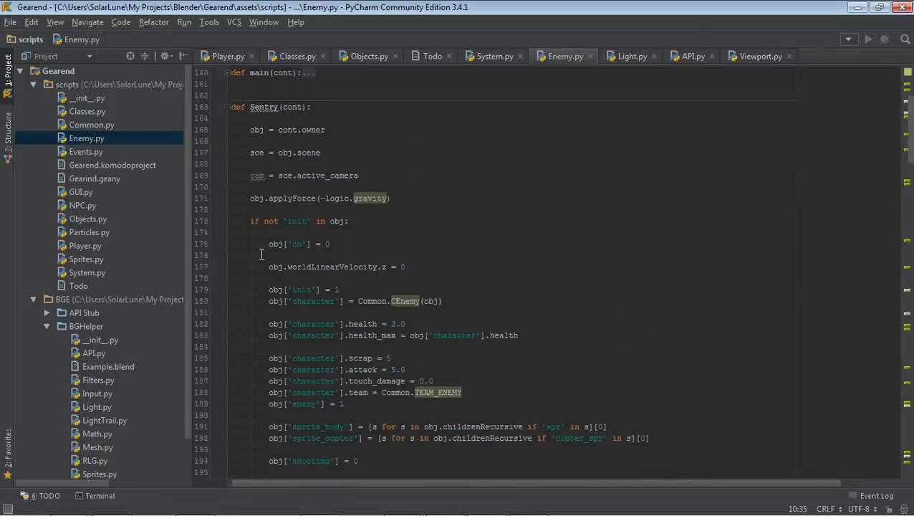
click(256, 129)
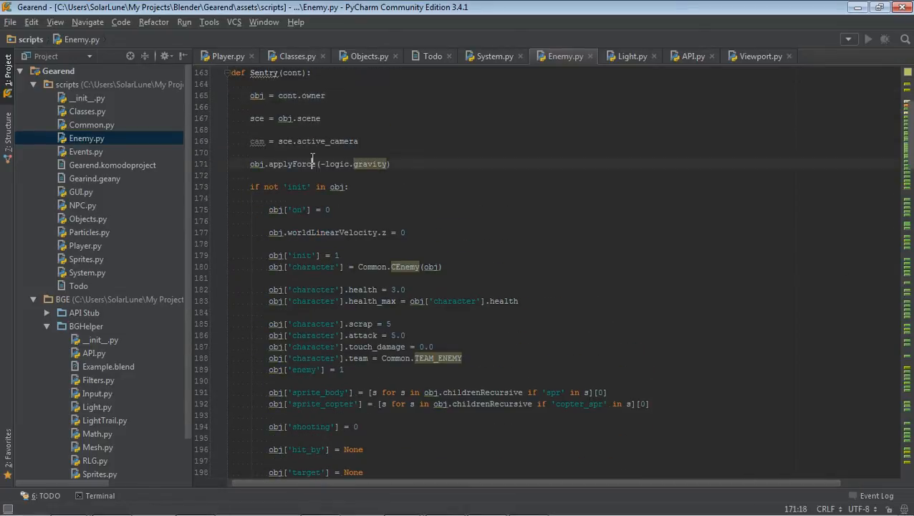
scroll(down, 3)
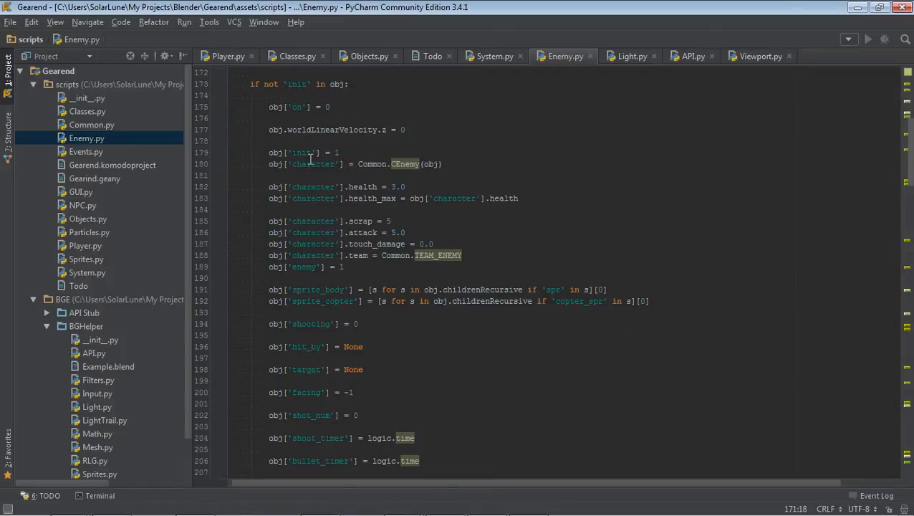
double_click(312, 164)
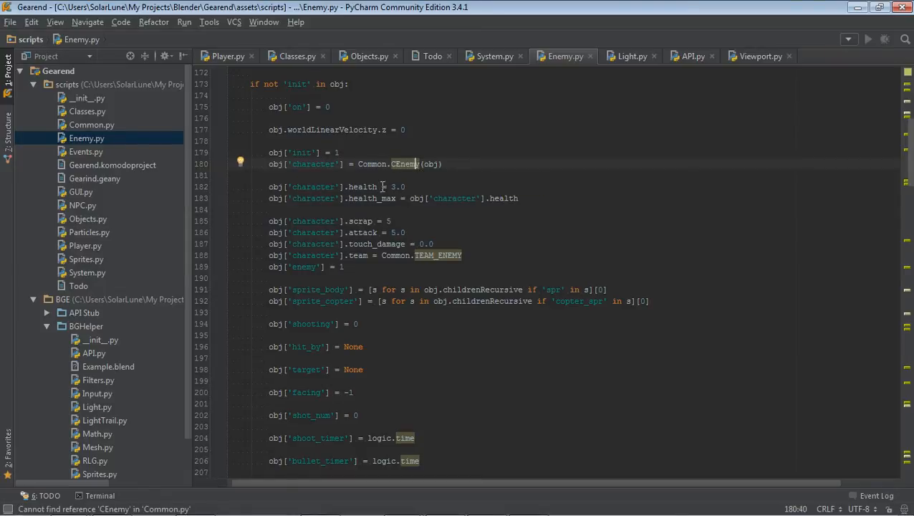
scroll(down, 3)
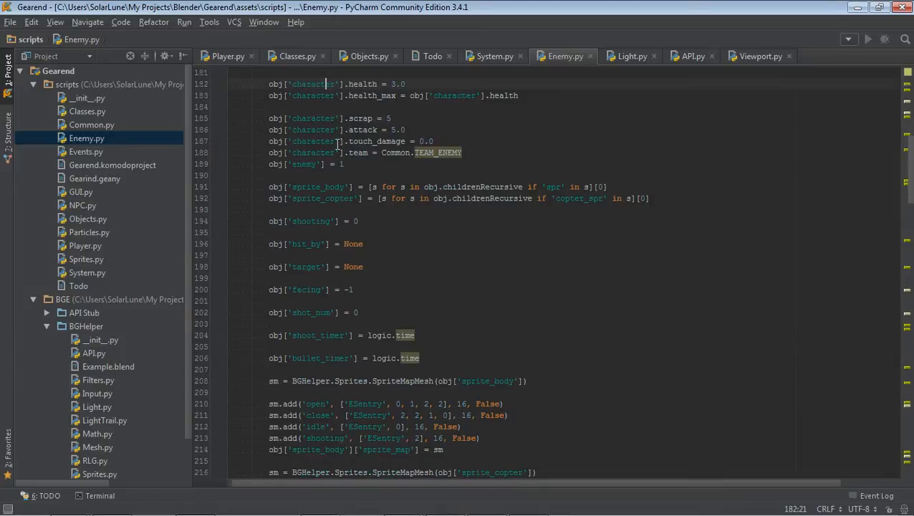
scroll(down, 3)
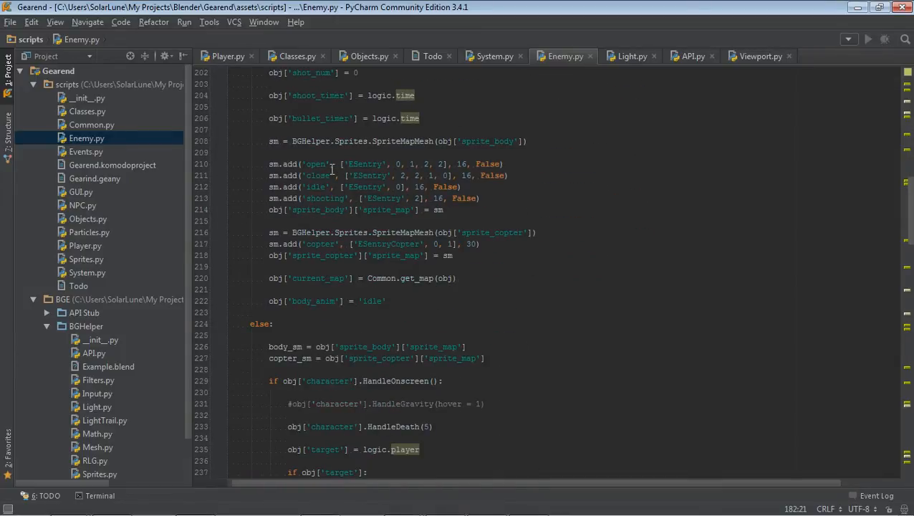
scroll(down, 3)
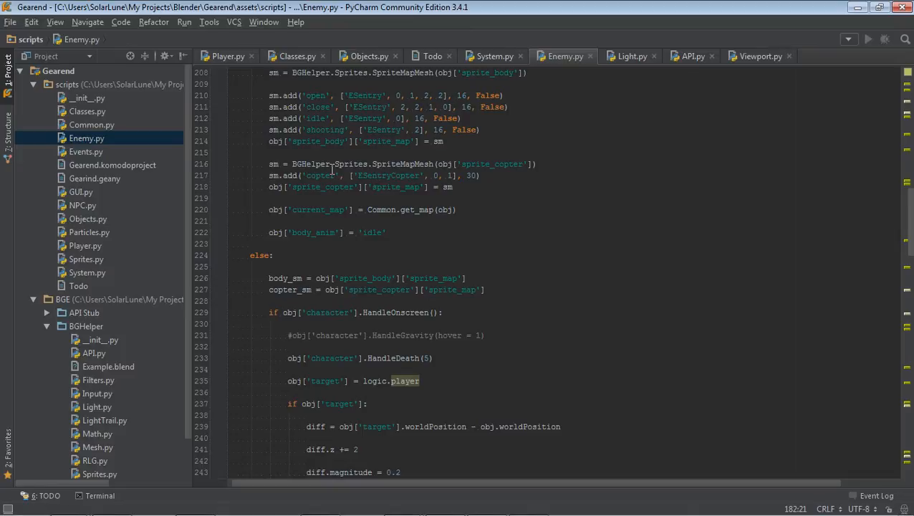
mouse_move(363, 163)
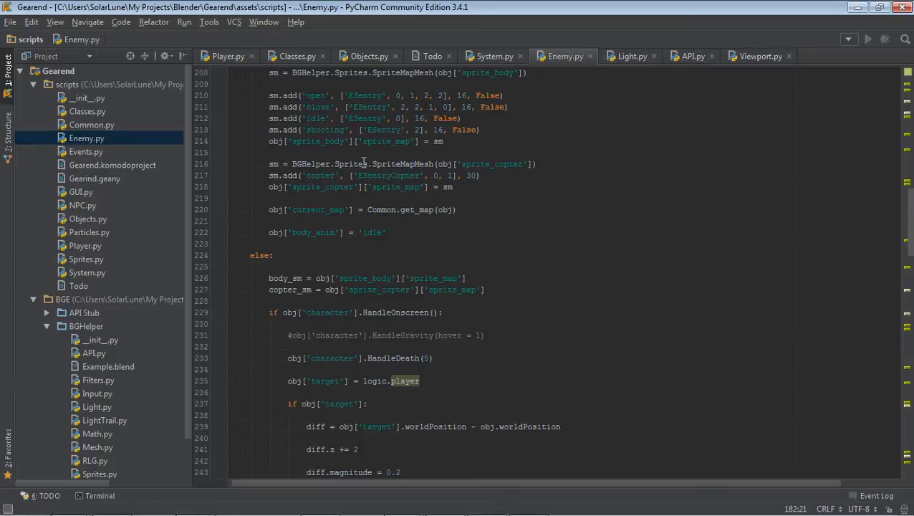
click(352, 163)
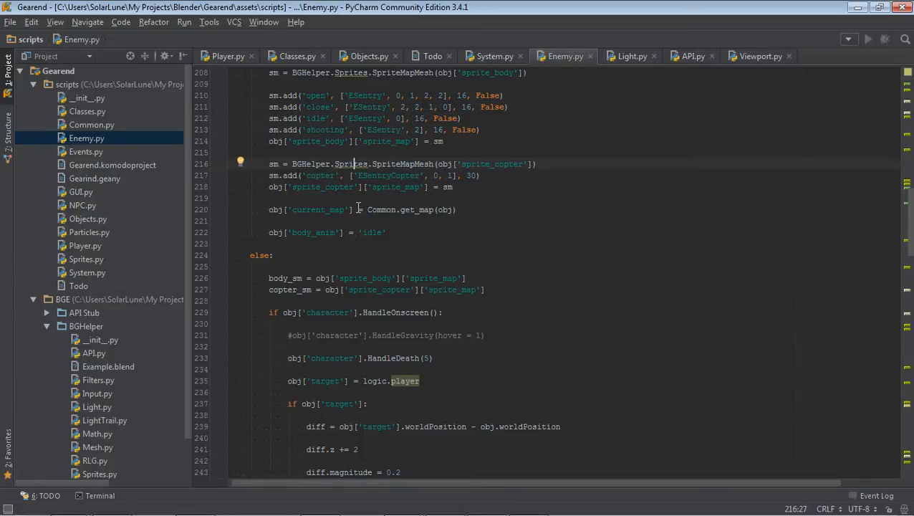
scroll(down, 3)
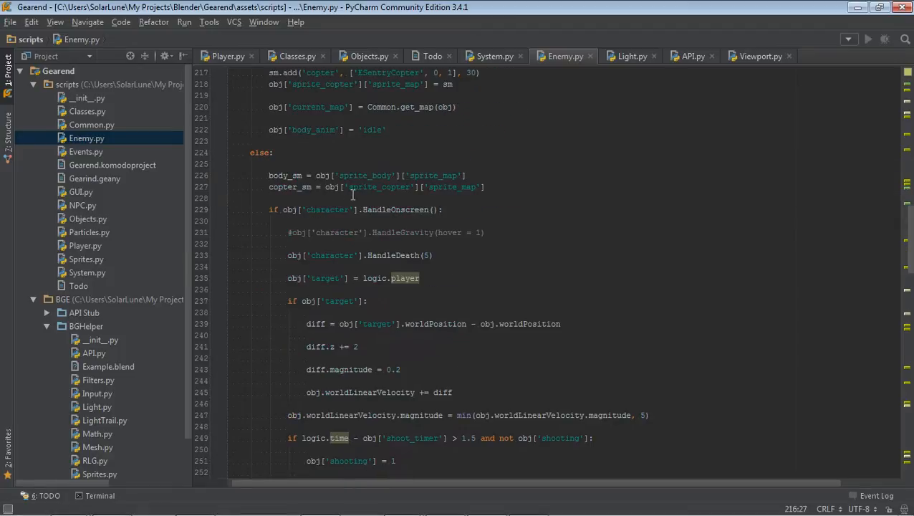
scroll(down, 3)
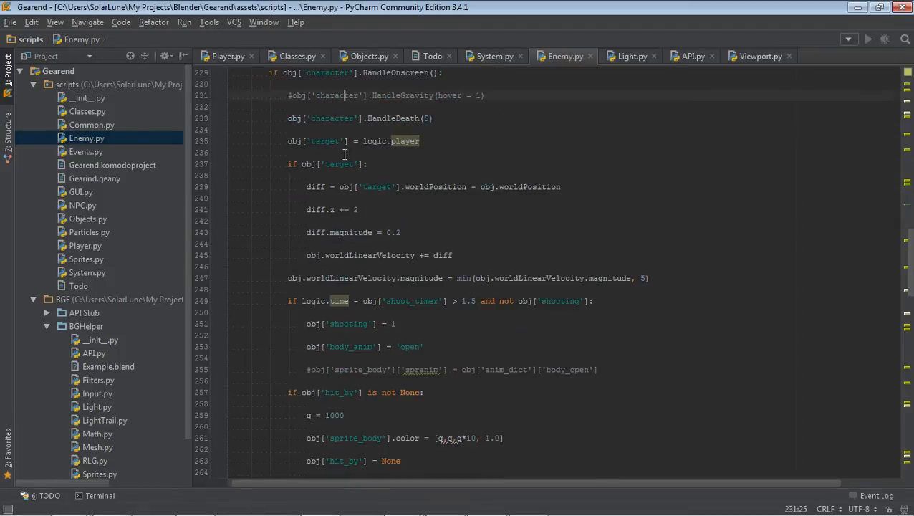
scroll(down, 3)
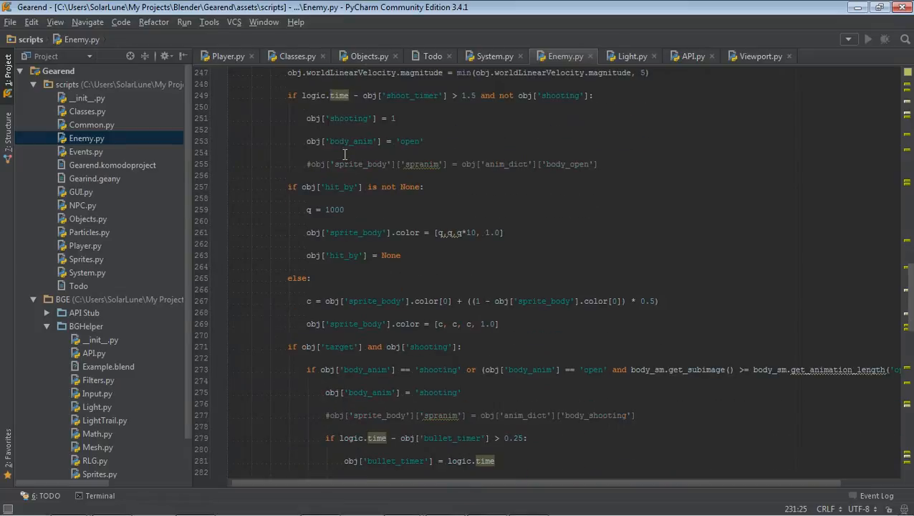
scroll(down, 3)
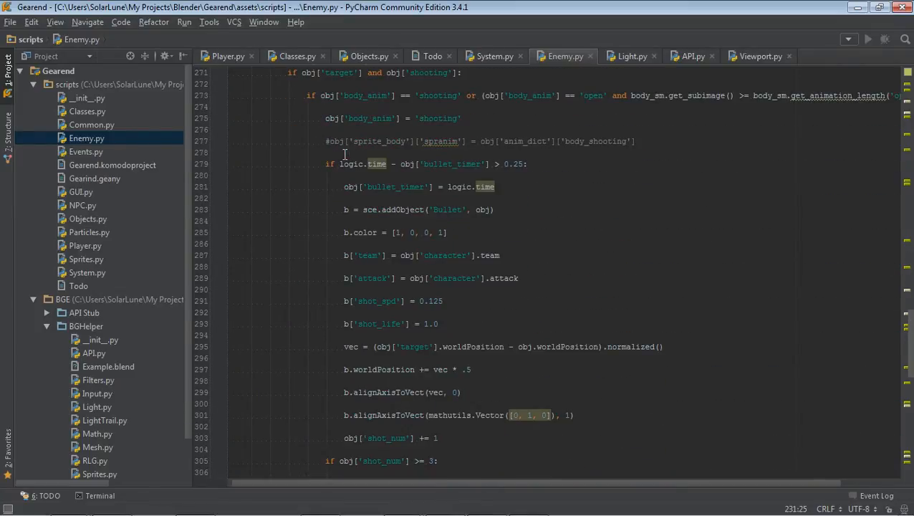
scroll(down, 3)
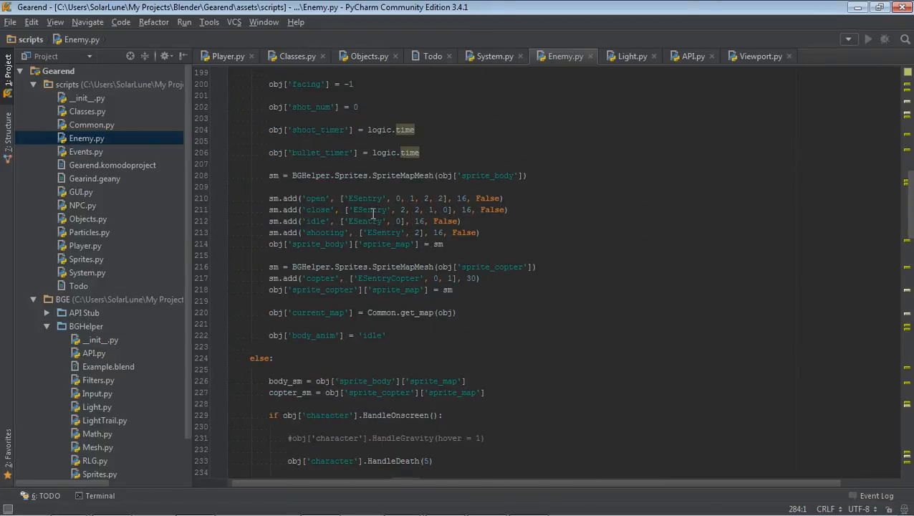
- Scroll through Enemy.py and bring up the editor context menu to collapse all code
scroll(down, 3)
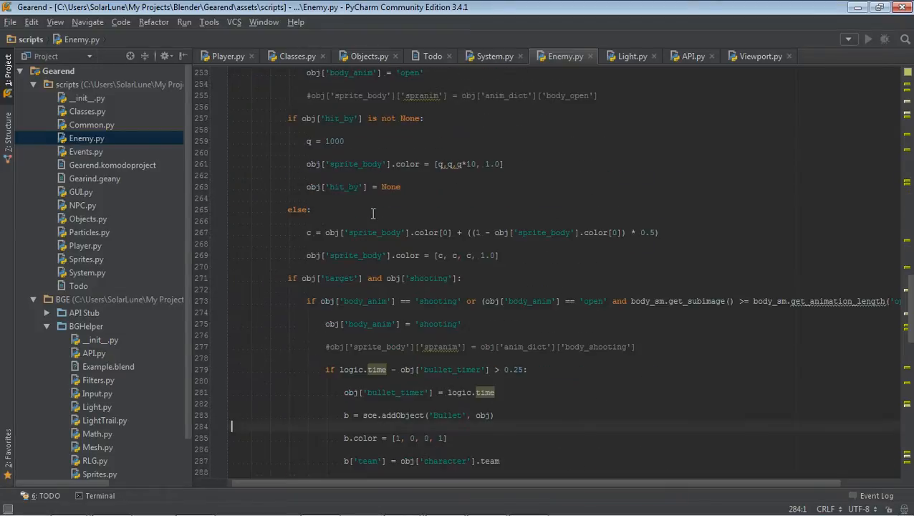
scroll(down, 3)
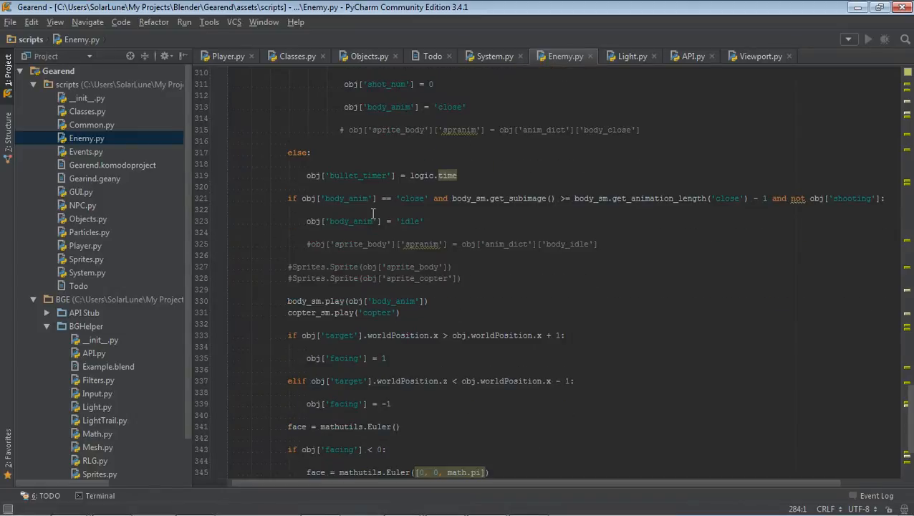
scroll(down, 3)
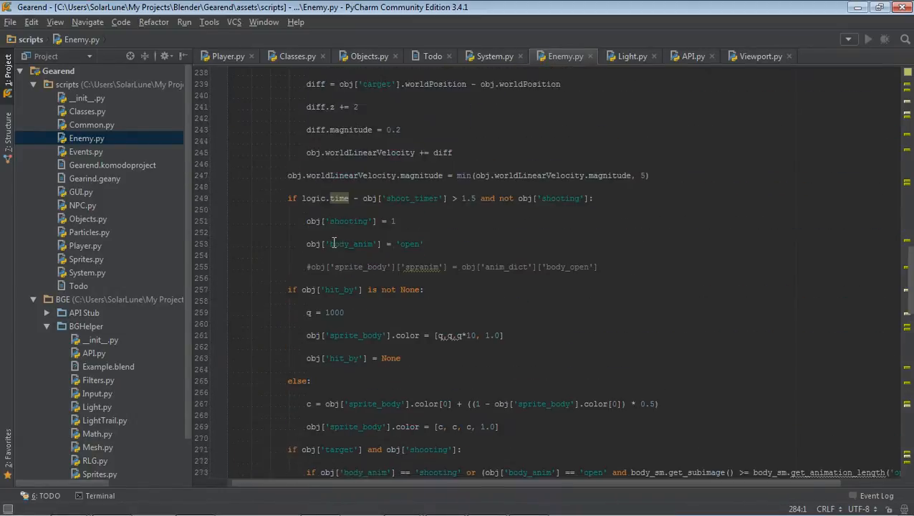
scroll(down, 3)
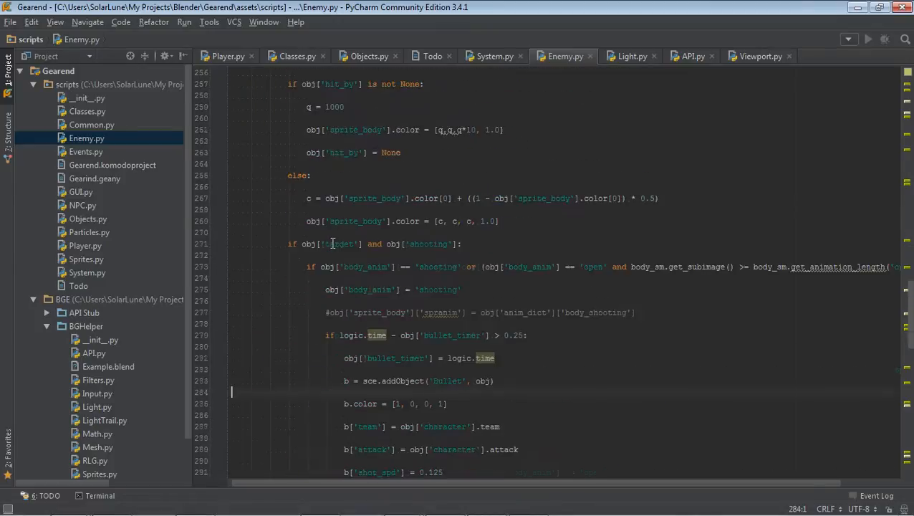
scroll(down, 3)
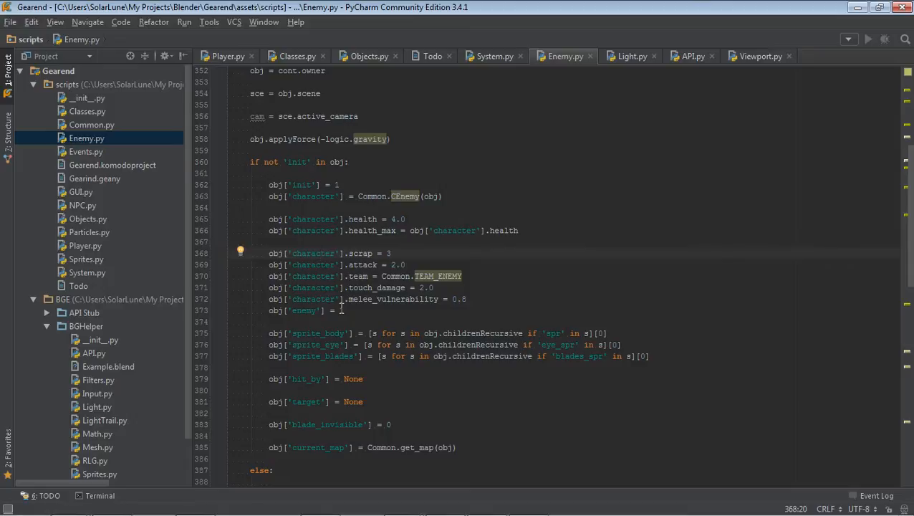
scroll(down, 3)
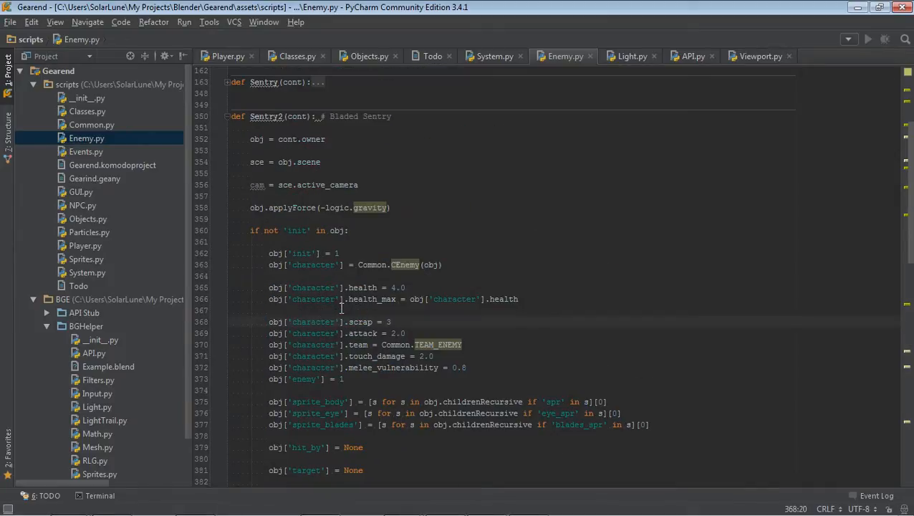
right_click(214, 117)
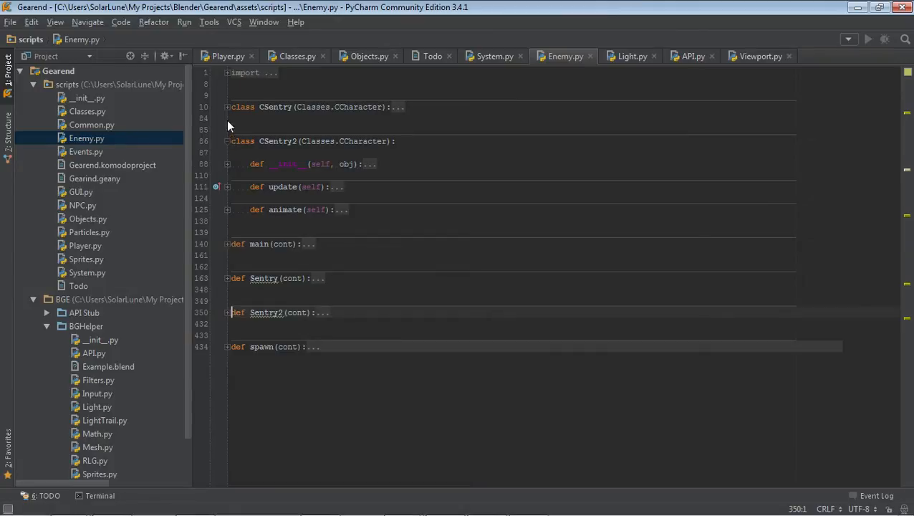
- Expand CSentry and CSentry2 to review them, highlighting the Classes base in CSentry2
click(227, 106)
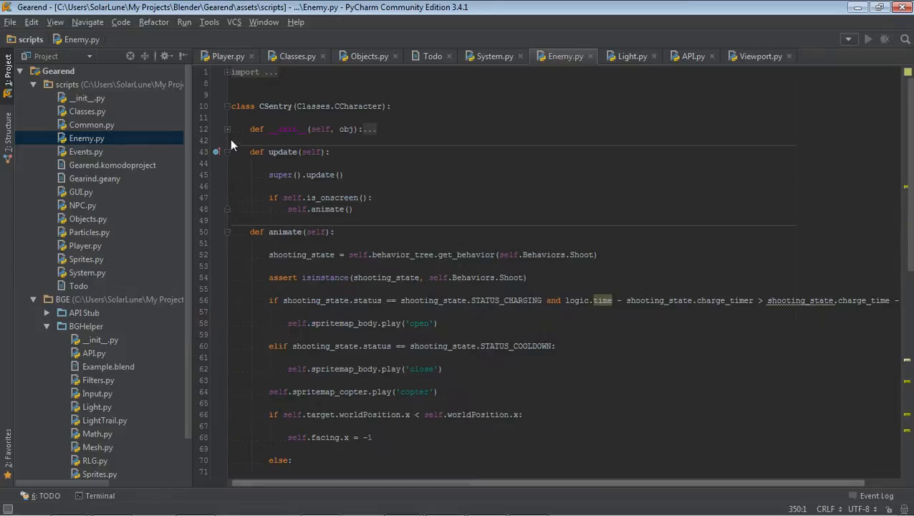
scroll(down, 3)
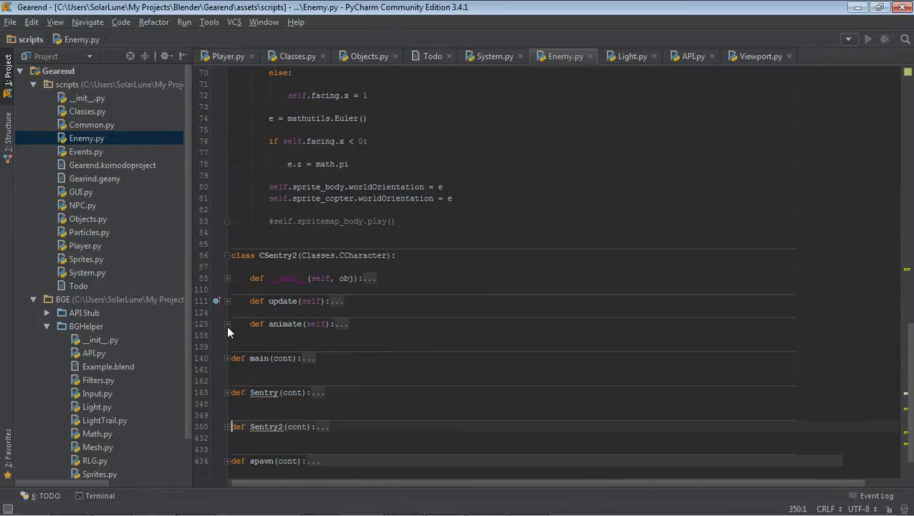
click(226, 277)
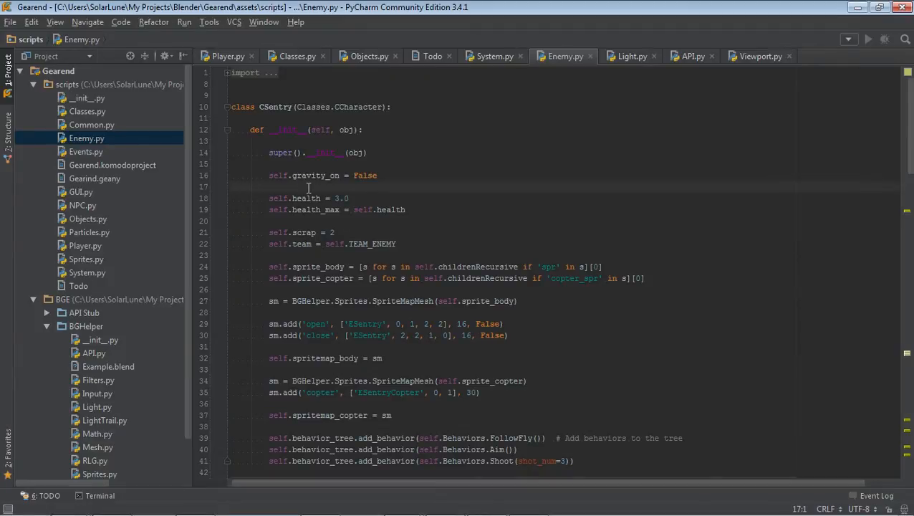
mouse_move(297, 108)
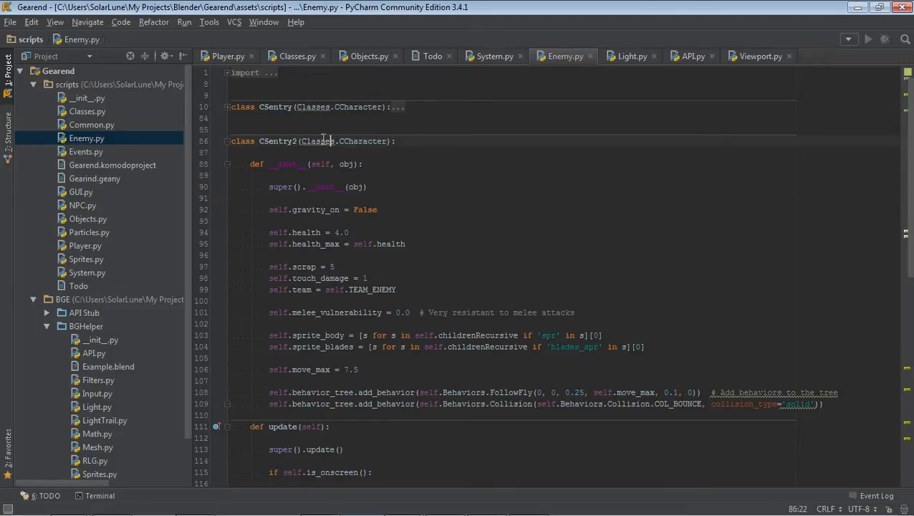
double_click(364, 141)
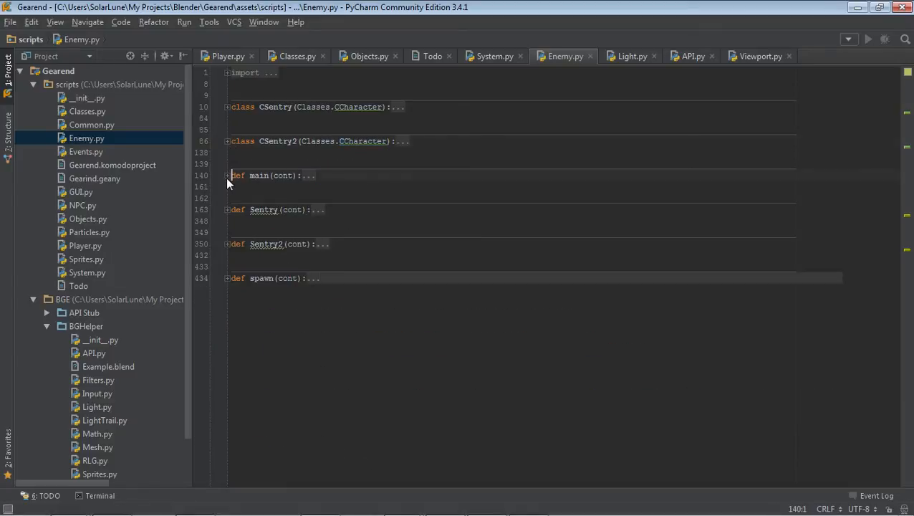
- Expand the main function and highlight its name
click(226, 175)
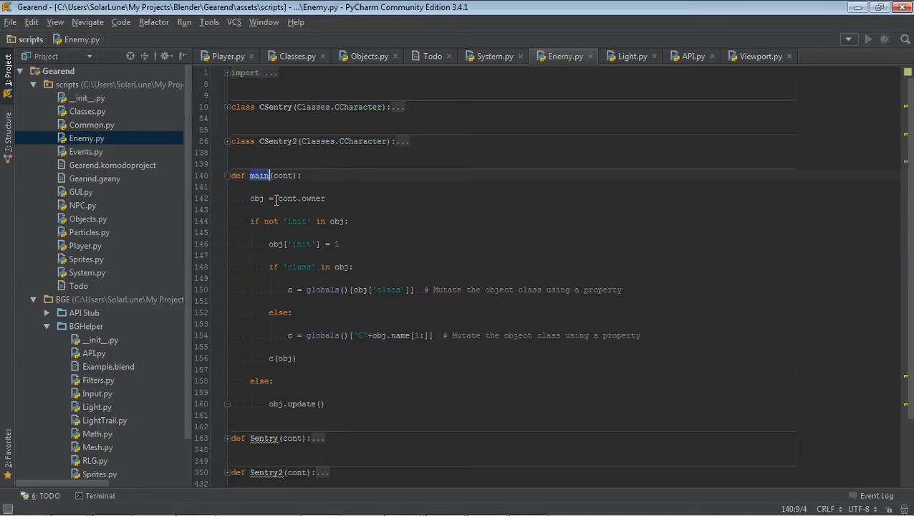
double_click(322, 290)
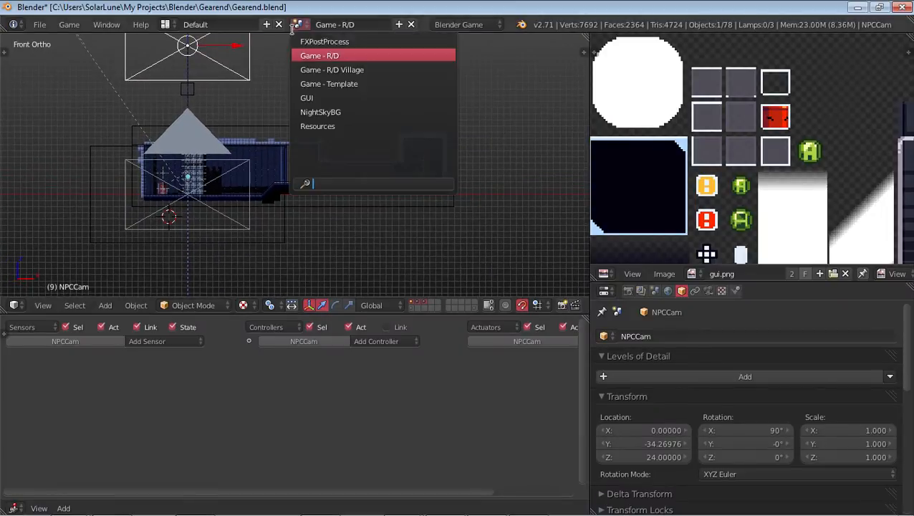
- Search 'res' in the Gearend.blend scene selector
text(res)
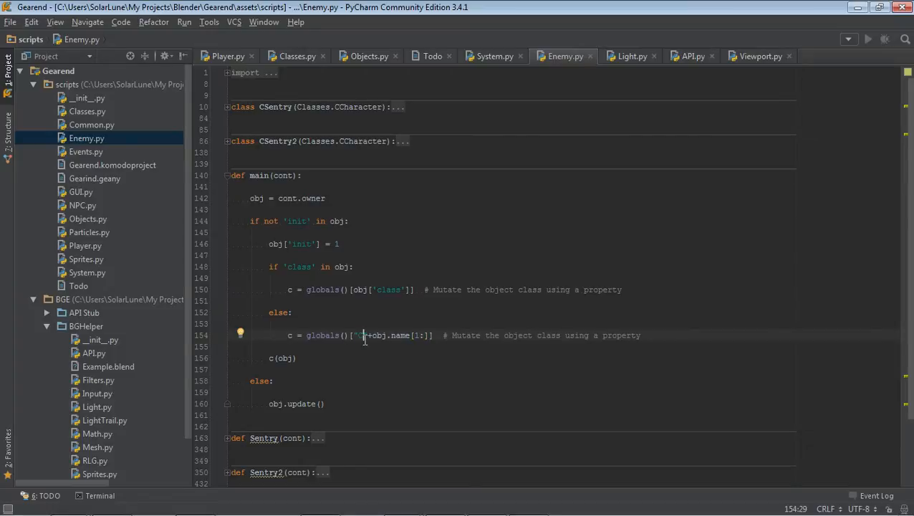
mouse_move(283, 152)
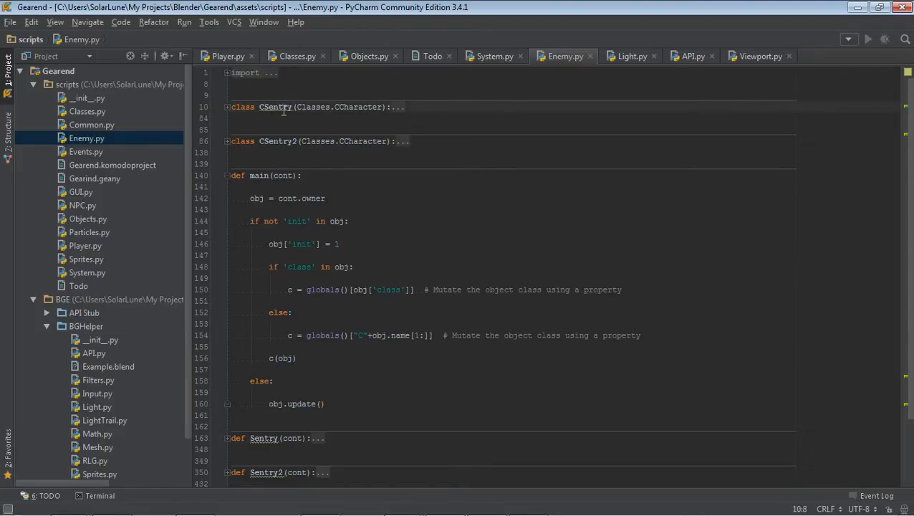
- Highlight the CSentry class name and the globals() class lookup in main's else branch
click(287, 142)
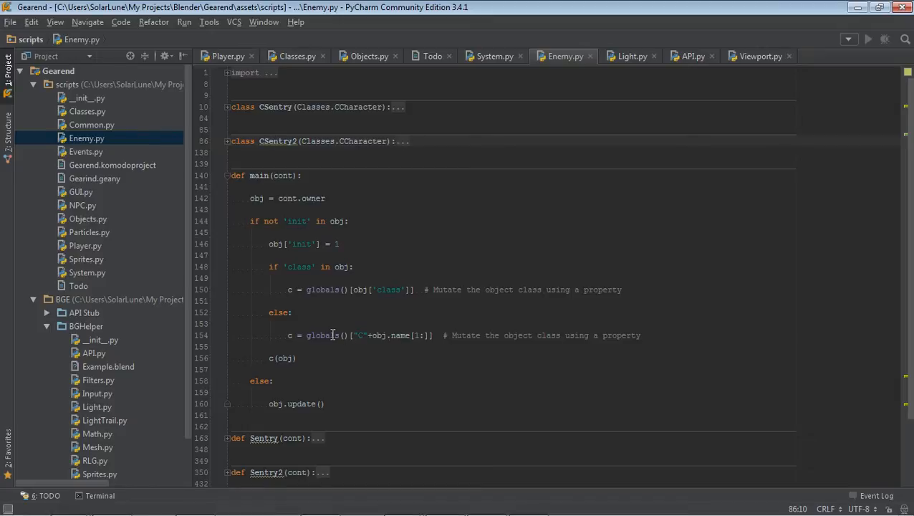
double_click(318, 335)
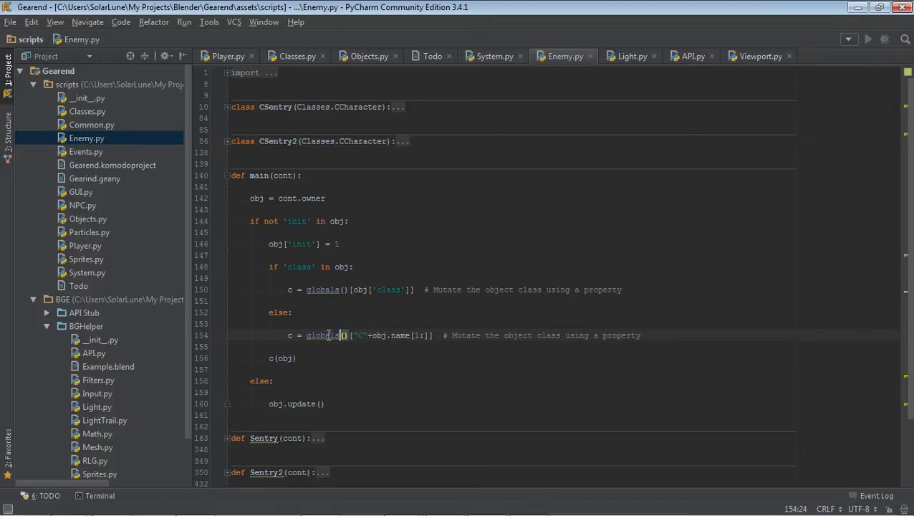
double_click(322, 335)
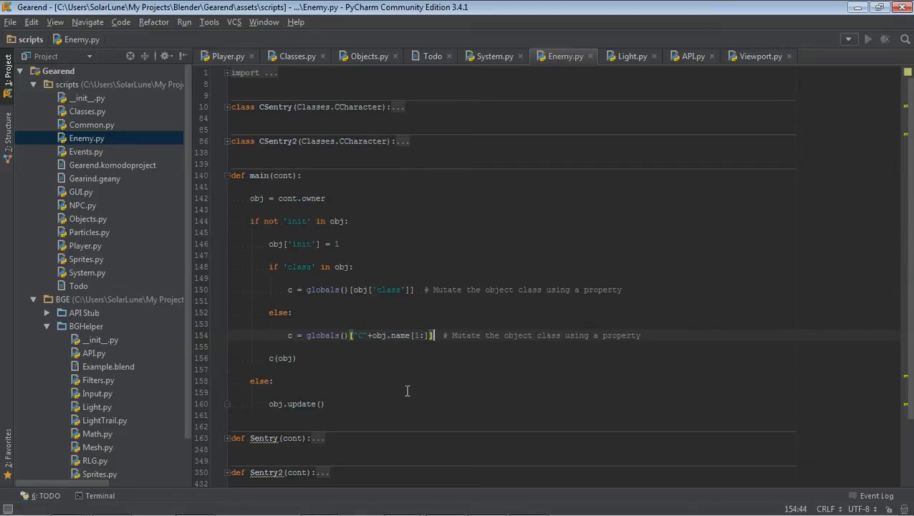
mouse_move(398, 387)
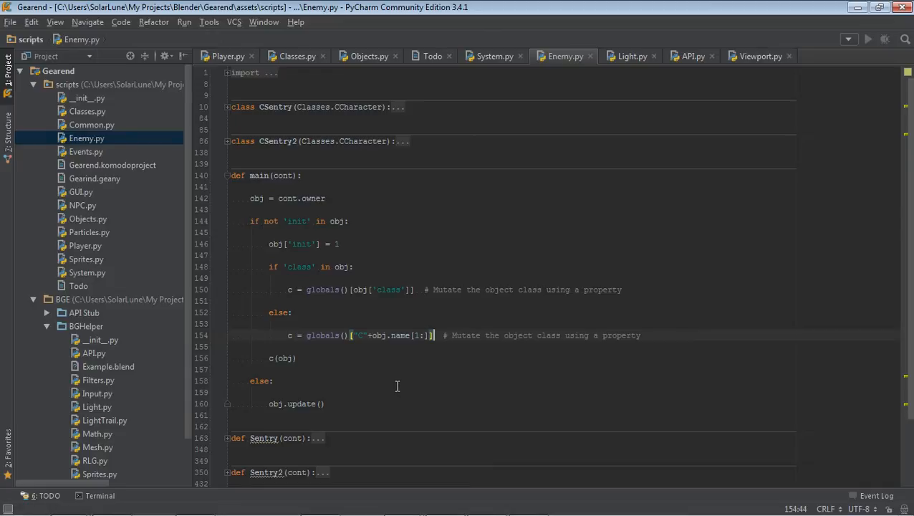
mouse_move(260, 164)
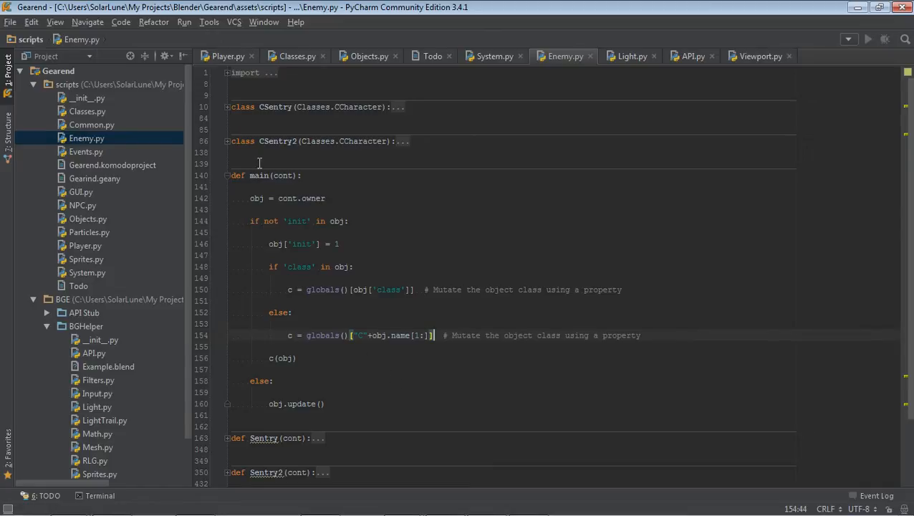
mouse_move(384, 218)
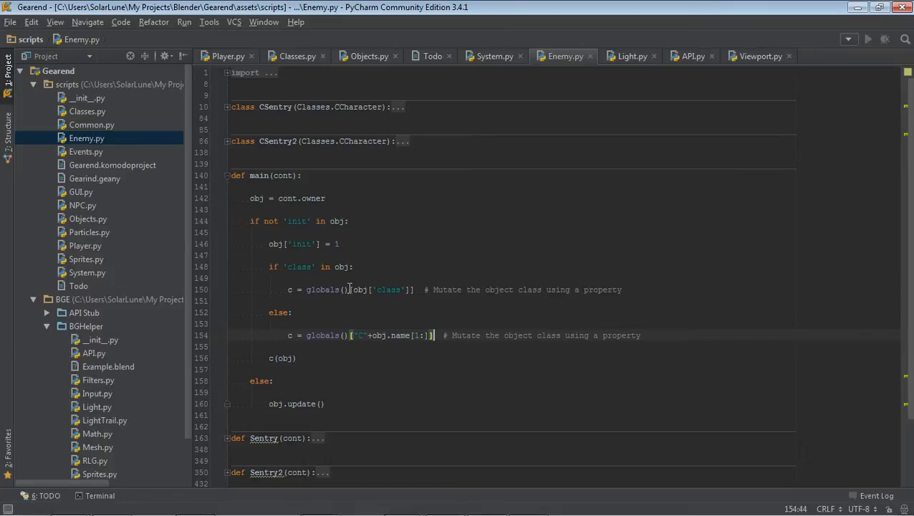
mouse_move(516, 143)
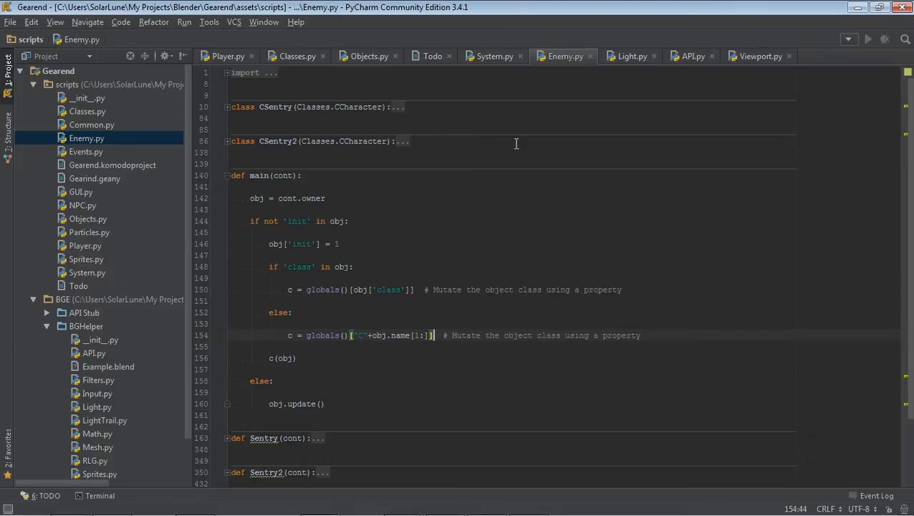
mouse_move(391, 178)
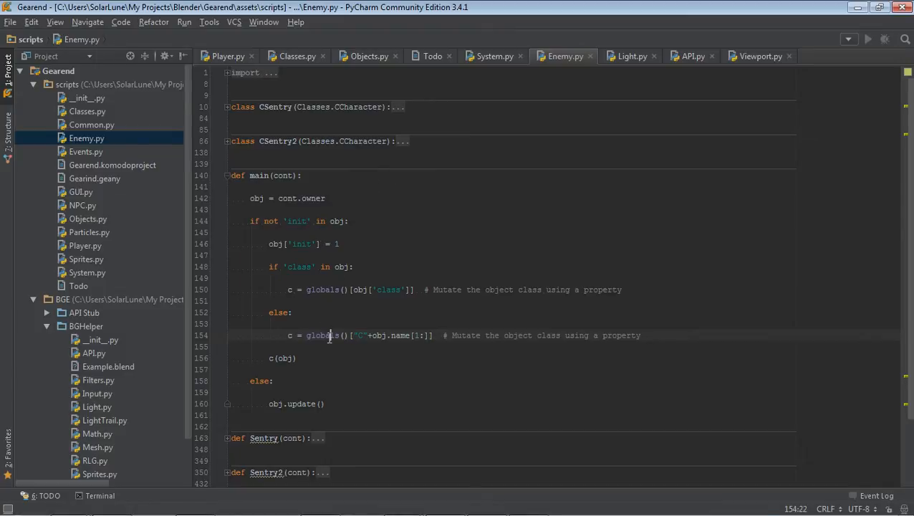
double_click(321, 335)
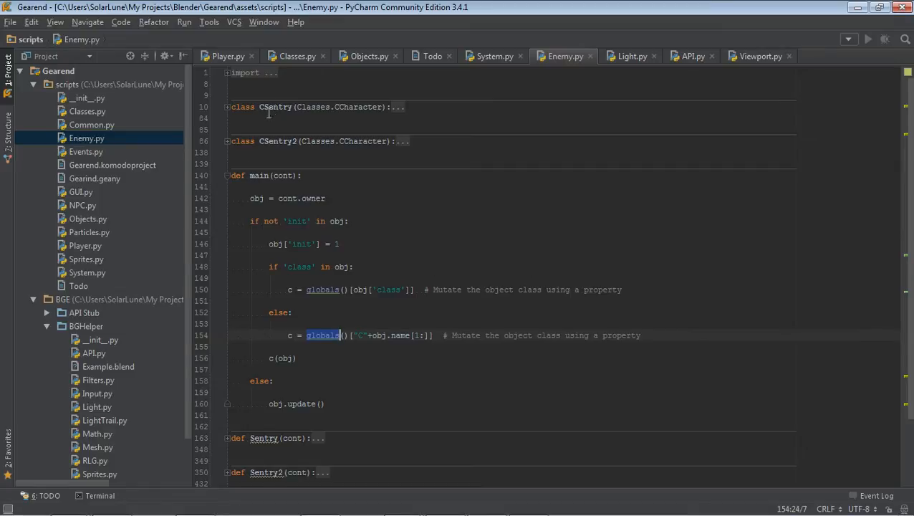
mouse_move(265, 142)
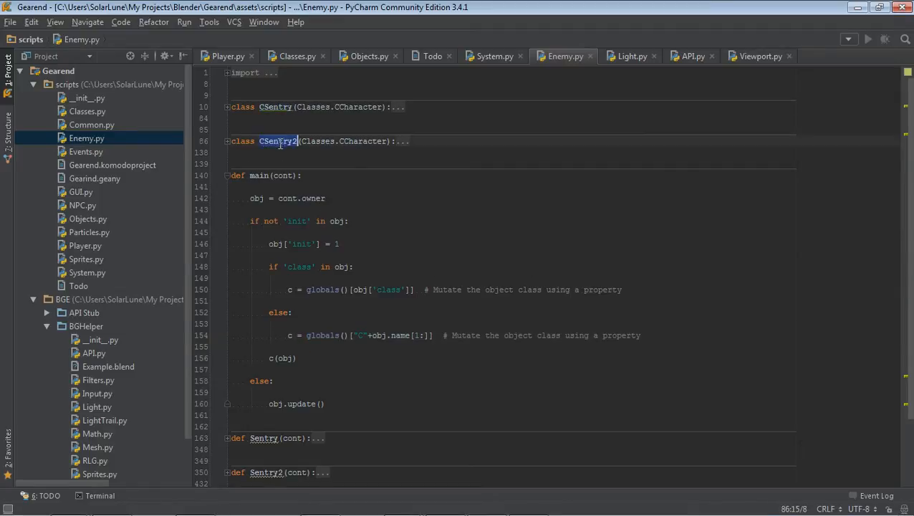
- Fold main back into the one-line outline with CSentry, CSentry2, Sentry, Sentry2 and spawn
click(227, 175)
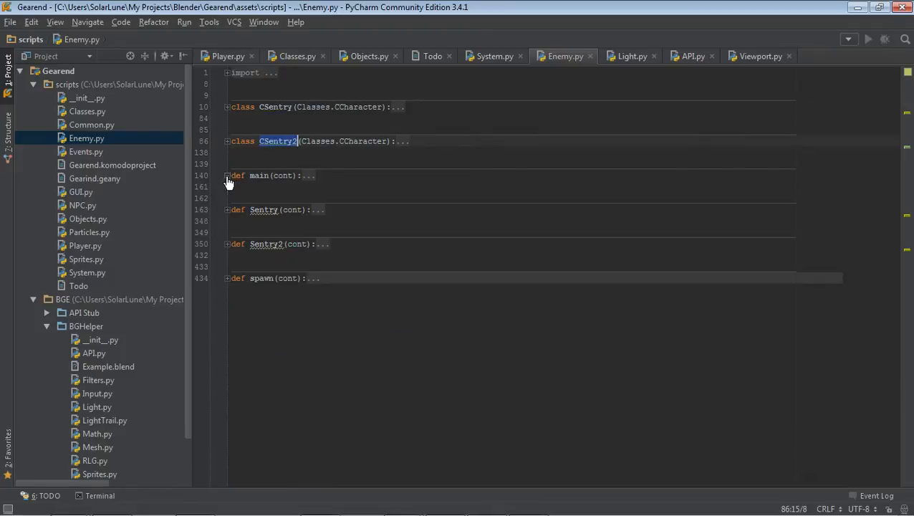
click(227, 141)
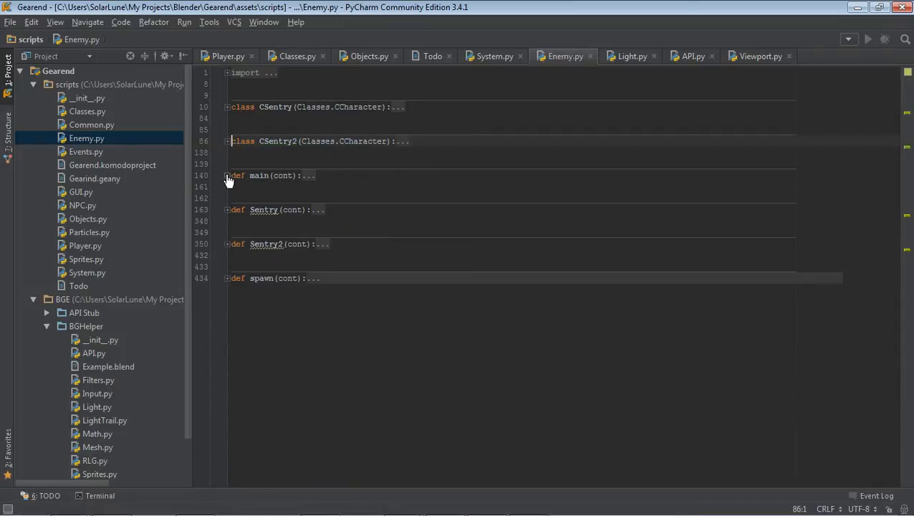
click(228, 175)
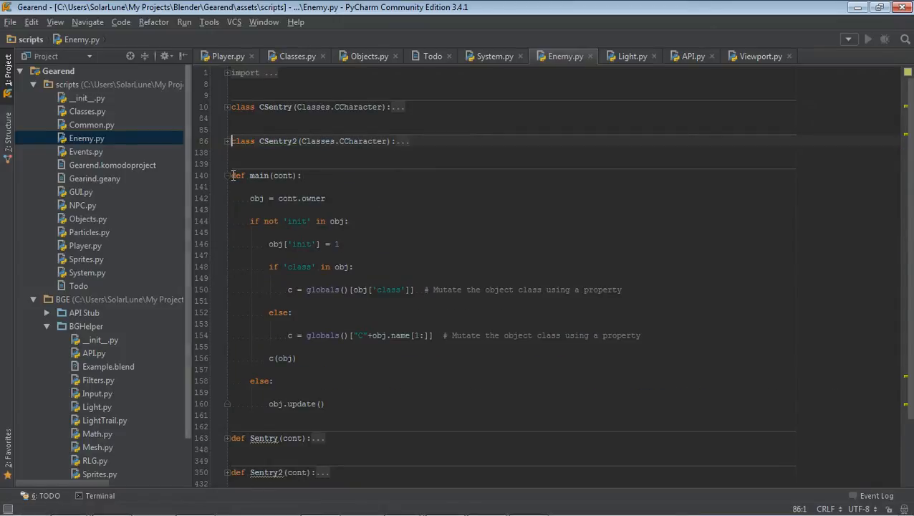
mouse_move(397, 265)
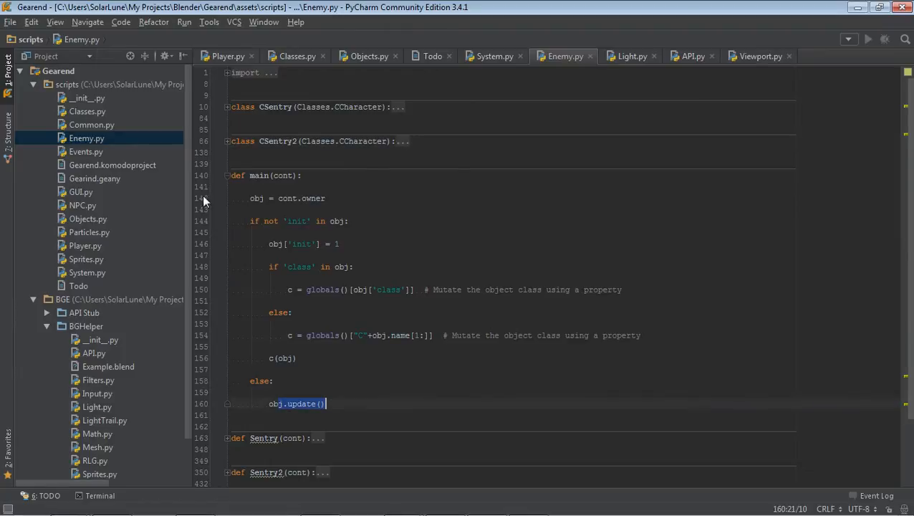
click(226, 175)
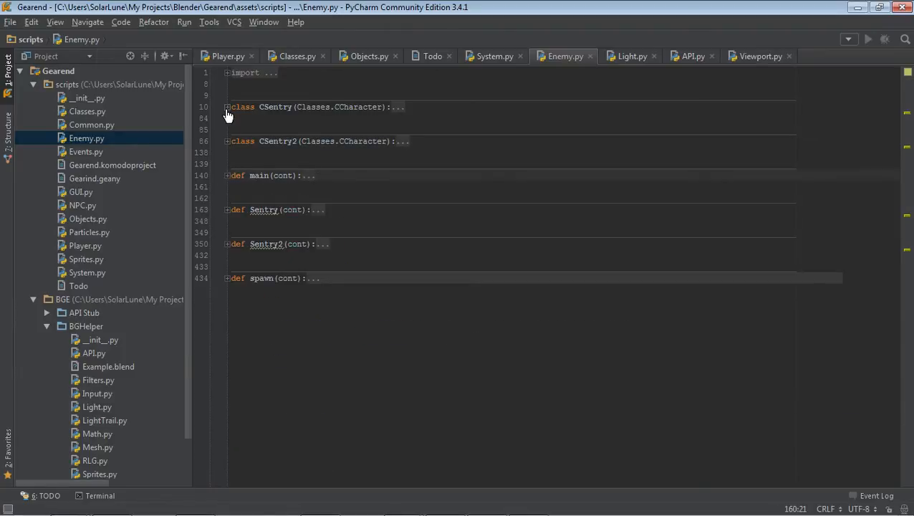
click(226, 106)
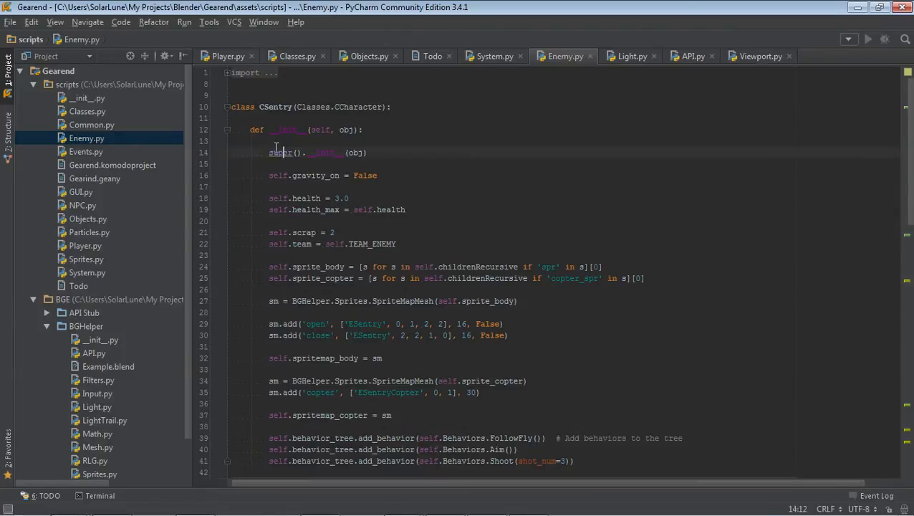
double_click(358, 106)
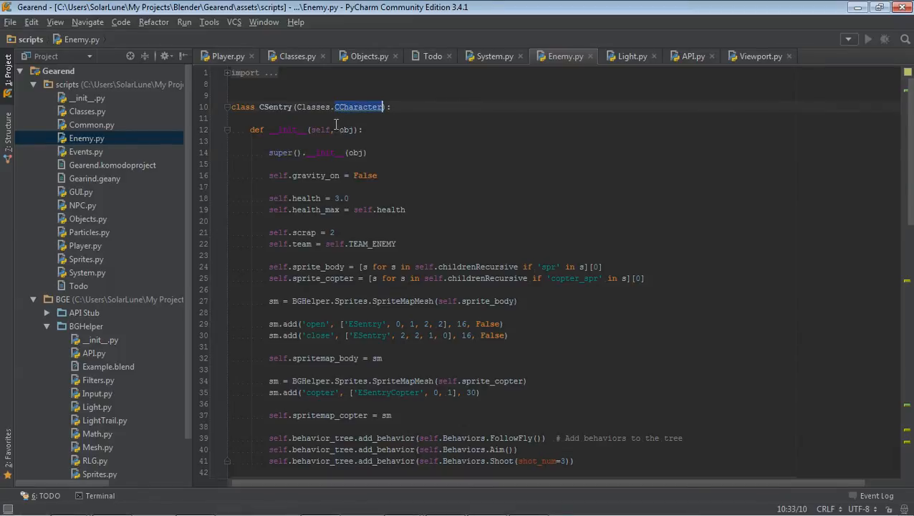
scroll(down, 3)
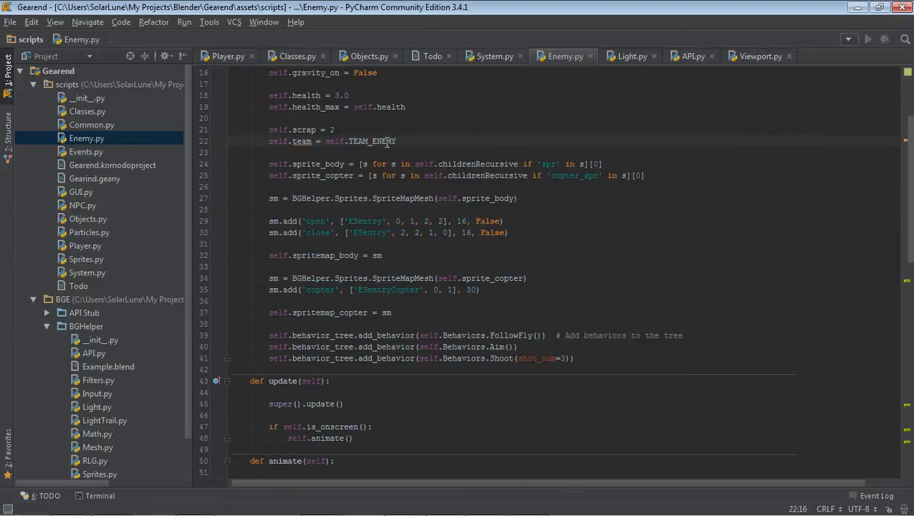
double_click(318, 164)
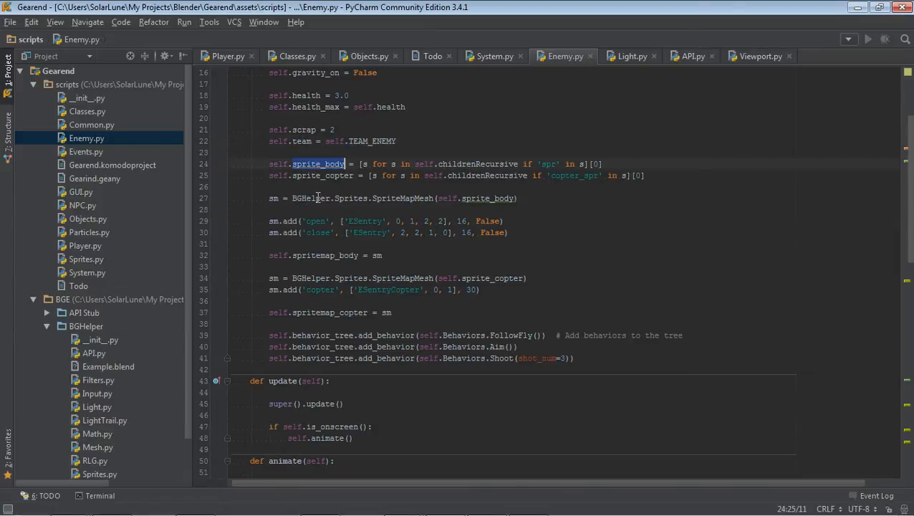
click(308, 174)
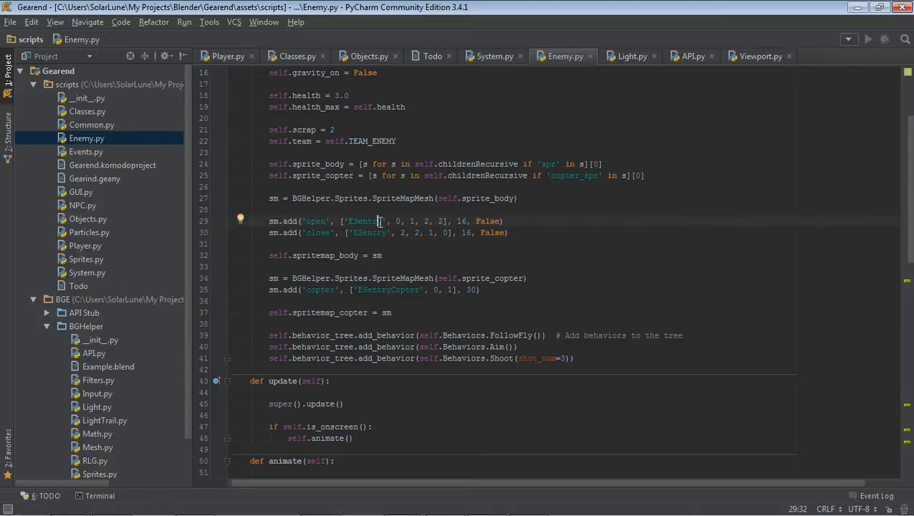
drag(378, 220, 509, 232)
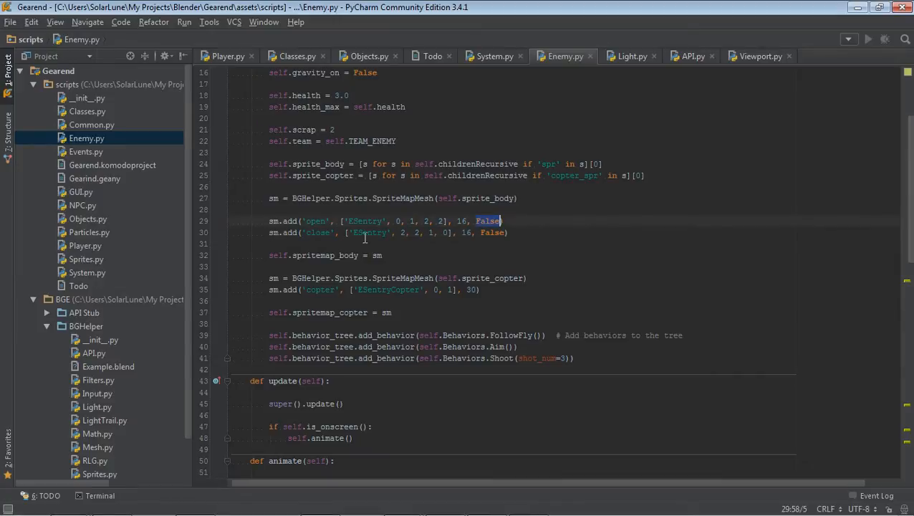
mouse_move(487, 220)
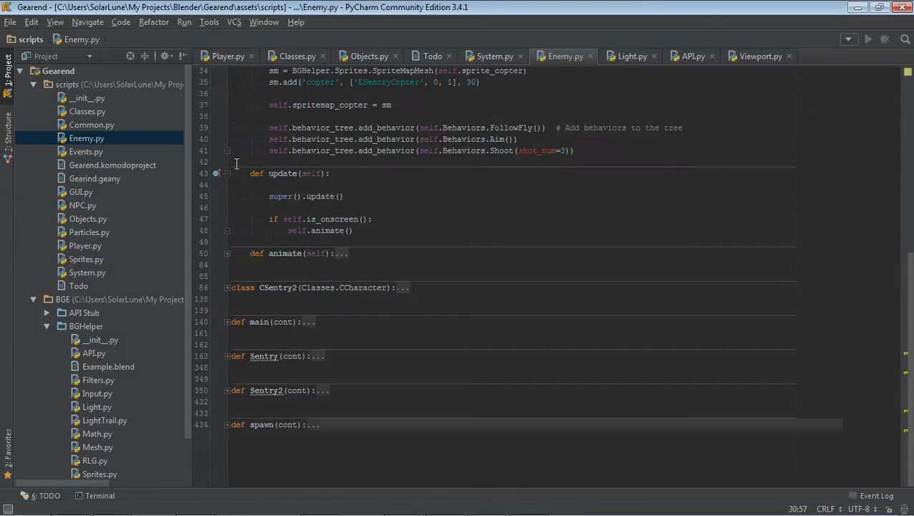
- Scroll through the old Sentry function's movement, shooting and animation code, highlighting body_anim
scroll(down, 3)
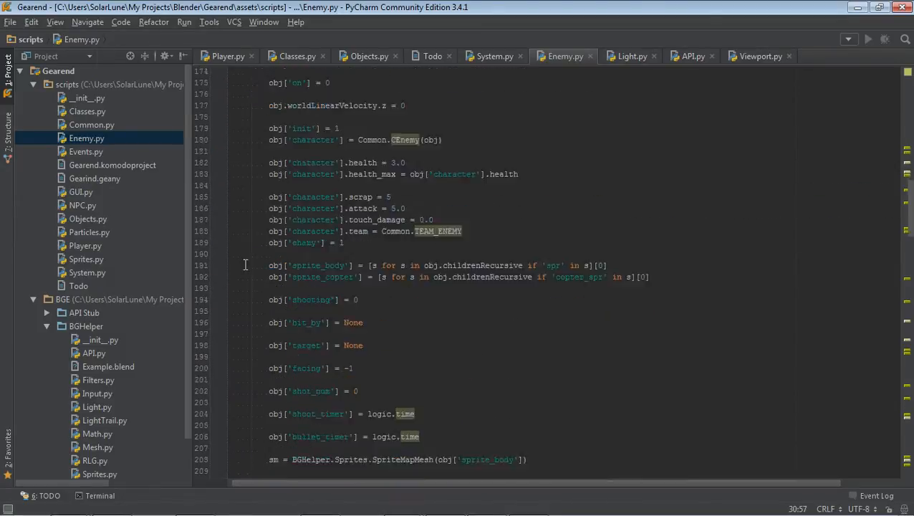
scroll(down, 3)
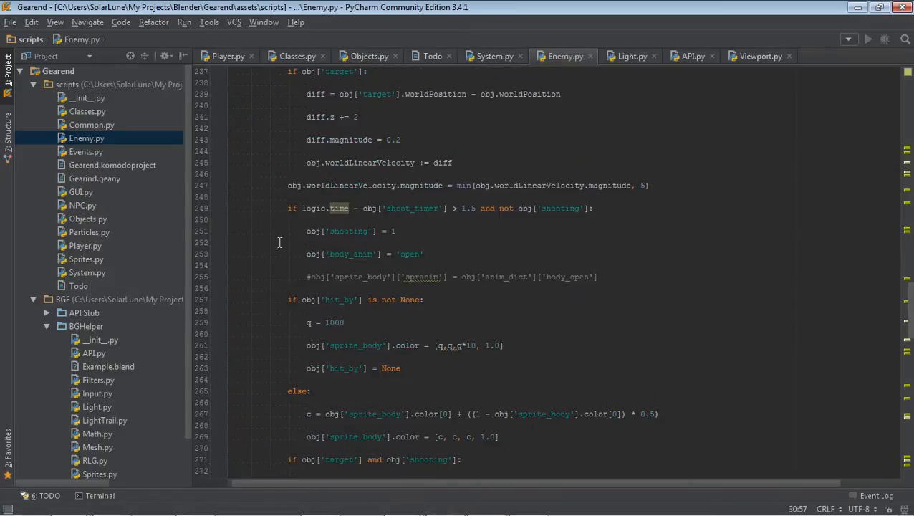
scroll(down, 3)
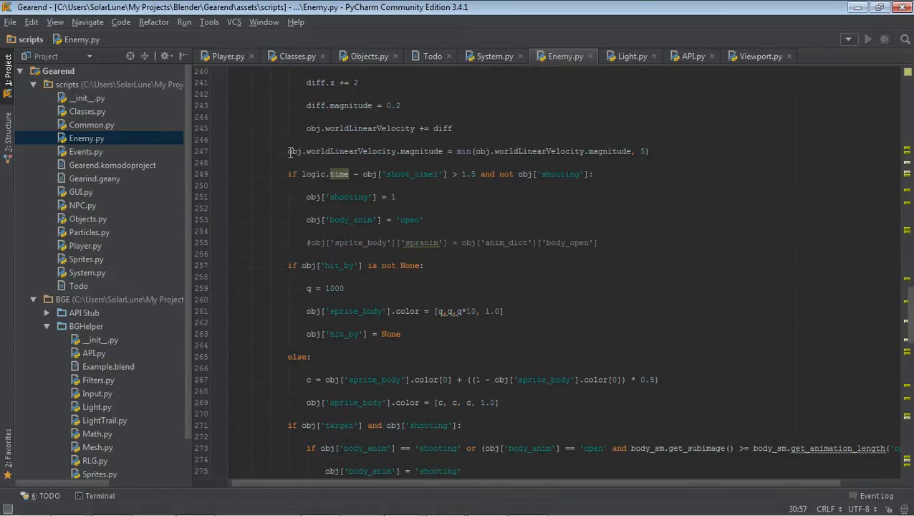
double_click(350, 219)
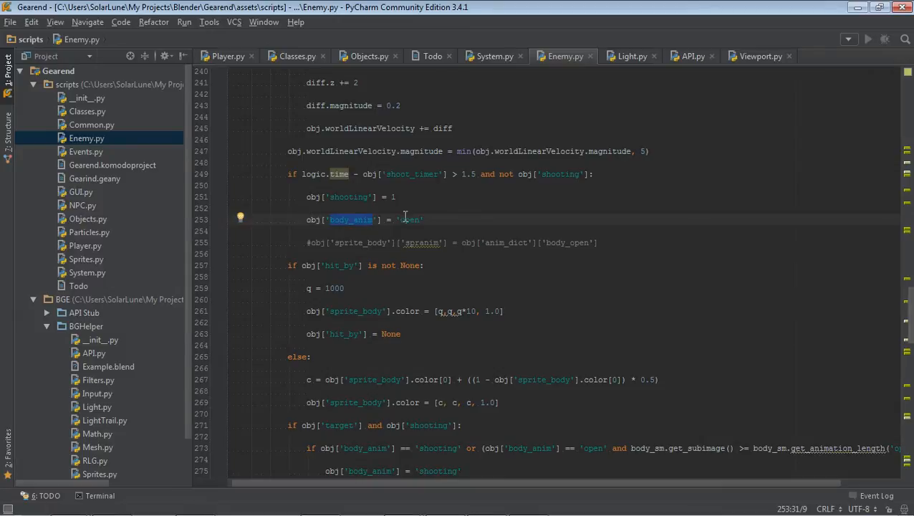
scroll(down, 3)
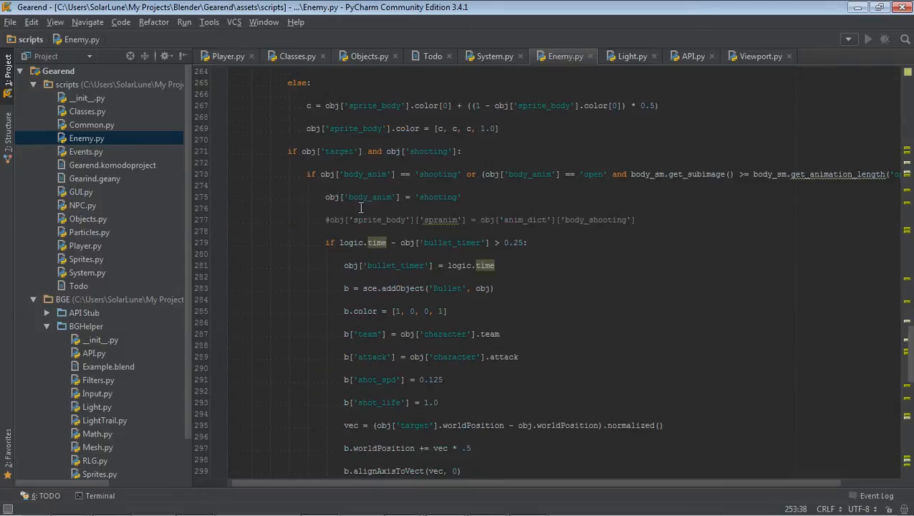
scroll(down, 3)
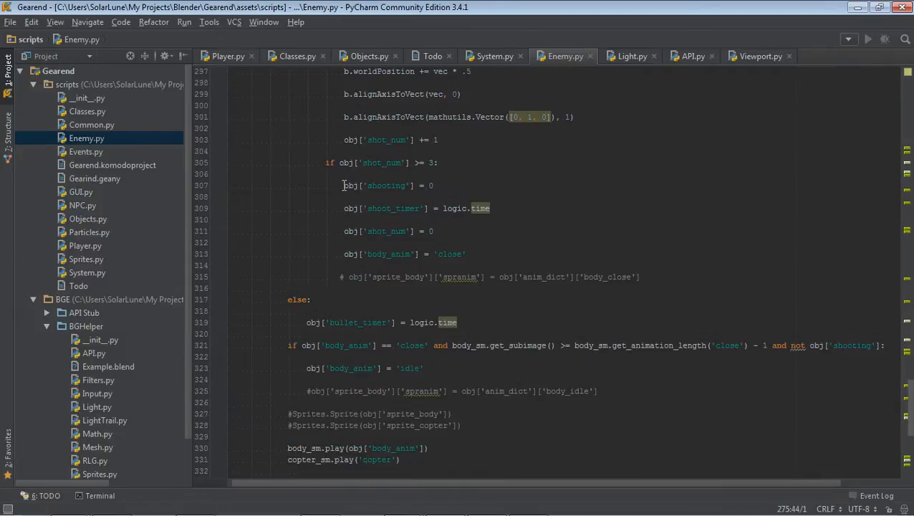
scroll(down, 3)
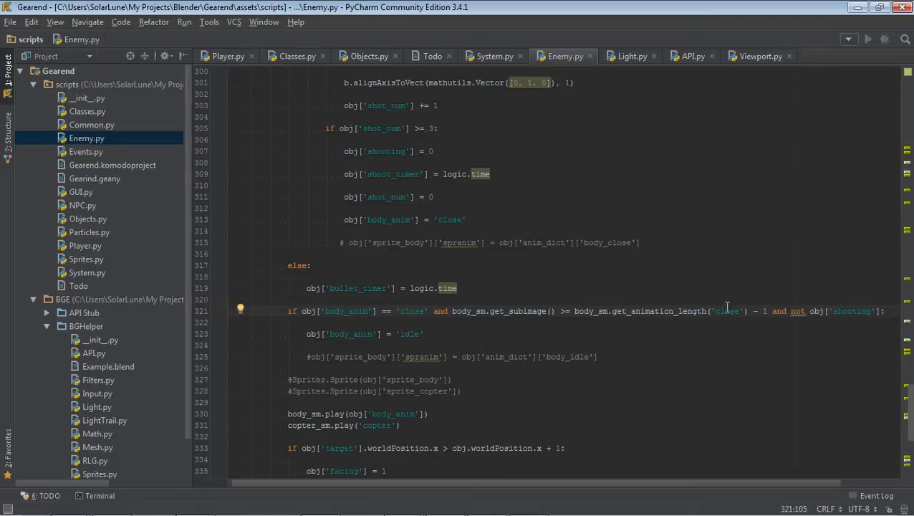
mouse_move(782, 372)
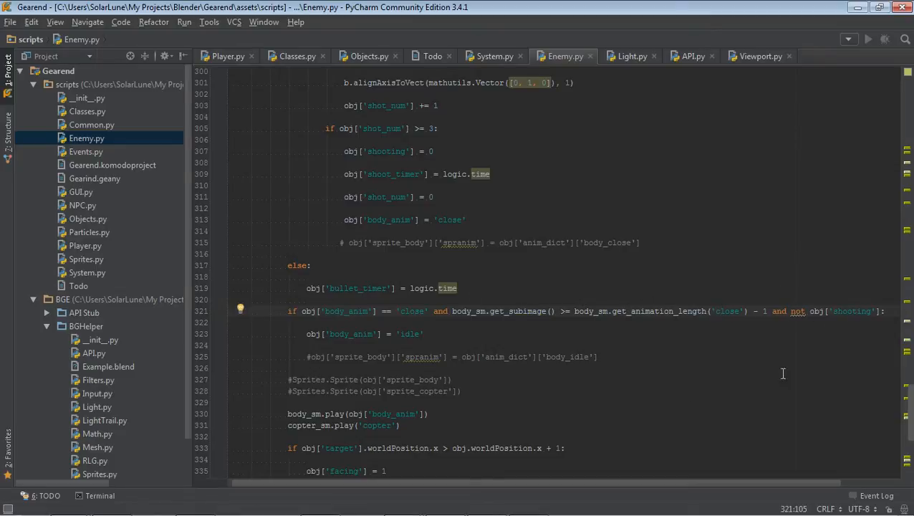
click(308, 311)
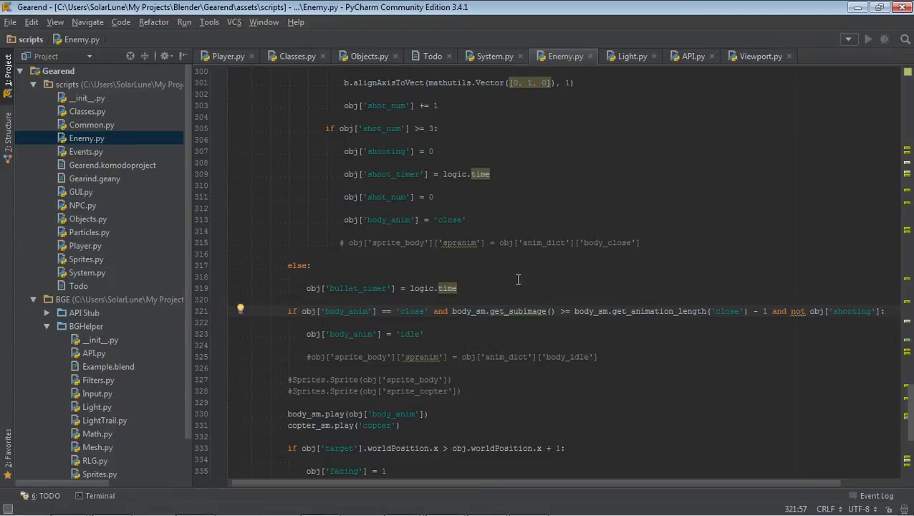
mouse_move(447, 305)
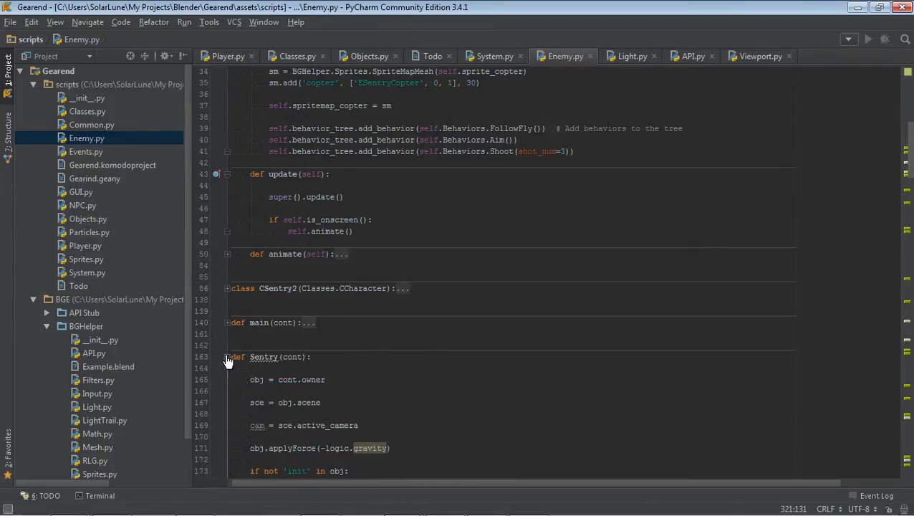
- Expand and review CSentry's animate method down to its sprite orientation code
scroll(down, 3)
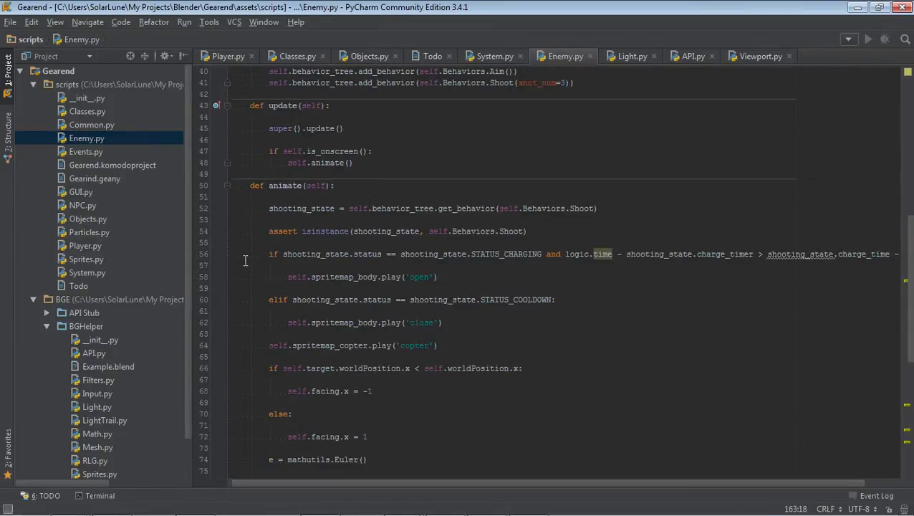
scroll(down, 3)
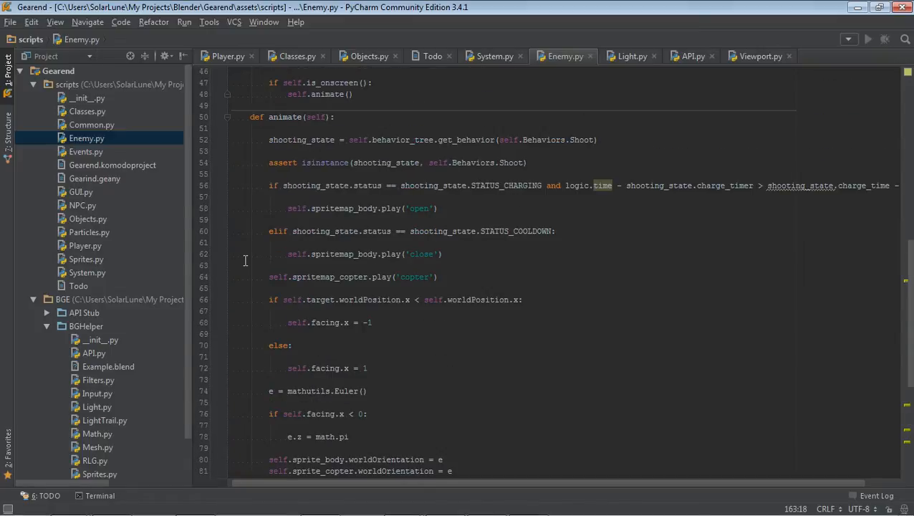
click(527, 186)
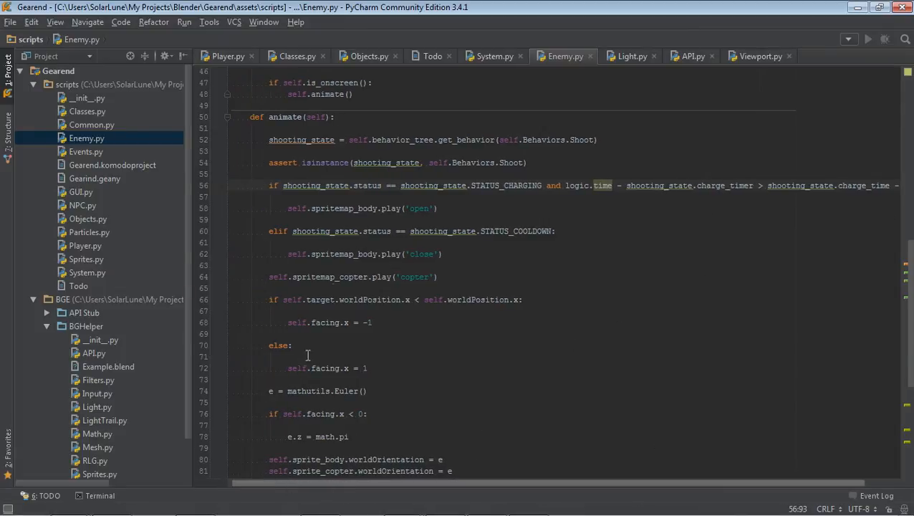
scroll(down, 3)
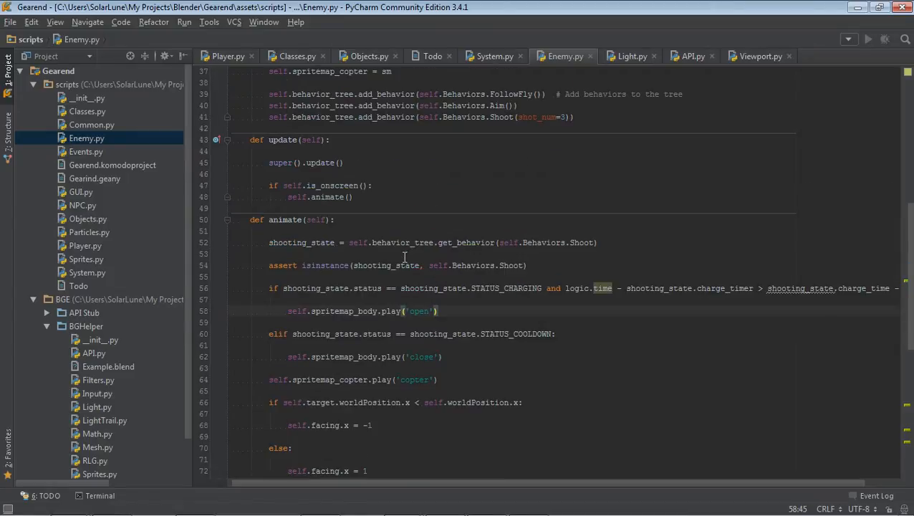
double_click(419, 311)
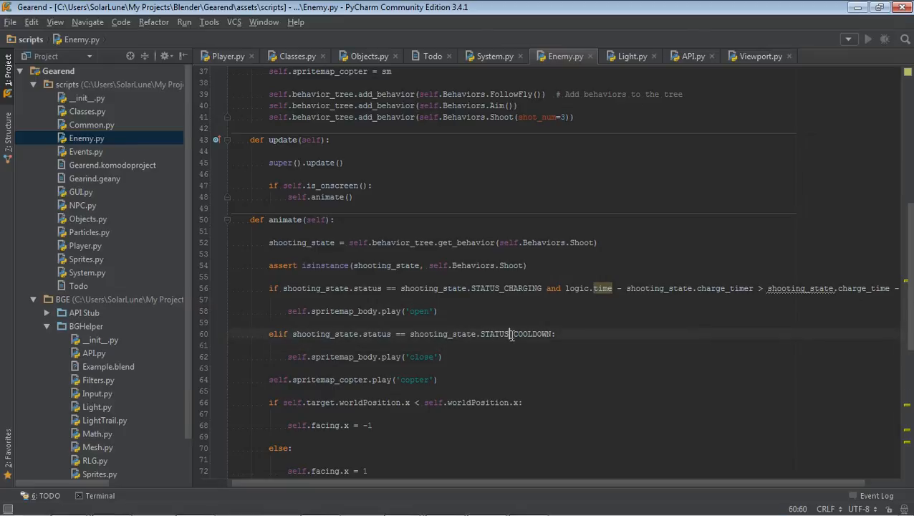
click(421, 357)
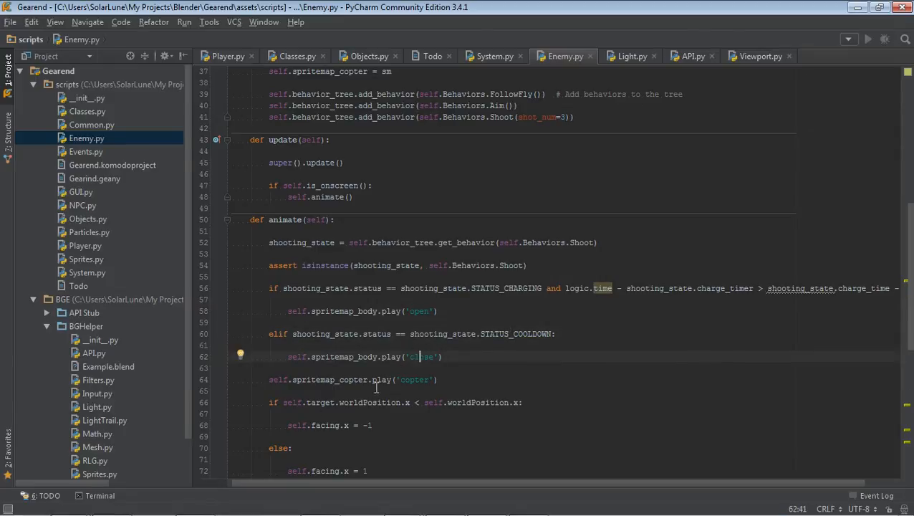
scroll(down, 3)
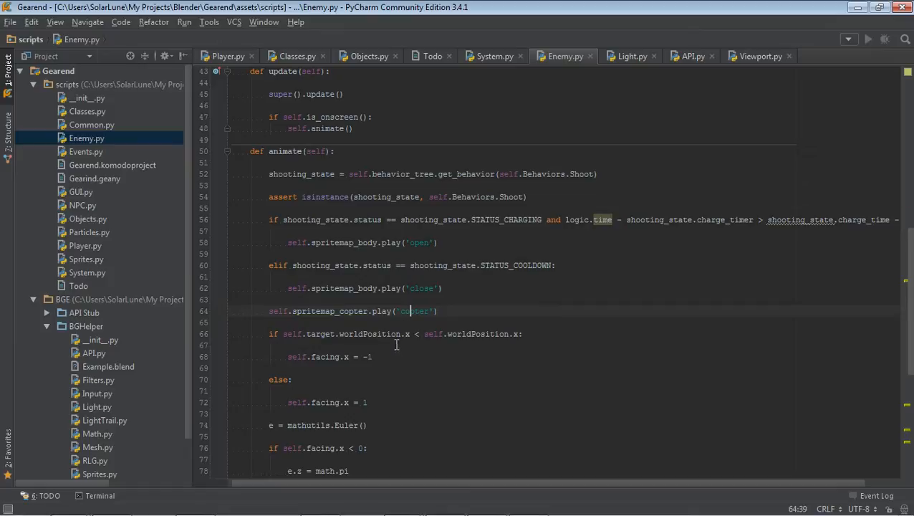
scroll(down, 3)
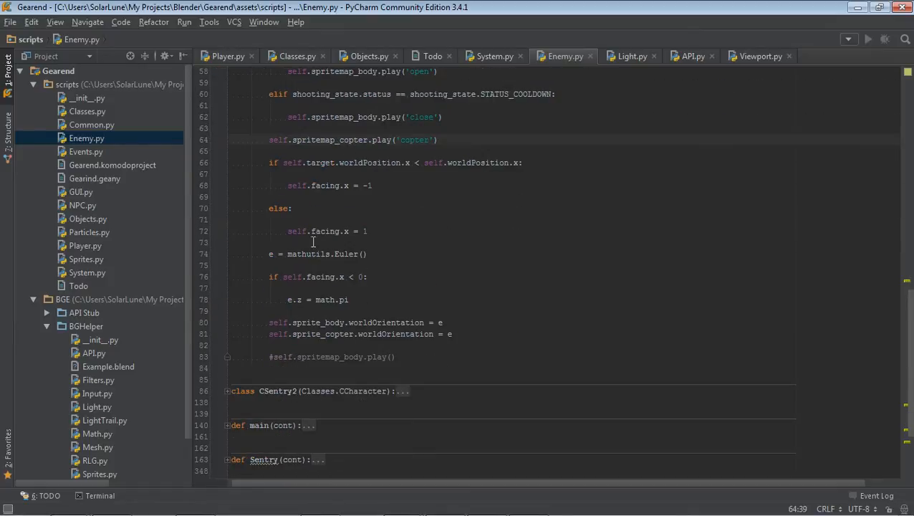
mouse_move(405, 248)
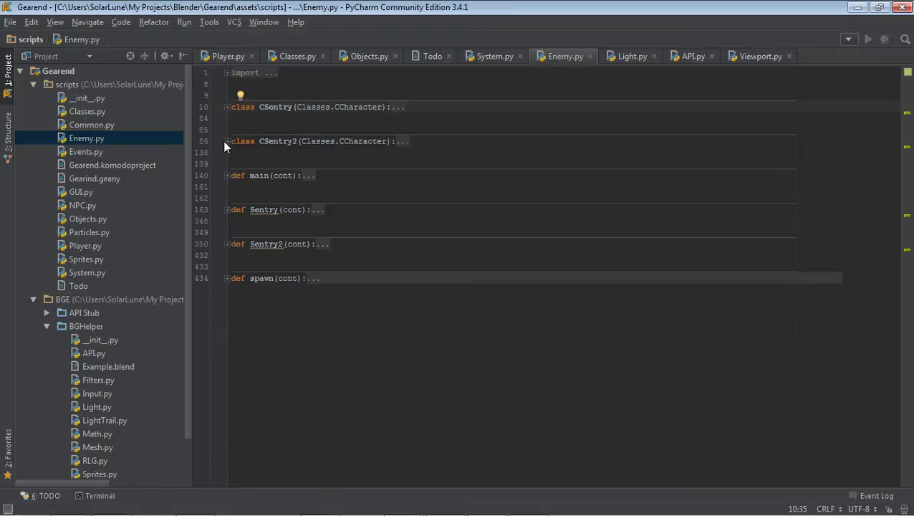
click(228, 142)
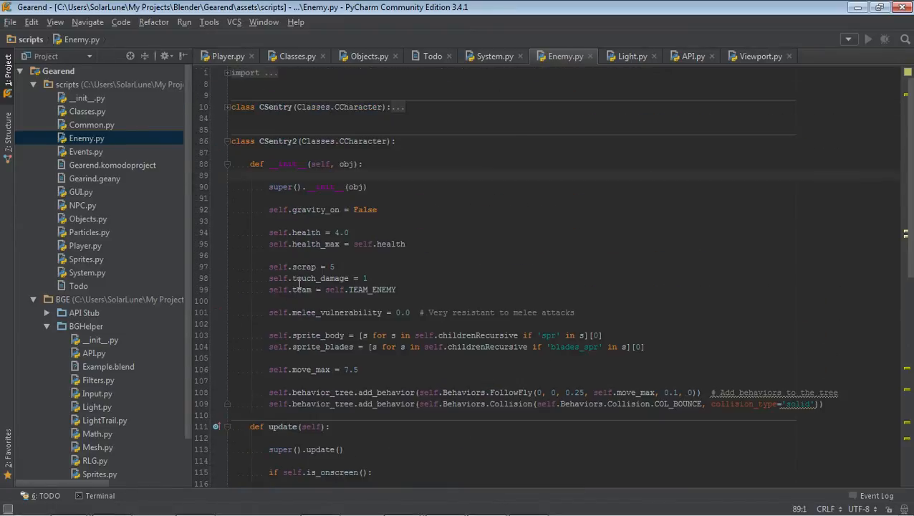
scroll(down, 3)
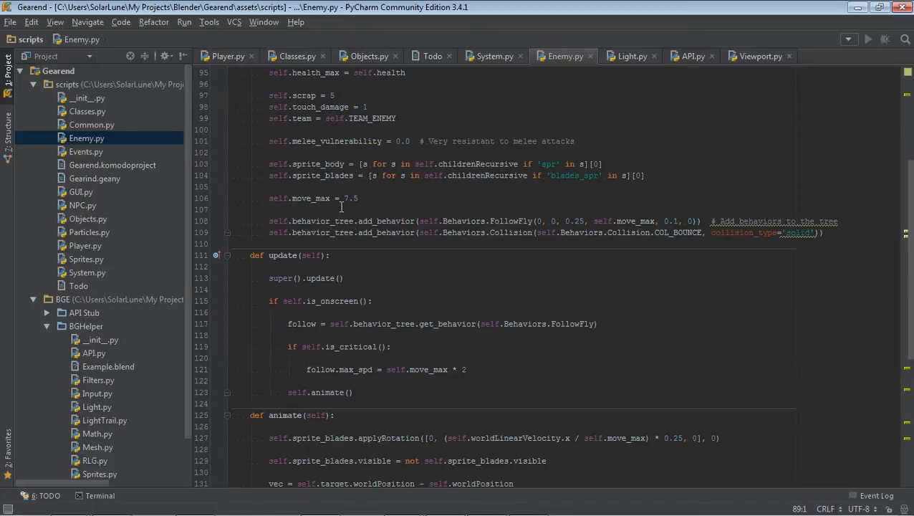
click(510, 221)
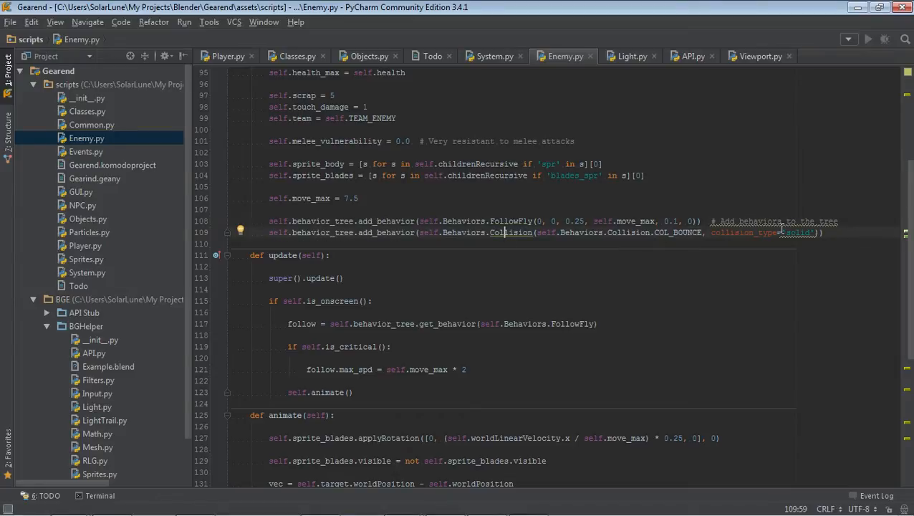
scroll(down, 3)
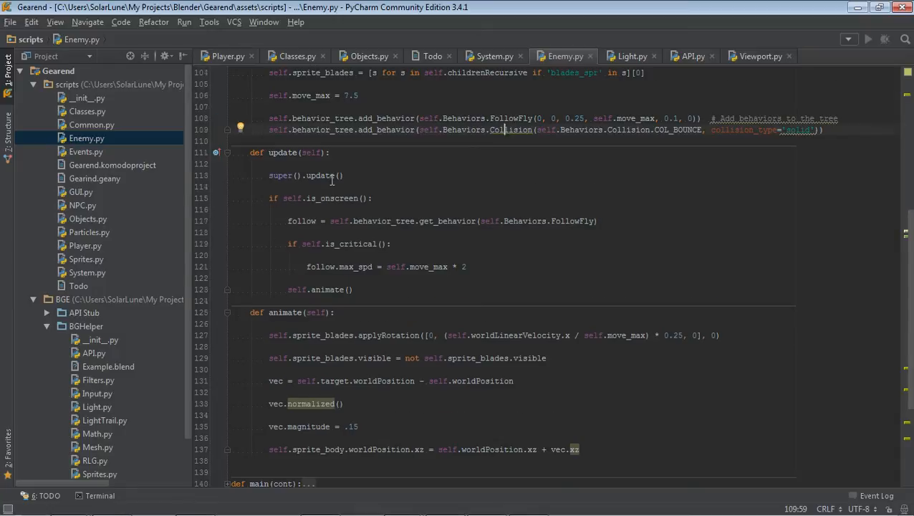
scroll(down, 3)
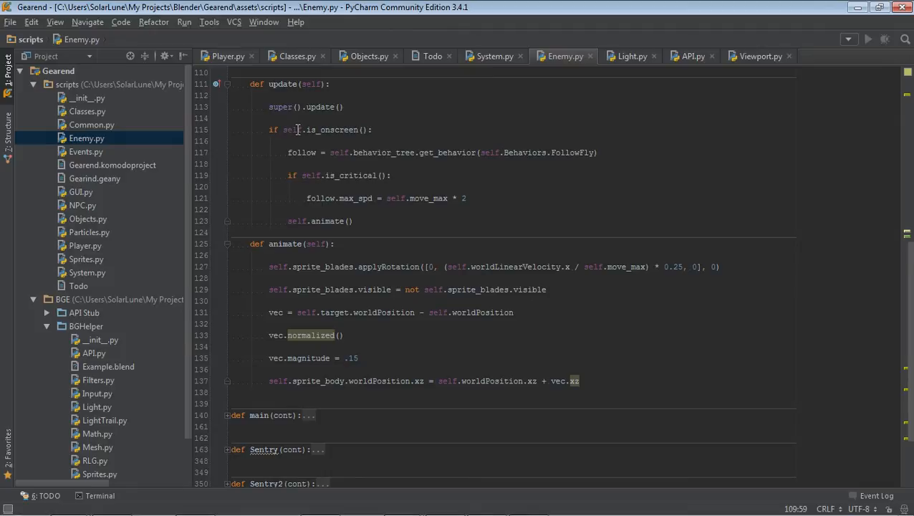
mouse_move(318, 177)
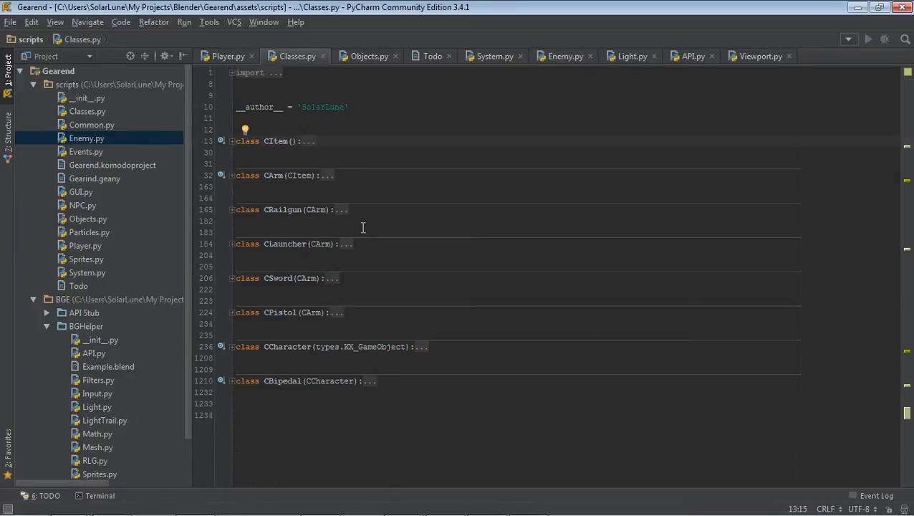
mouse_move(234, 355)
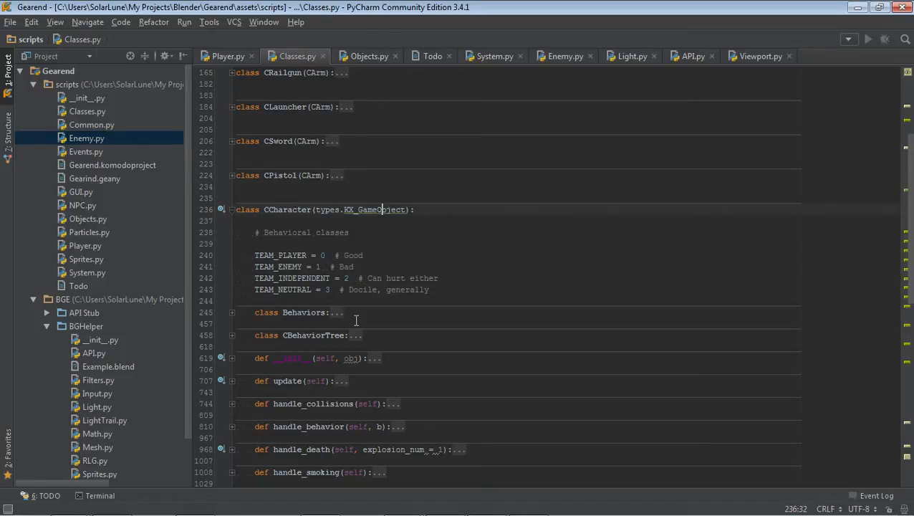
- Scroll to CCharacter and expand its nested CBehaviorTree class to show its methods
scroll(down, 3)
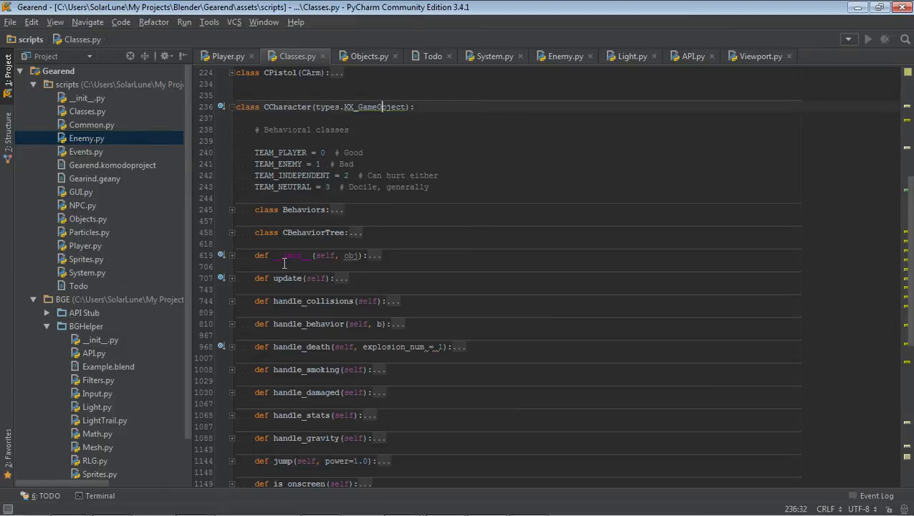
scroll(down, 3)
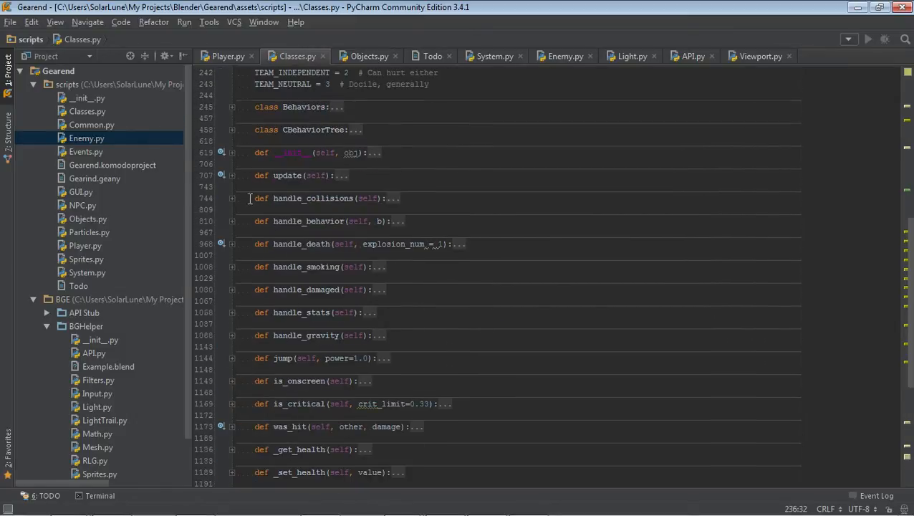
click(232, 163)
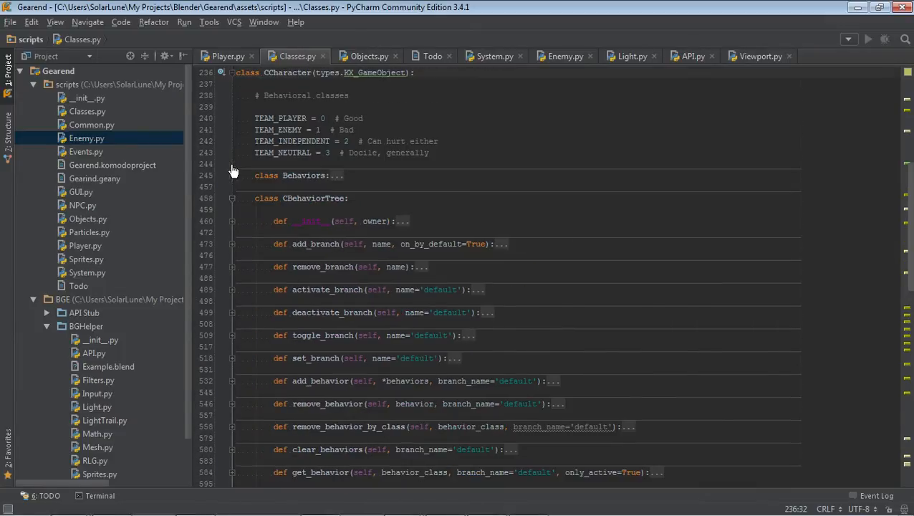
- Review activate_branch and toggle_branch, then collapse CBehaviorTree to reveal the Behaviors class
scroll(down, 3)
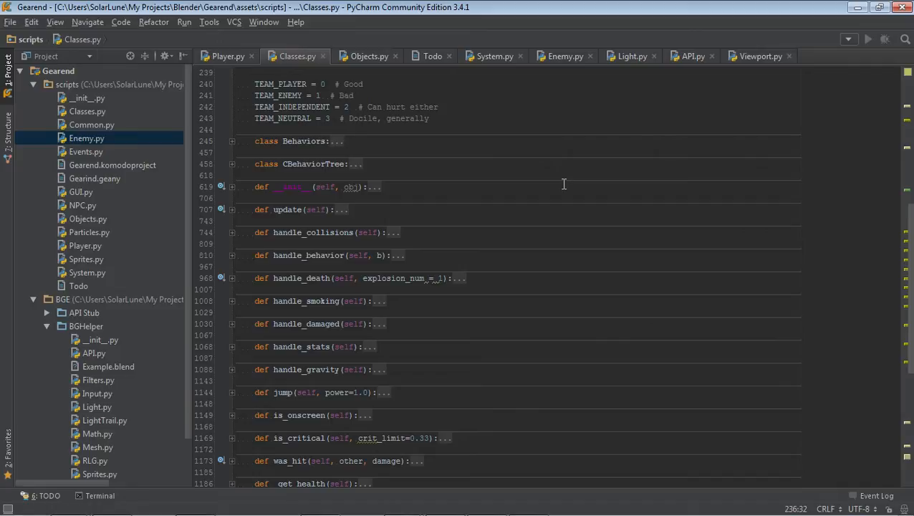
mouse_move(355, 201)
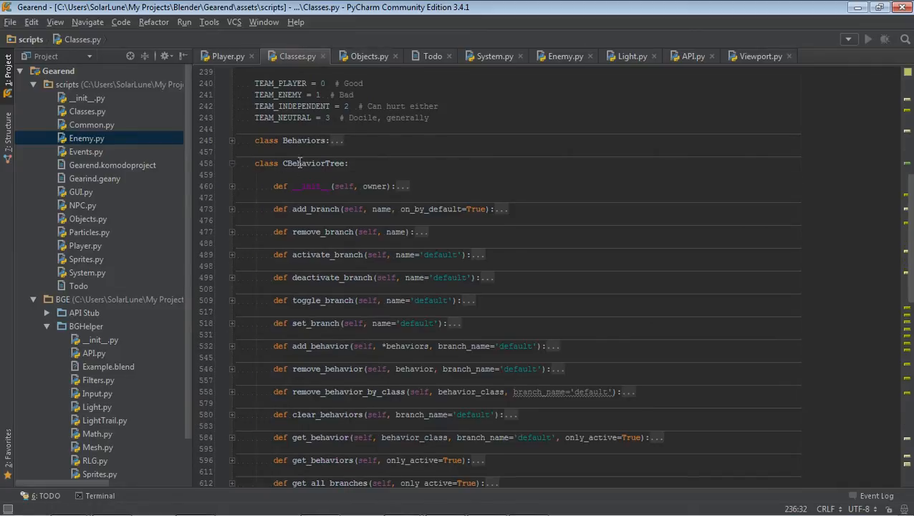
scroll(down, 3)
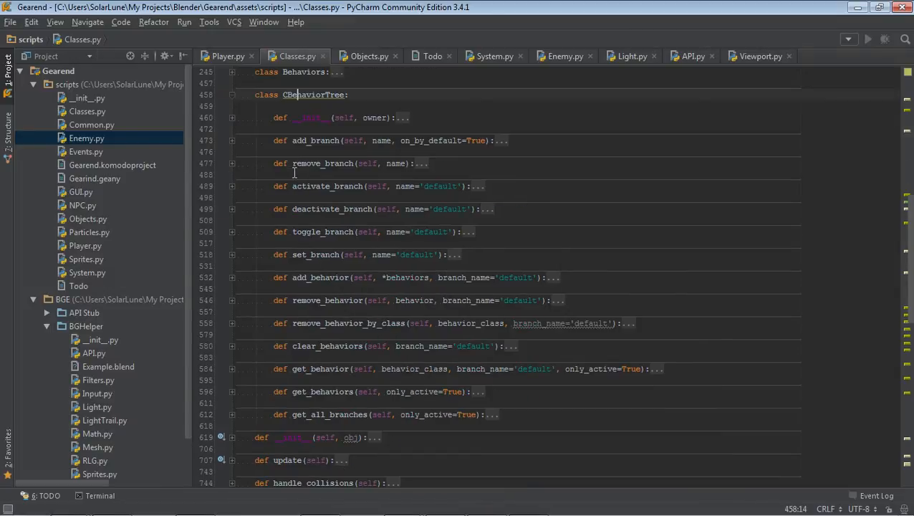
mouse_move(299, 171)
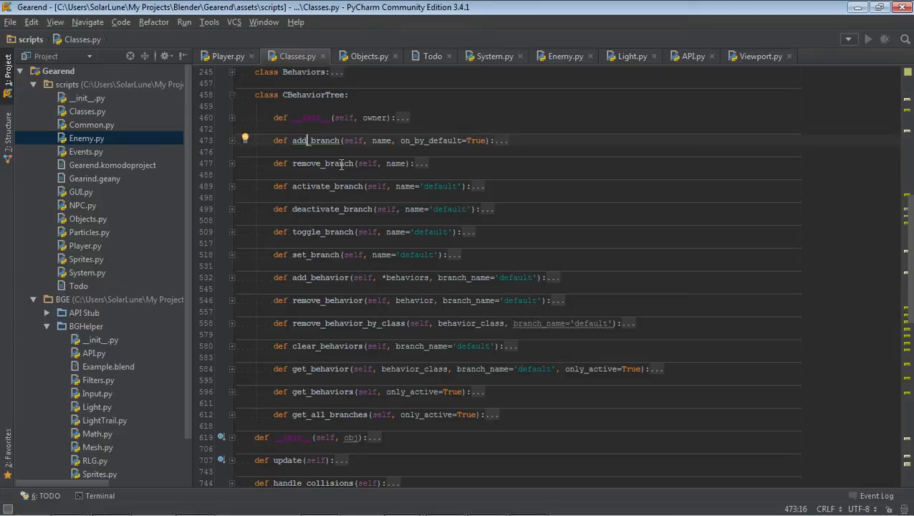
mouse_move(237, 149)
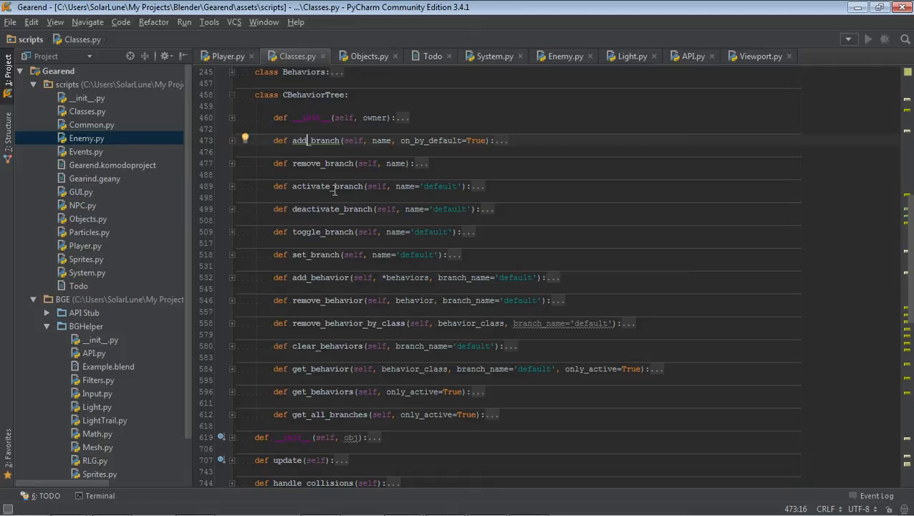
click(337, 186)
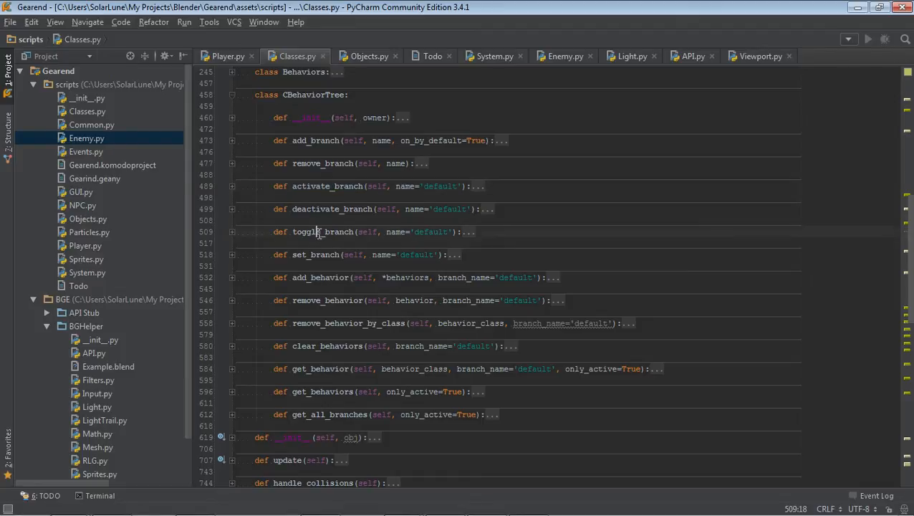
double_click(332, 209)
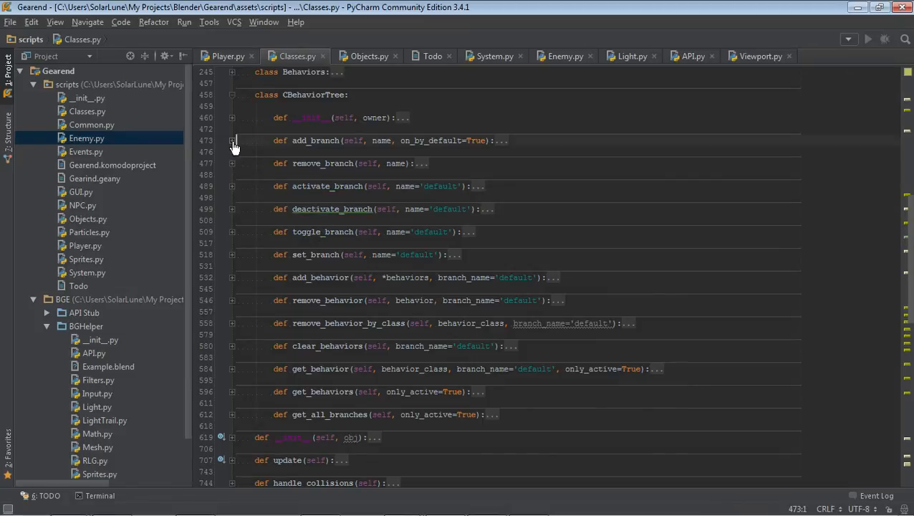
click(232, 275)
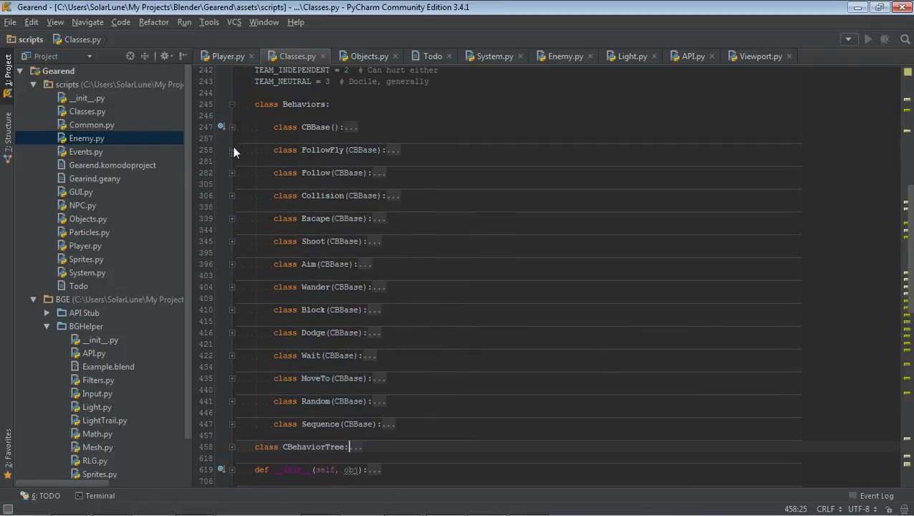
click(232, 151)
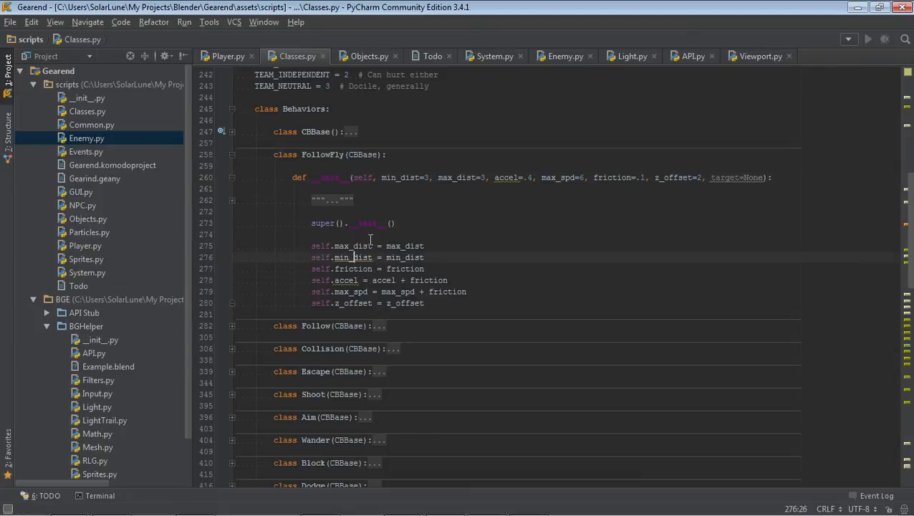
click(424, 258)
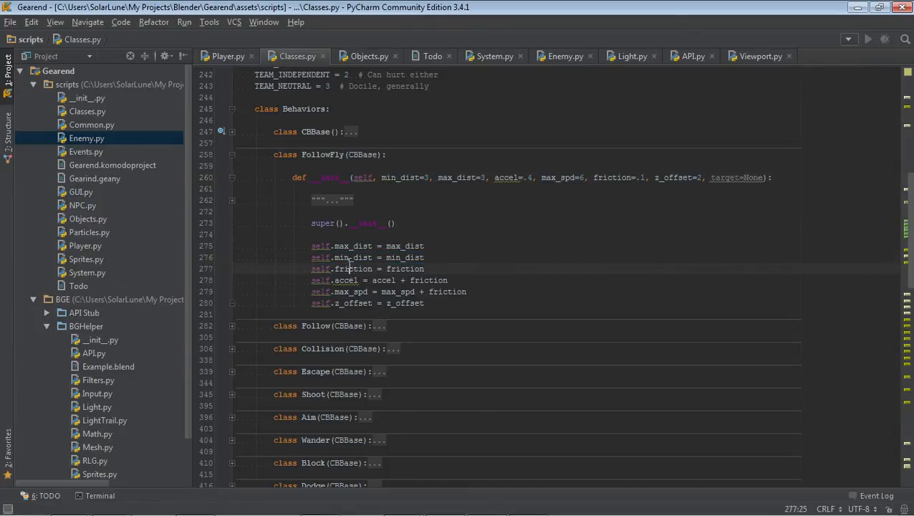
double_click(352, 269)
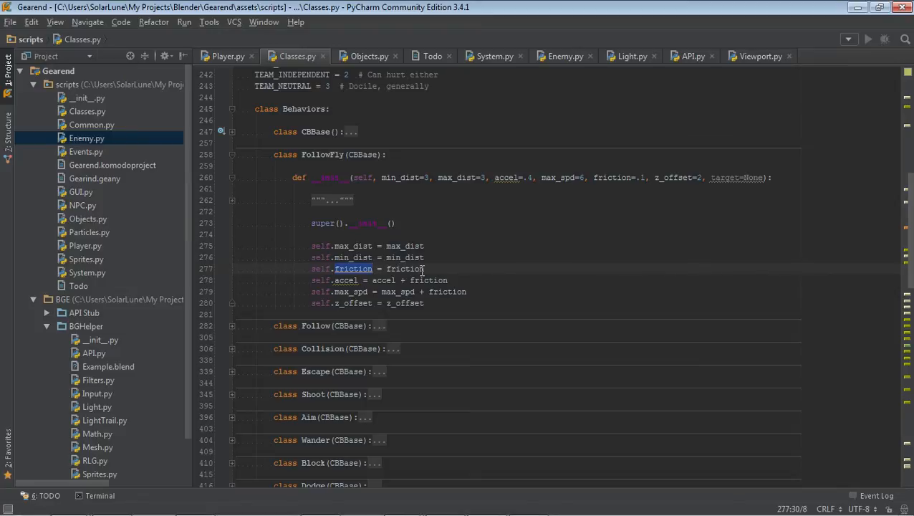
click(353, 280)
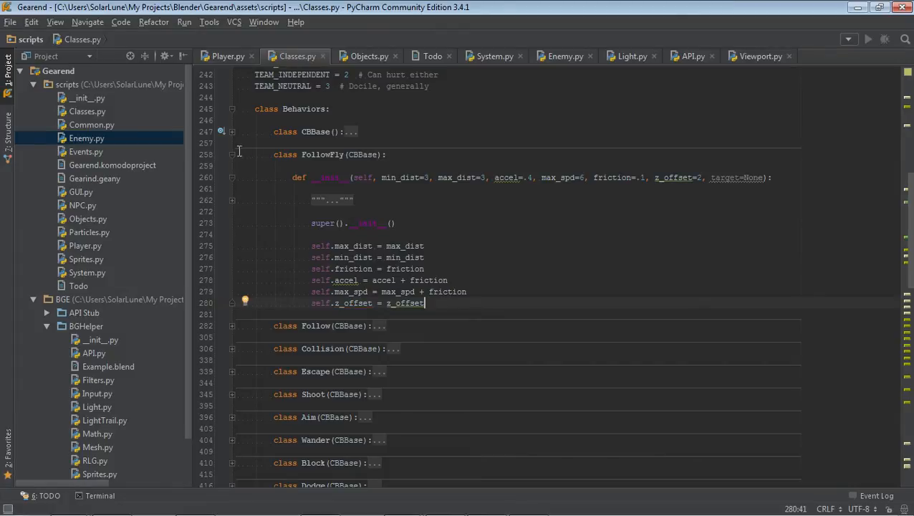
click(232, 151)
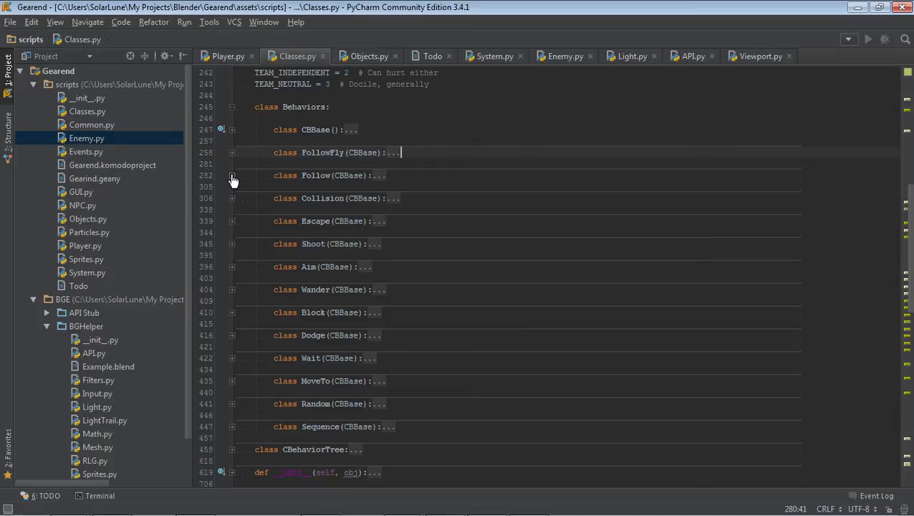
click(232, 198)
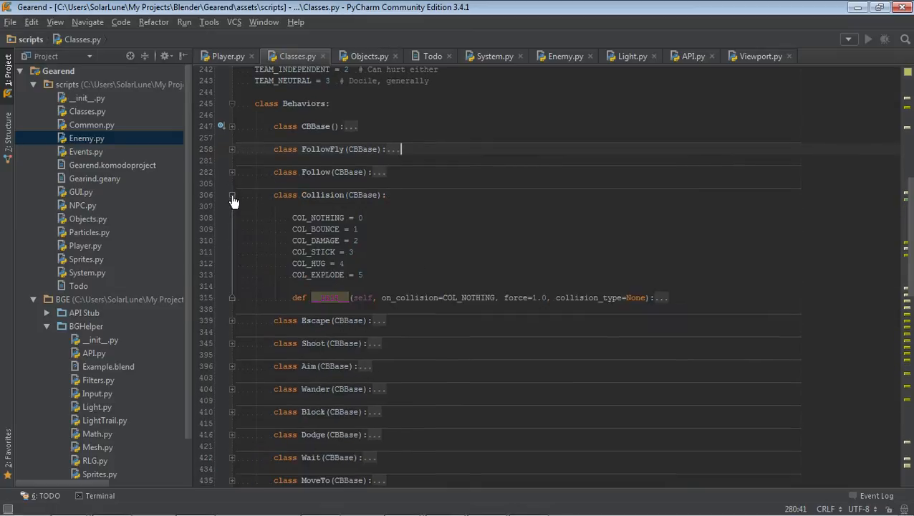
click(232, 296)
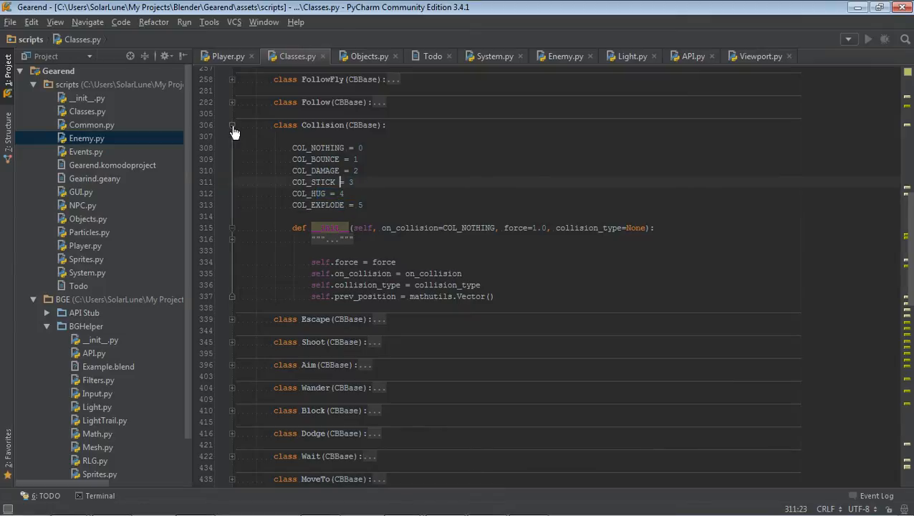
click(232, 123)
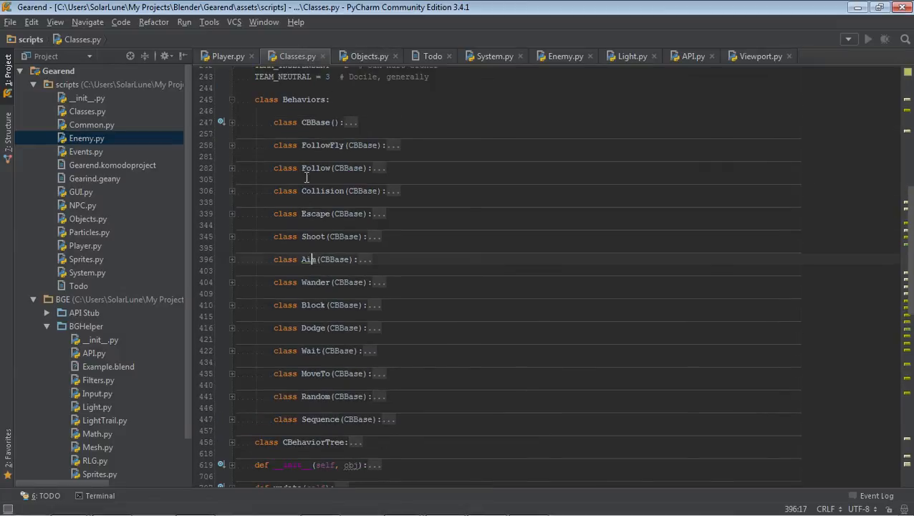
- Fold and unfold the Behaviors class in Classes.py to show its outline
scroll(down, 3)
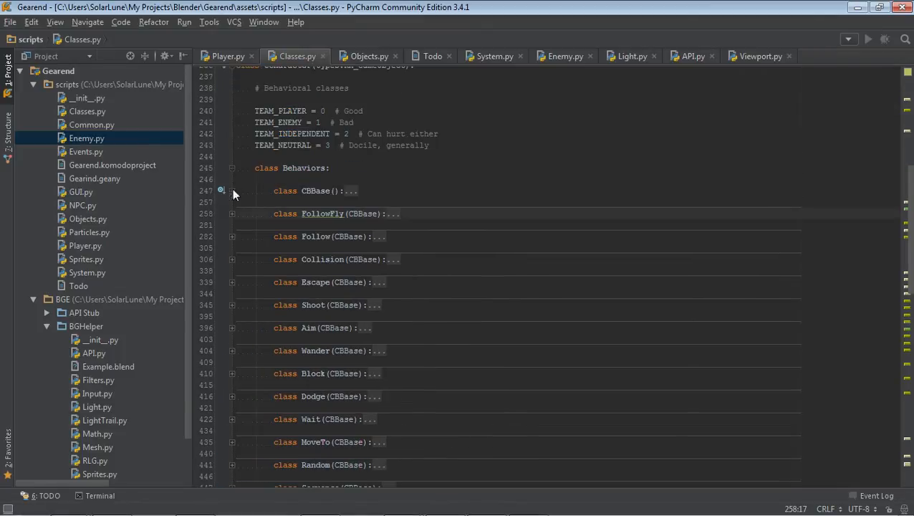
click(232, 171)
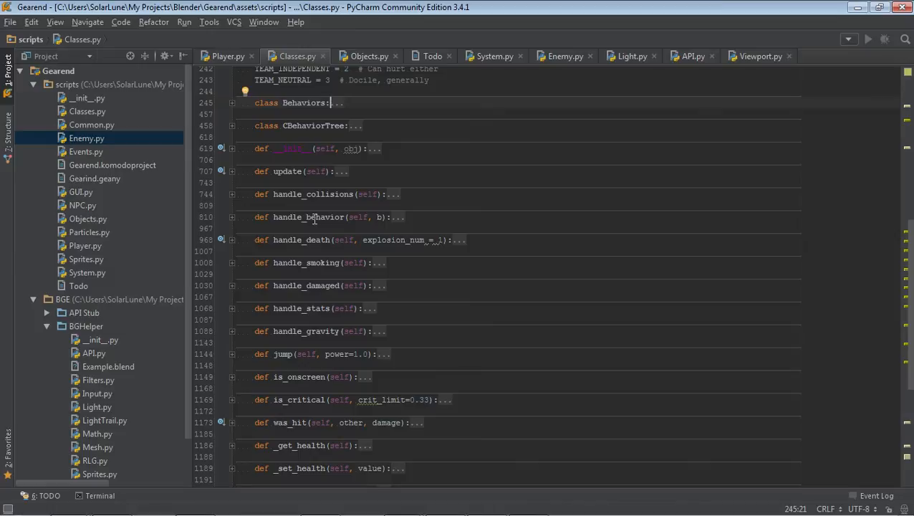
mouse_move(238, 237)
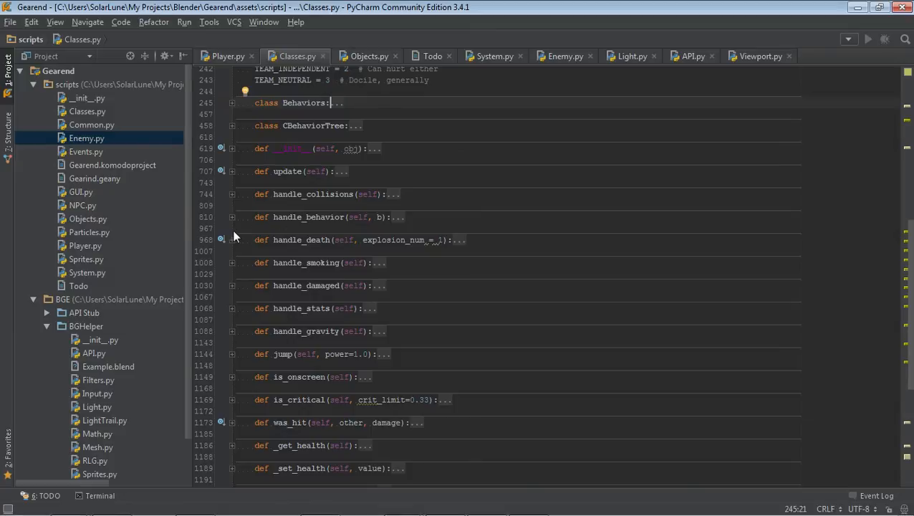
click(232, 104)
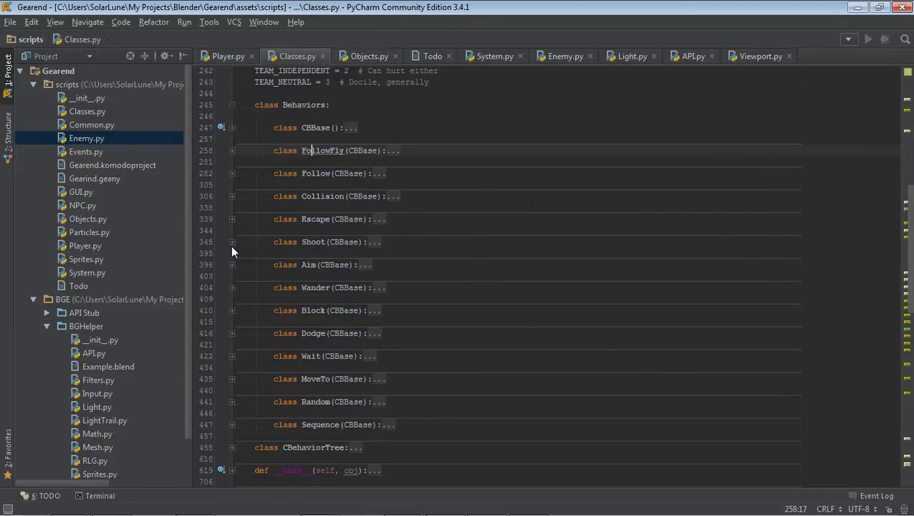
click(232, 103)
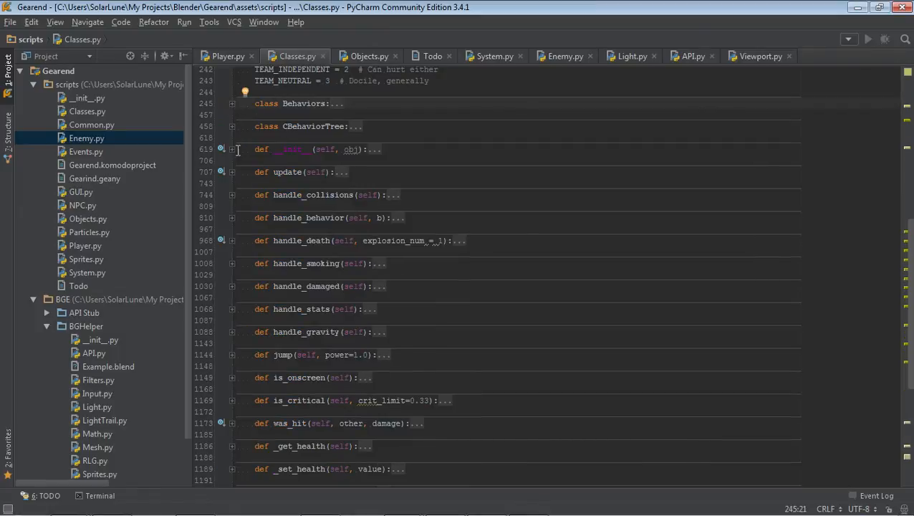
mouse_move(496, 169)
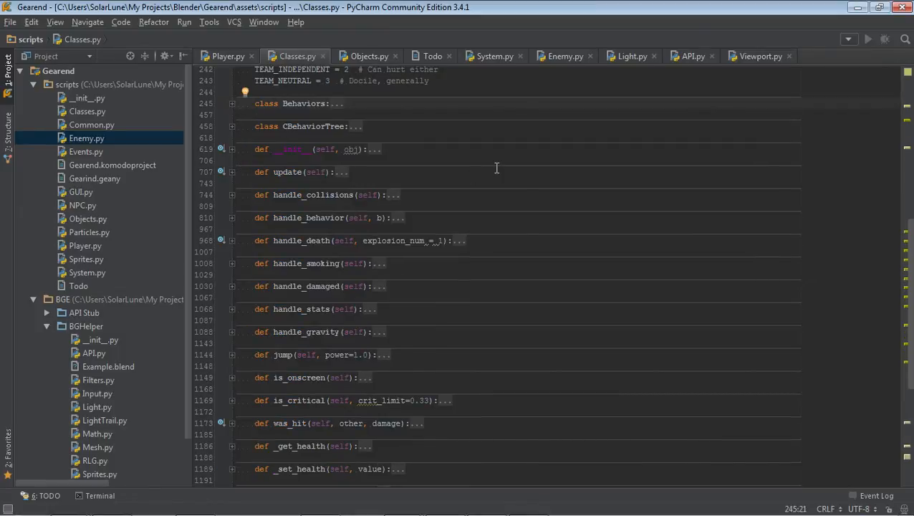
mouse_move(238, 175)
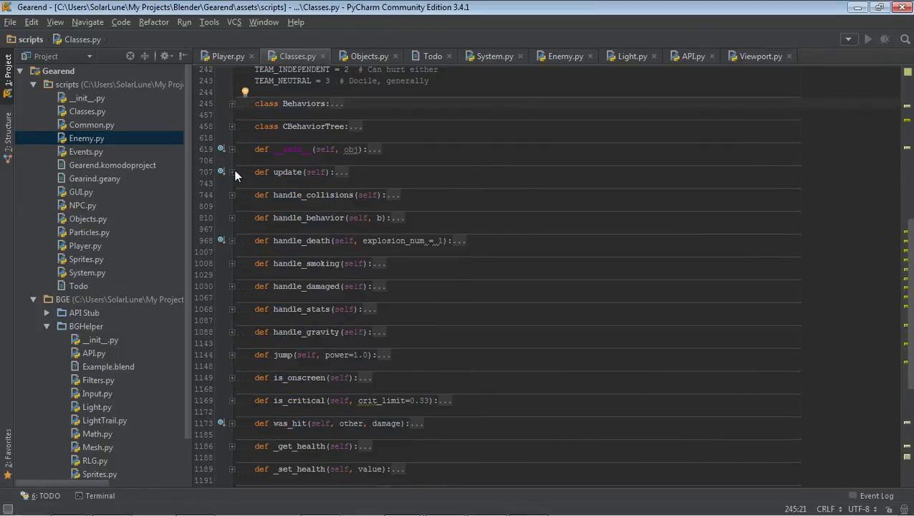
- Expand update() and the Behaviors class to reveal CBase, FollowFly, Follow, then move to Player.py
click(232, 172)
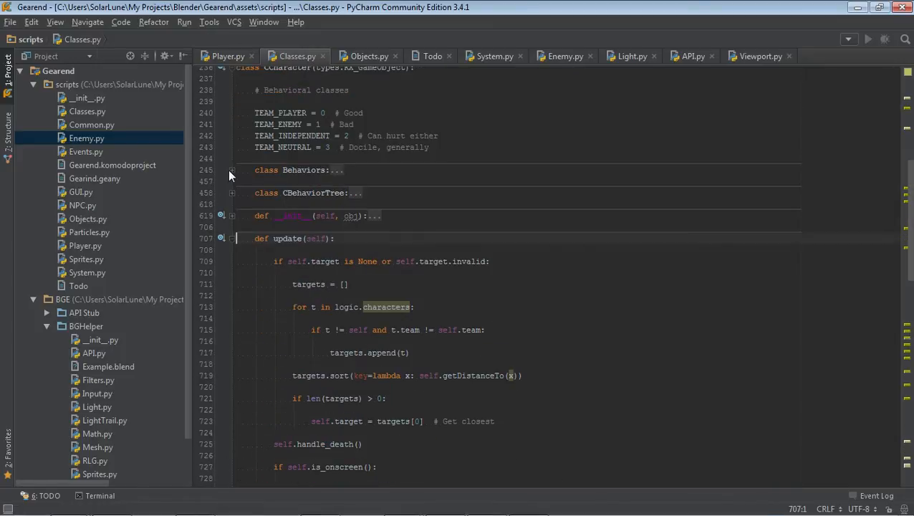
click(232, 169)
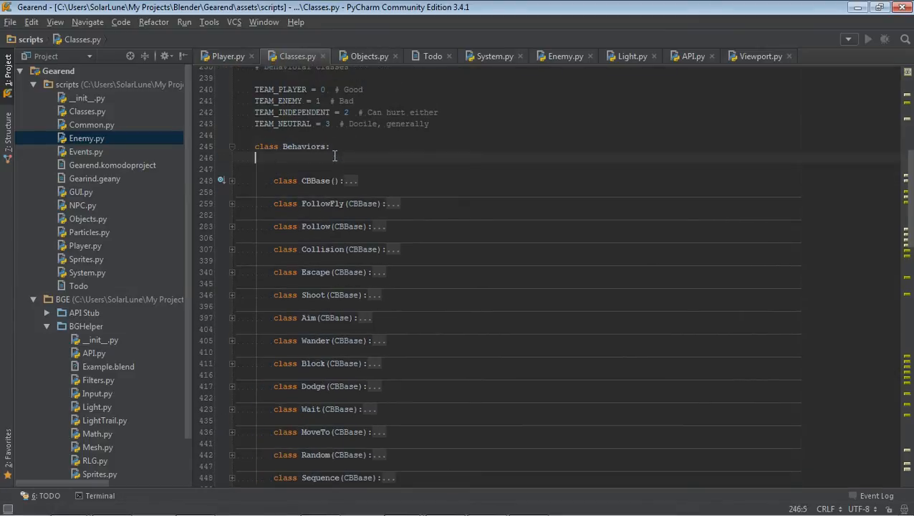
click(228, 56)
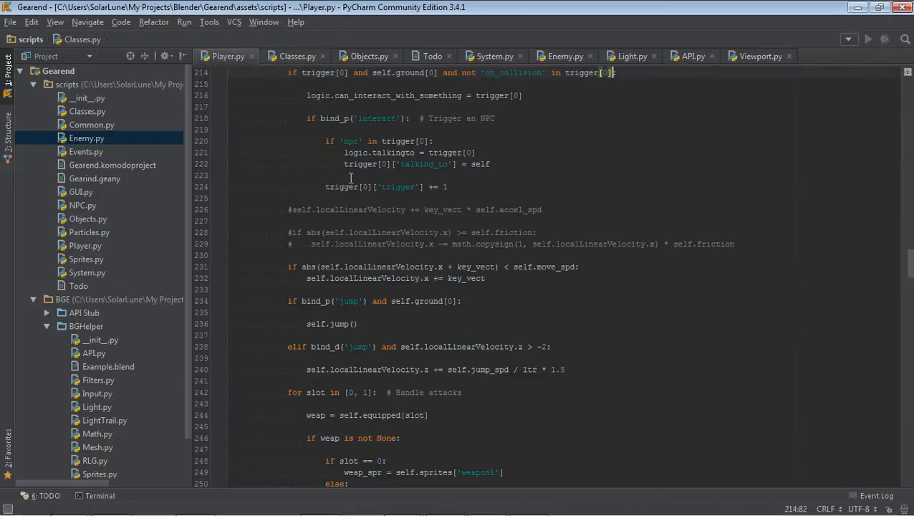
- In CSentry2's __init__ in Enemy.py, start a self.behavior_tree.add_behavior( line below move_max
click(564, 56)
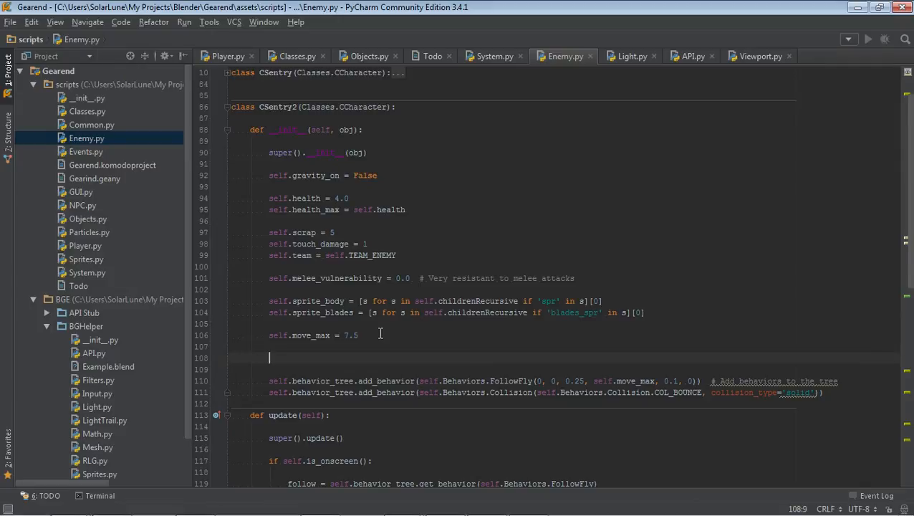
text(self.behavior_tree.a)
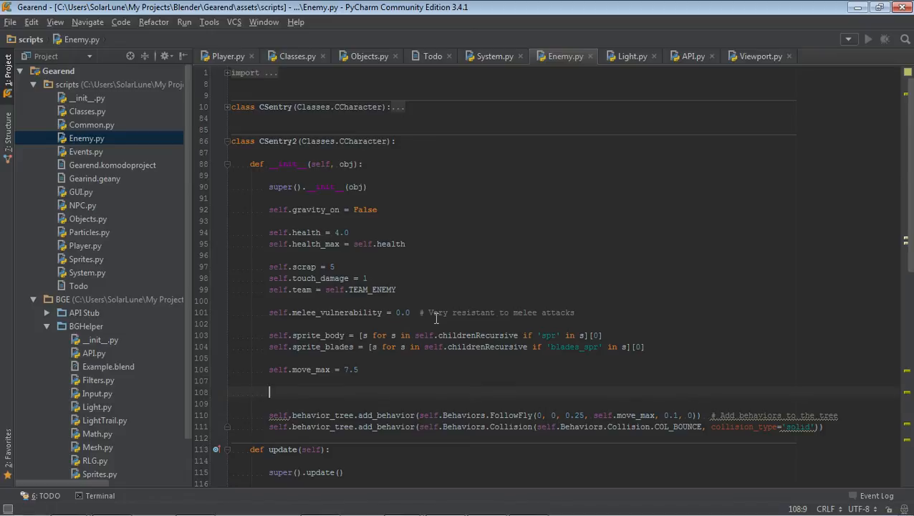
text(self.behavior_tree)
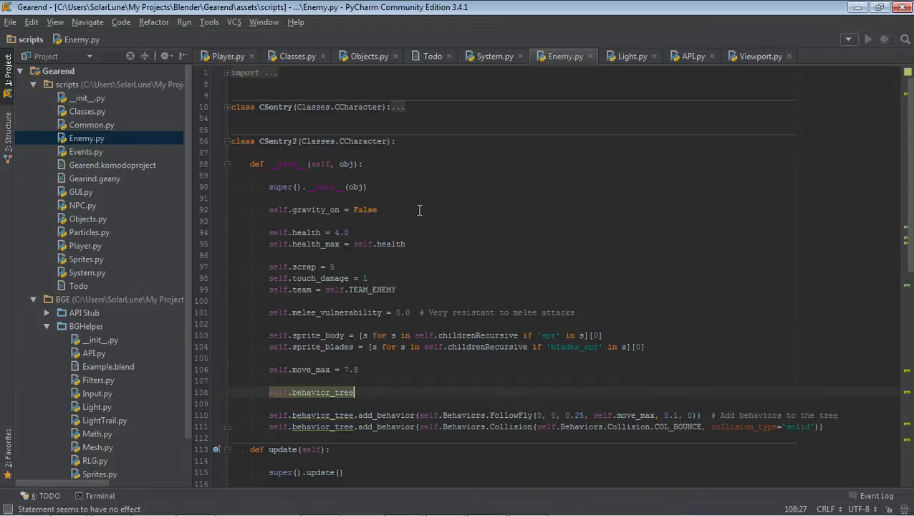
text(.add_behavior()
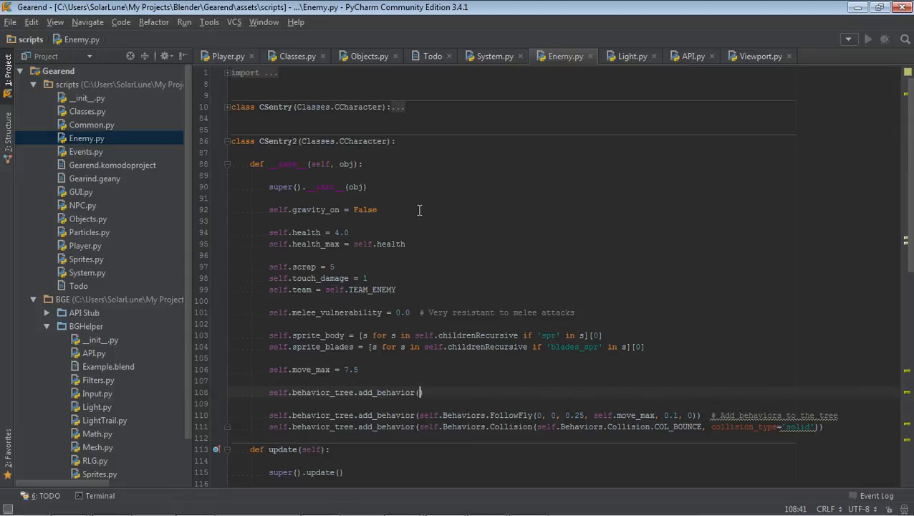
- Complete the argument as self.Behaviors.FollowFly(), replacing the suggested Aim name with FollowFly
text(self.Behaviors.)
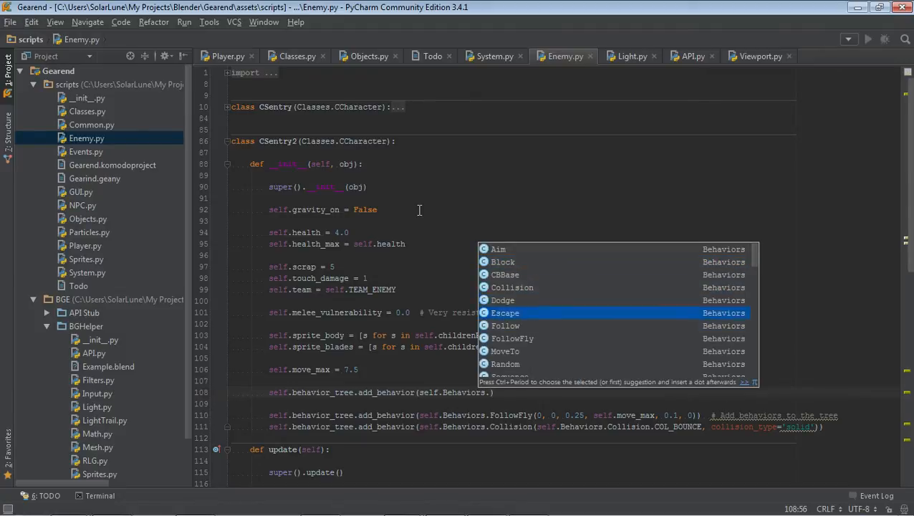
scroll(down, 3)
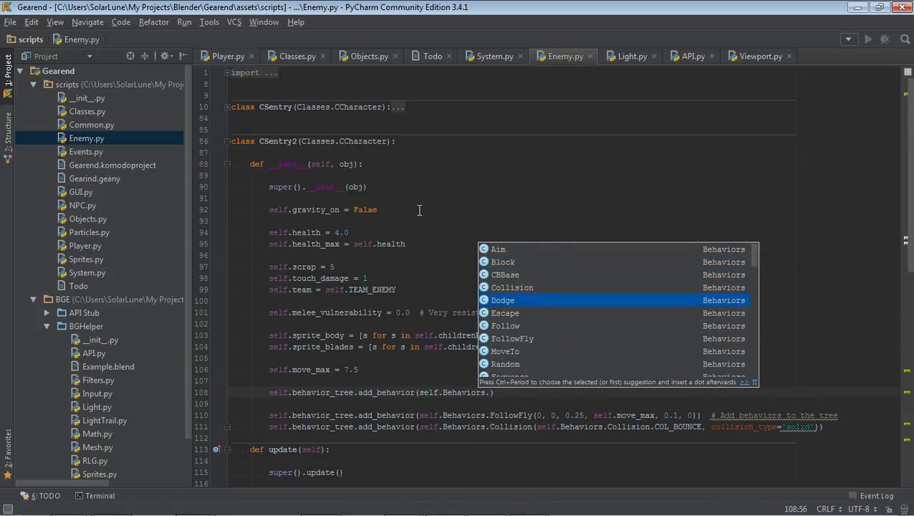
key(up)
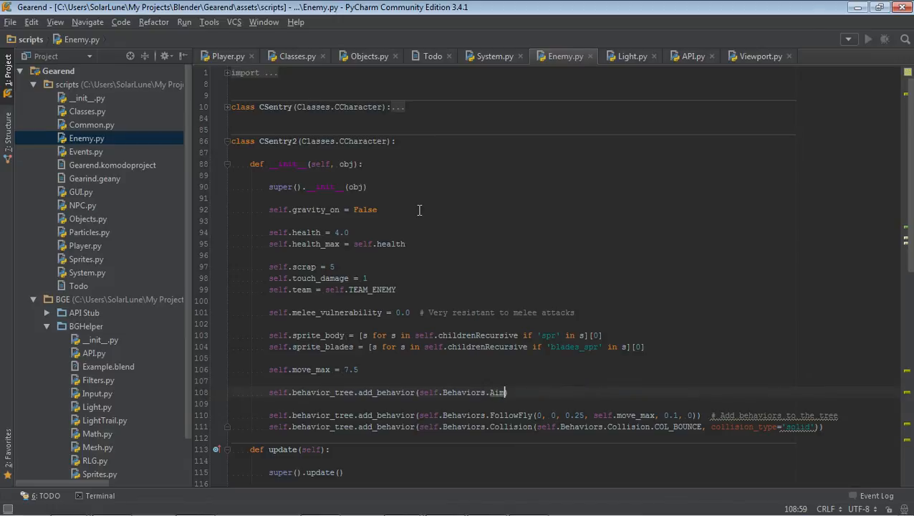
text(()))
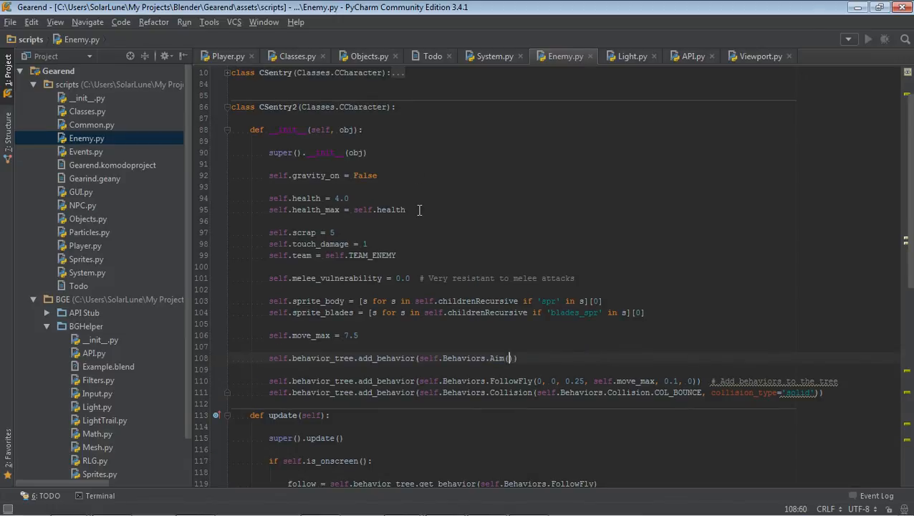
mouse_move(509, 358)
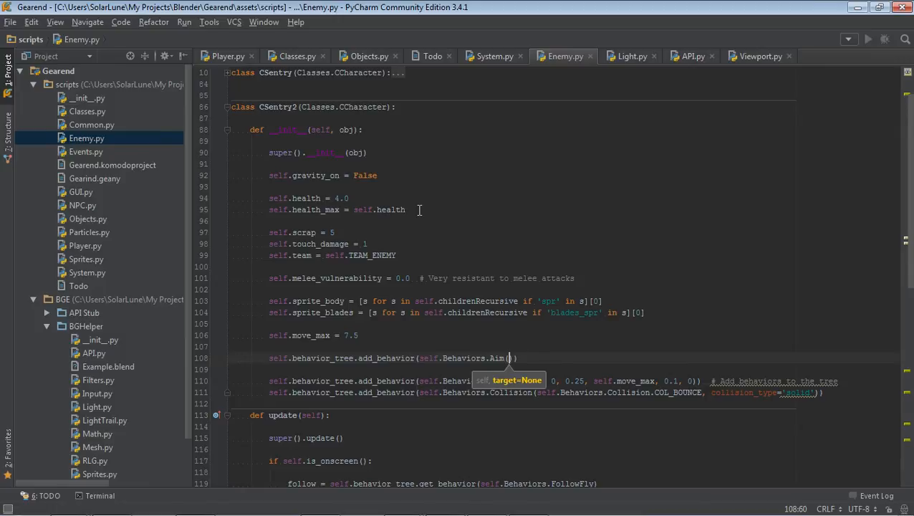
mouse_move(457, 253)
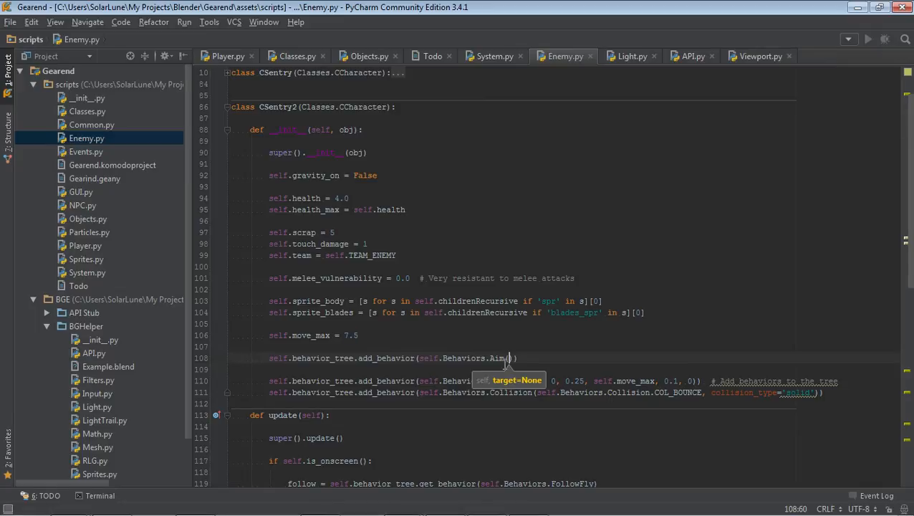
key(BackSpace)
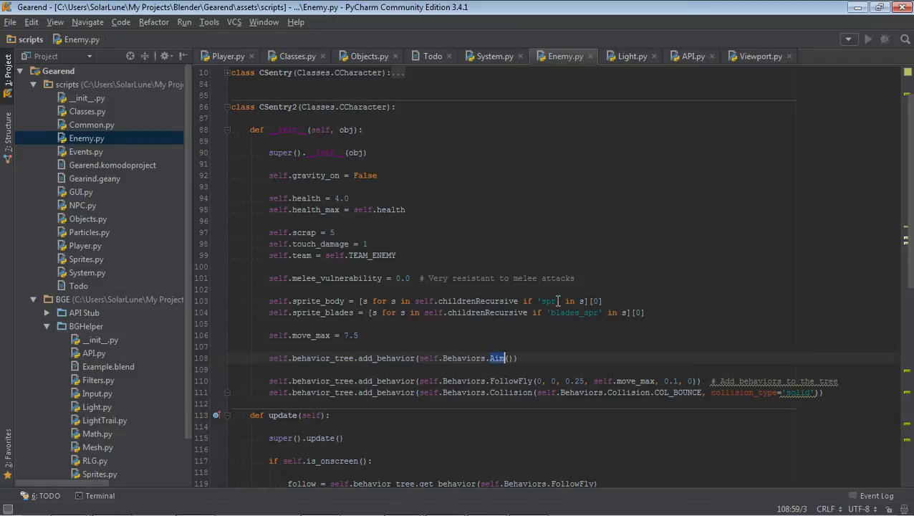
text(FollowFly)
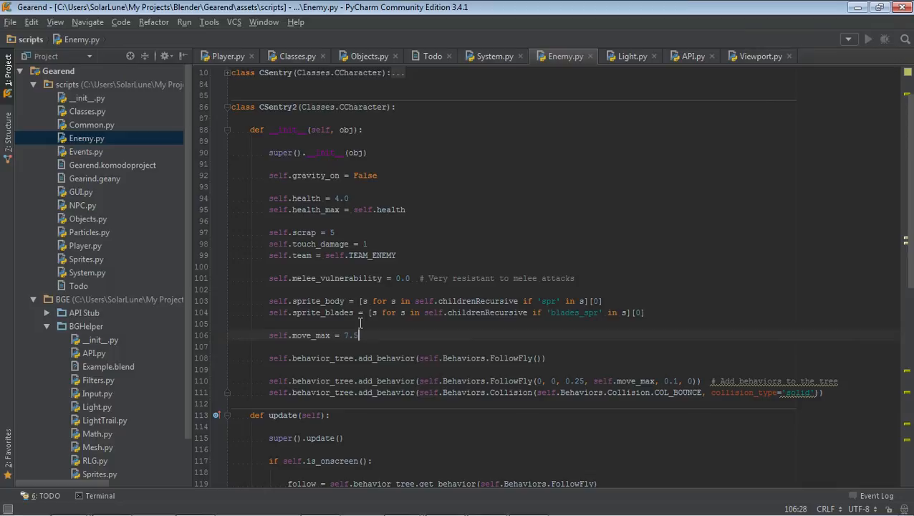
- Fold CSentry2's animate method, leaving update()'s FollowFly behavior lookup in view
scroll(down, 3)
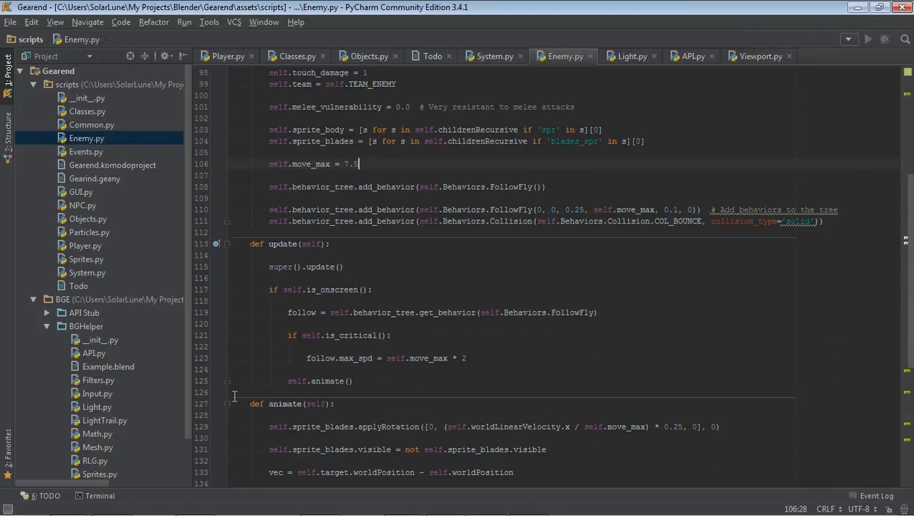
click(228, 404)
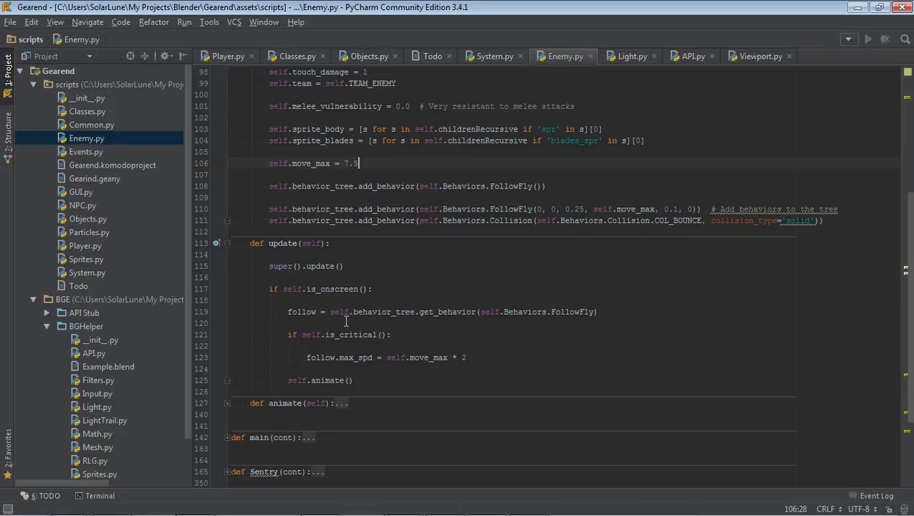
click(350, 311)
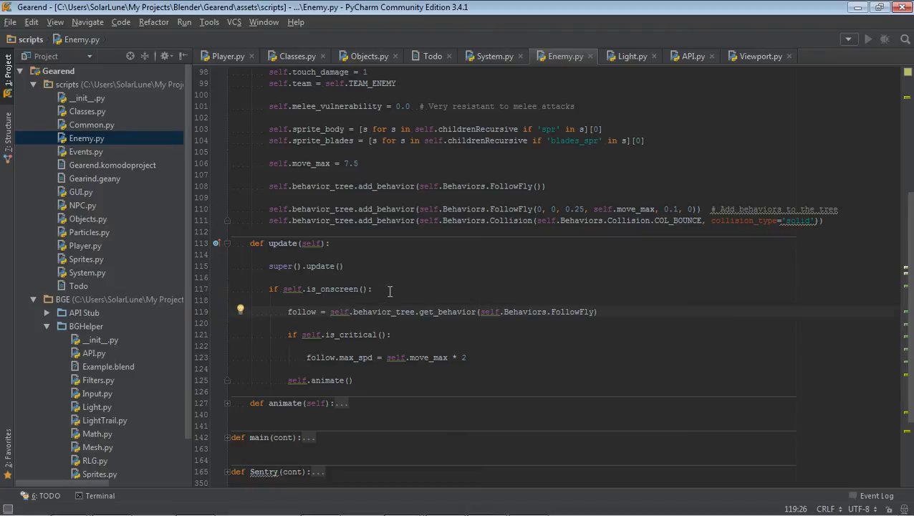
scroll(up, 3)
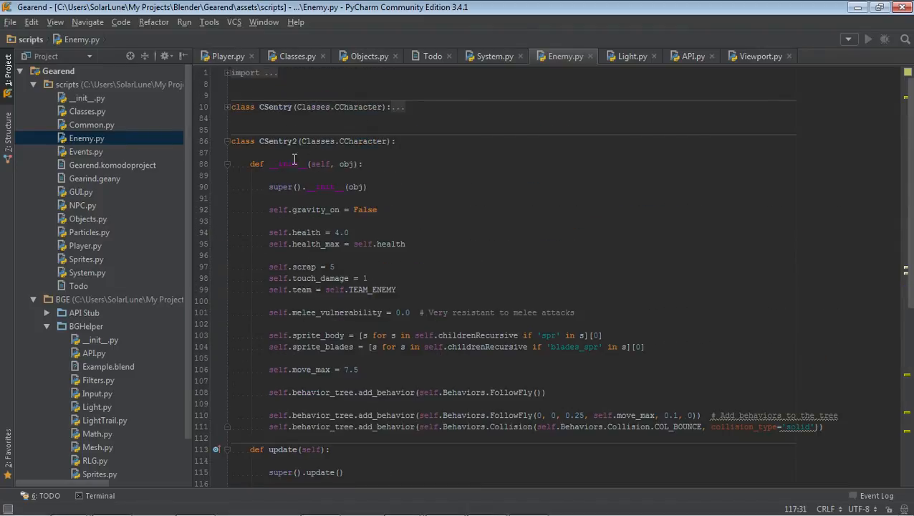
scroll(down, 3)
text(follow = self.behavior_tree.get_behavior(self.Behaviors.FollowFly))
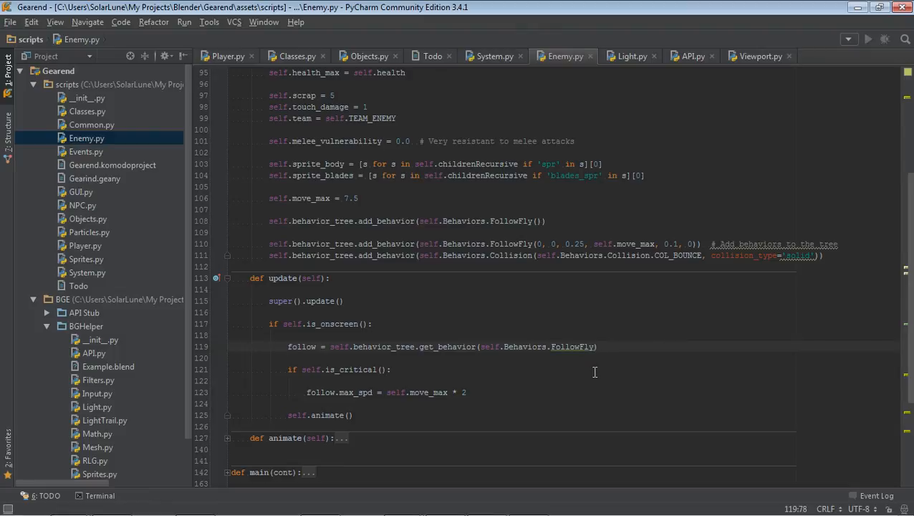
mouse_move(404, 218)
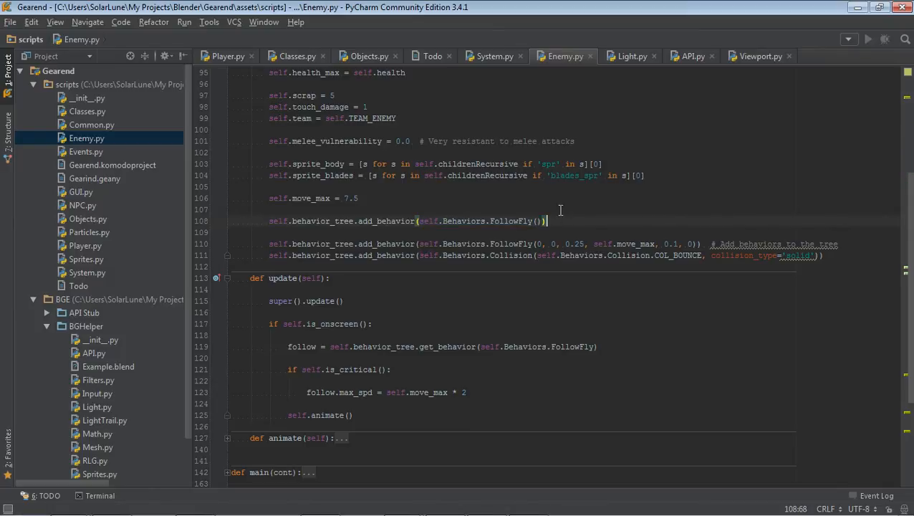
text(self.fo)
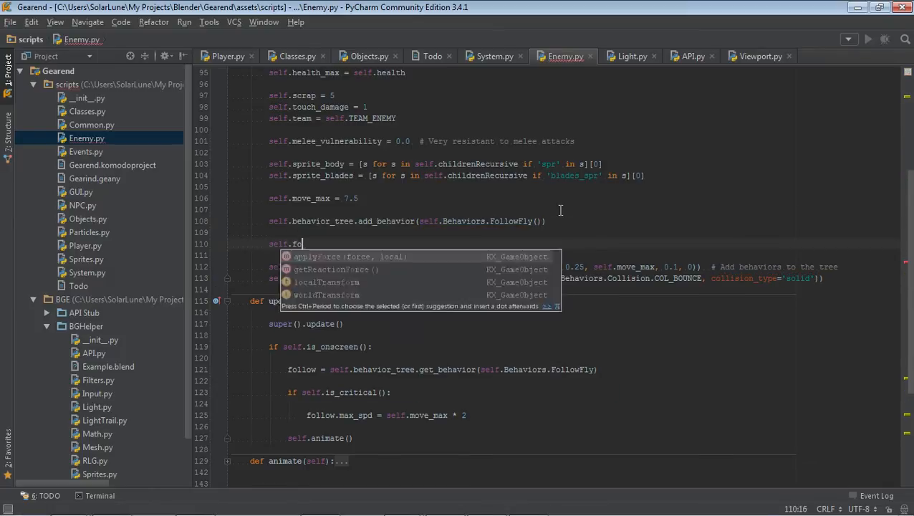
text(llow_fly)
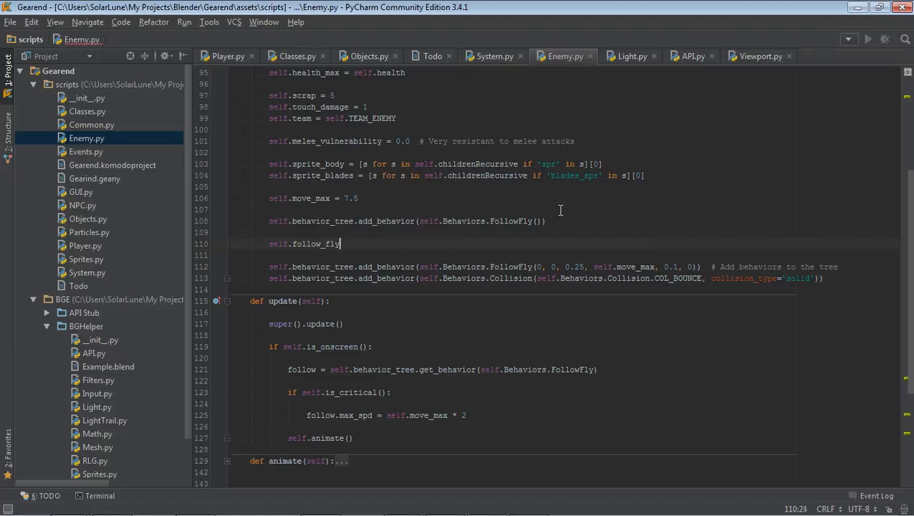
text(= self.Behaviors.FollowFly())
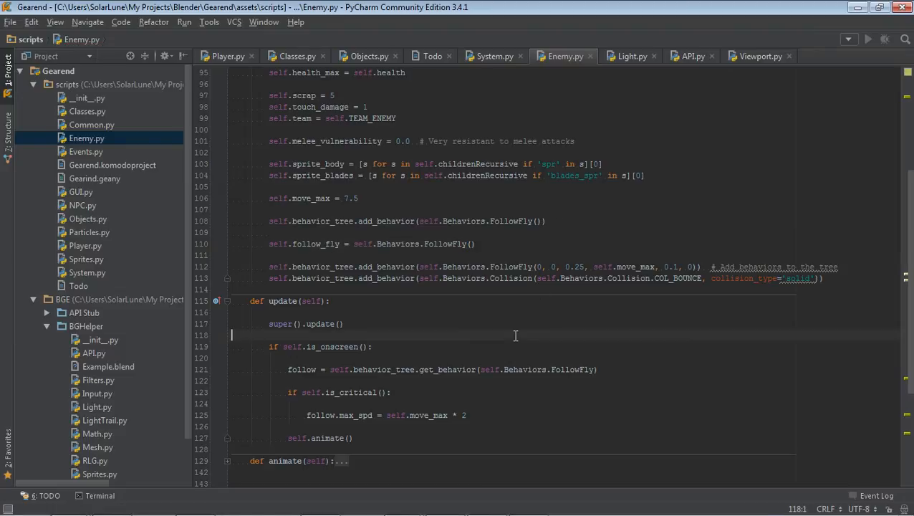
text(self.)
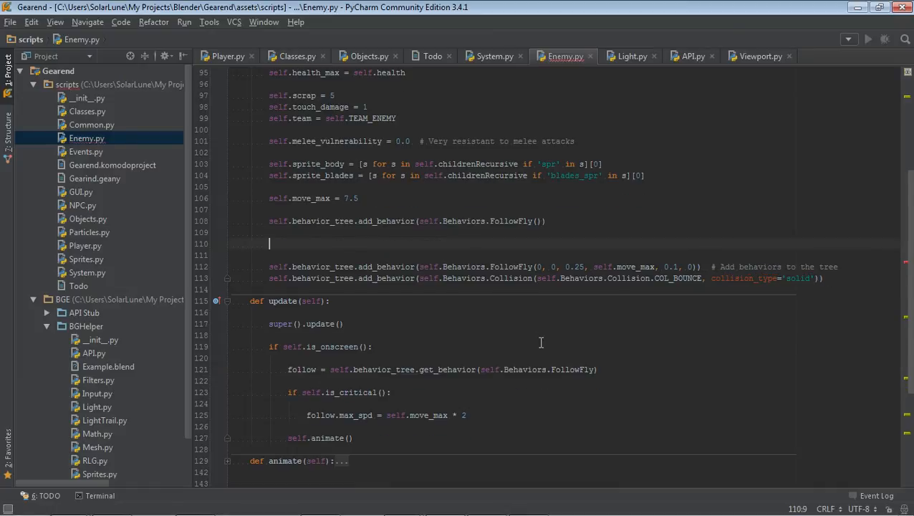
click(538, 243)
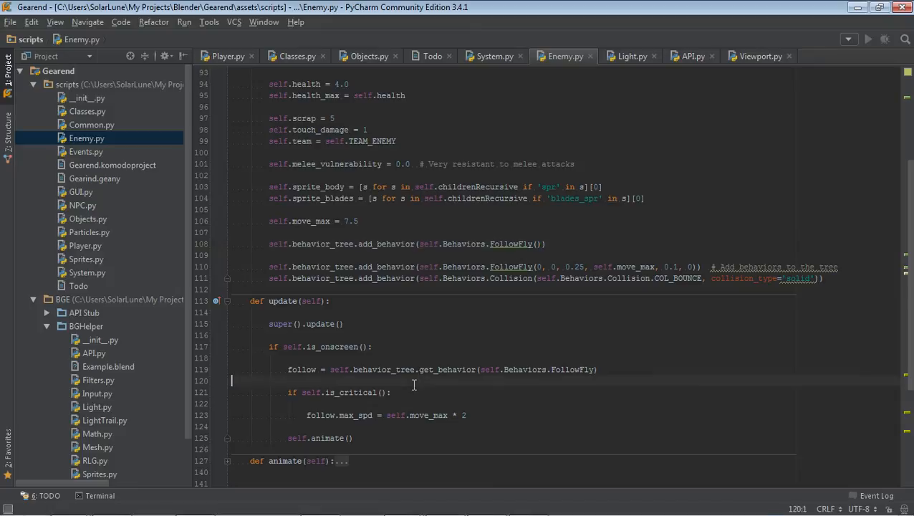
click(308, 392)
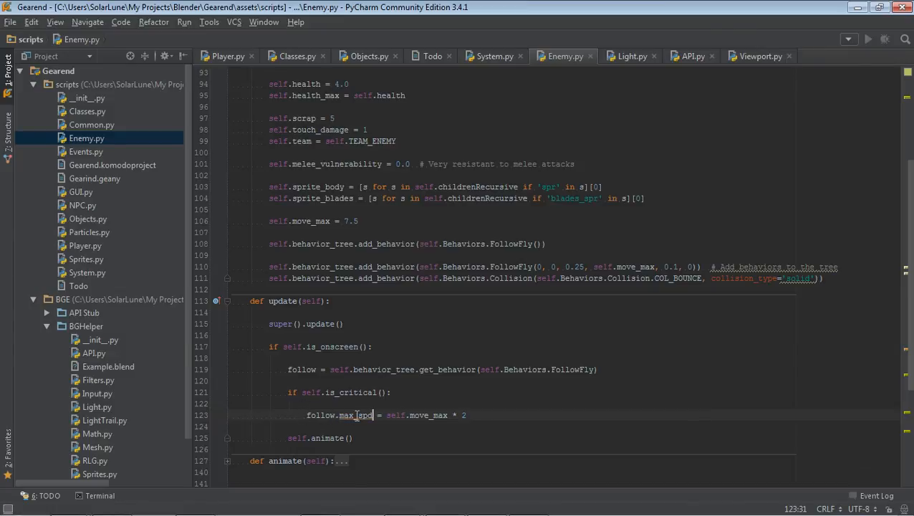
scroll(down, 3)
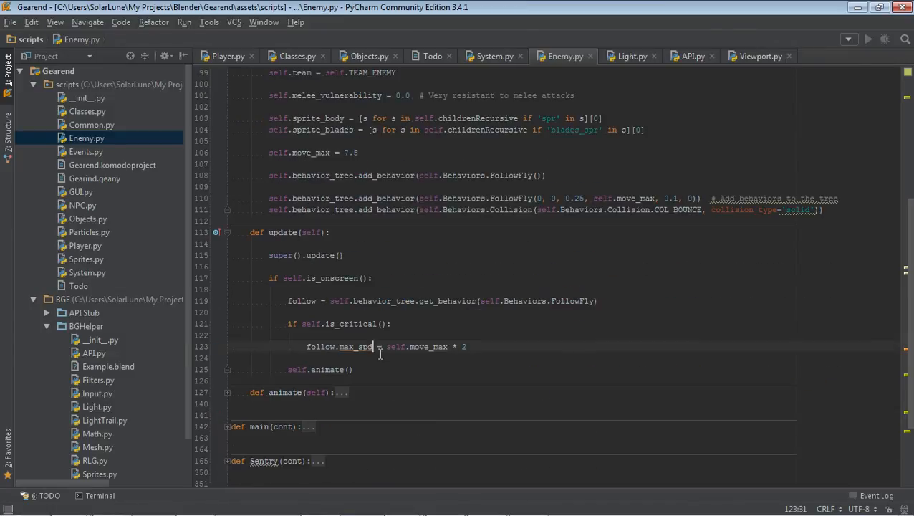
mouse_move(364, 255)
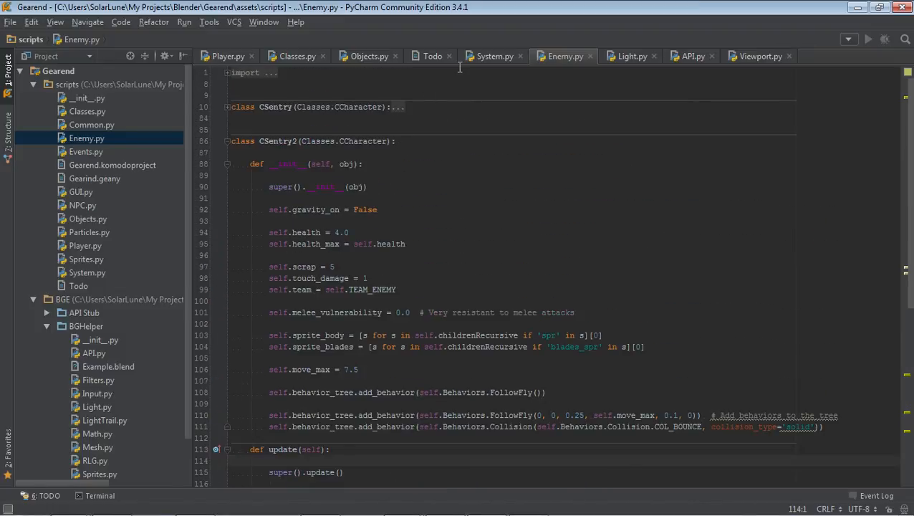
scroll(down, 3)
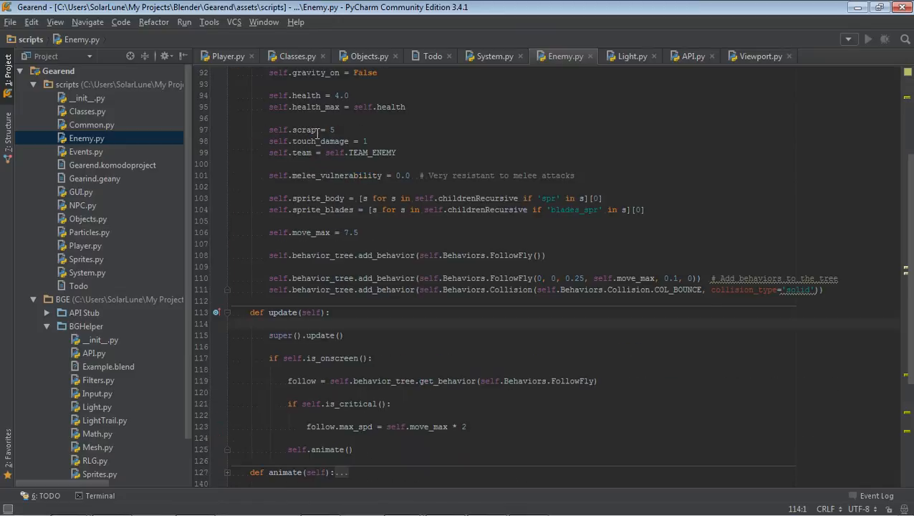
scroll(down, 3)
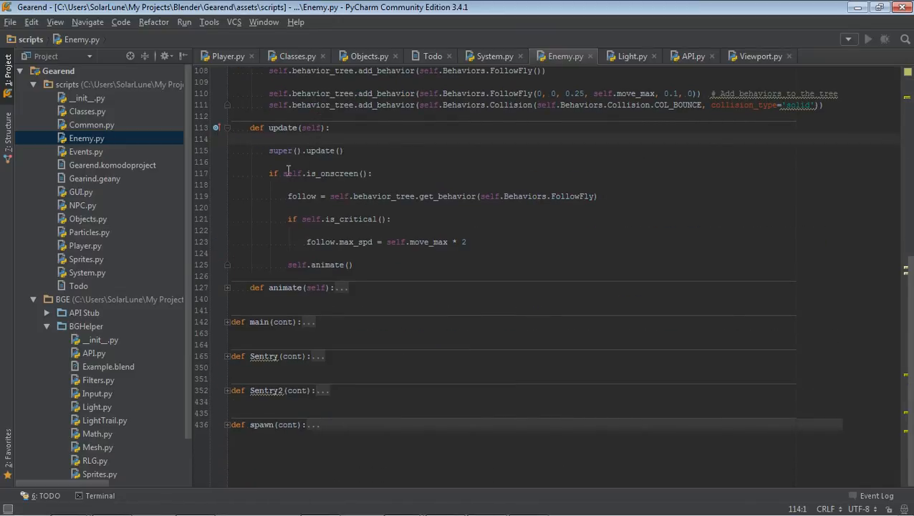
click(80, 192)
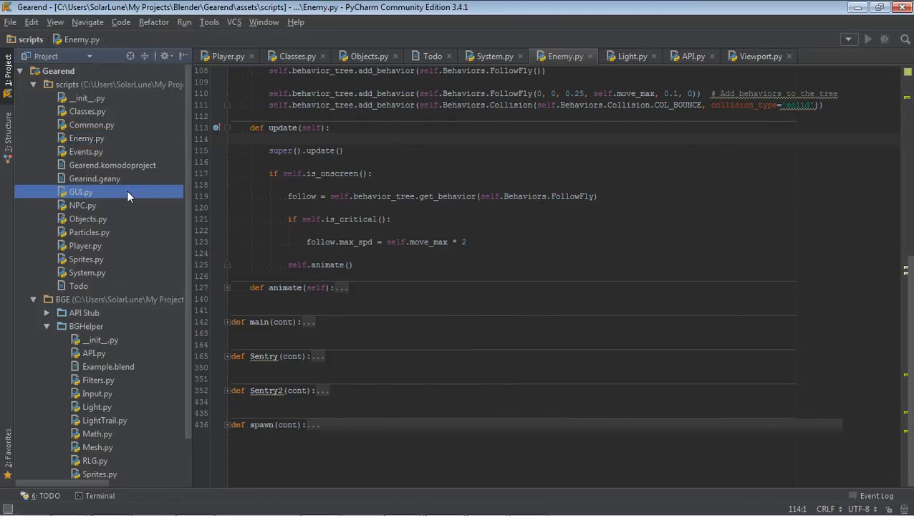
click(88, 218)
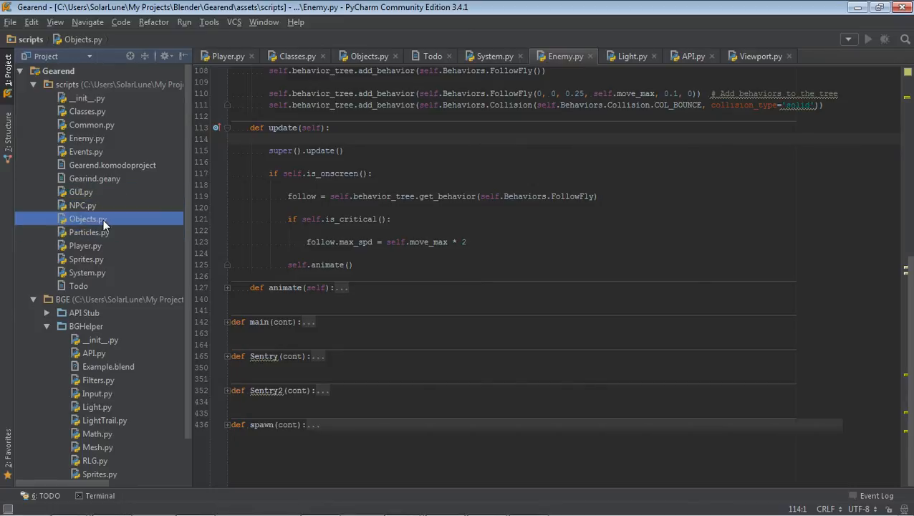
scroll(down, 3)
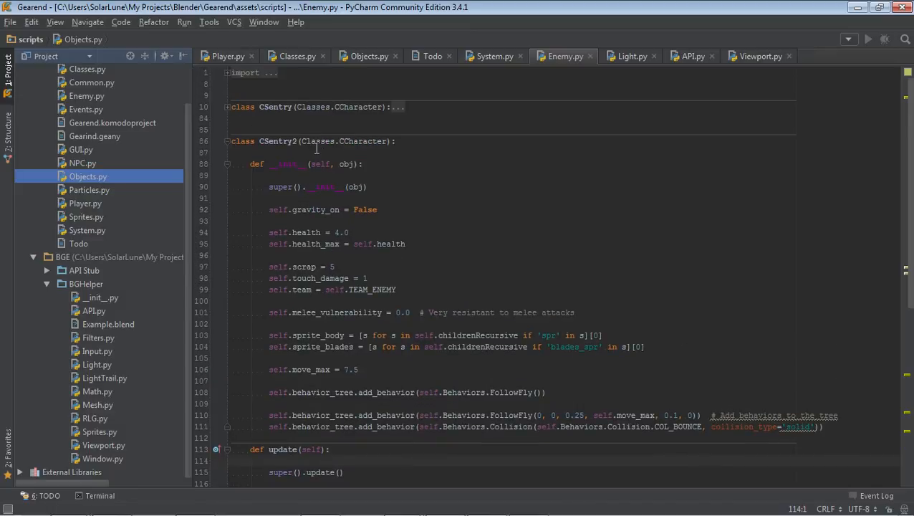
click(321, 142)
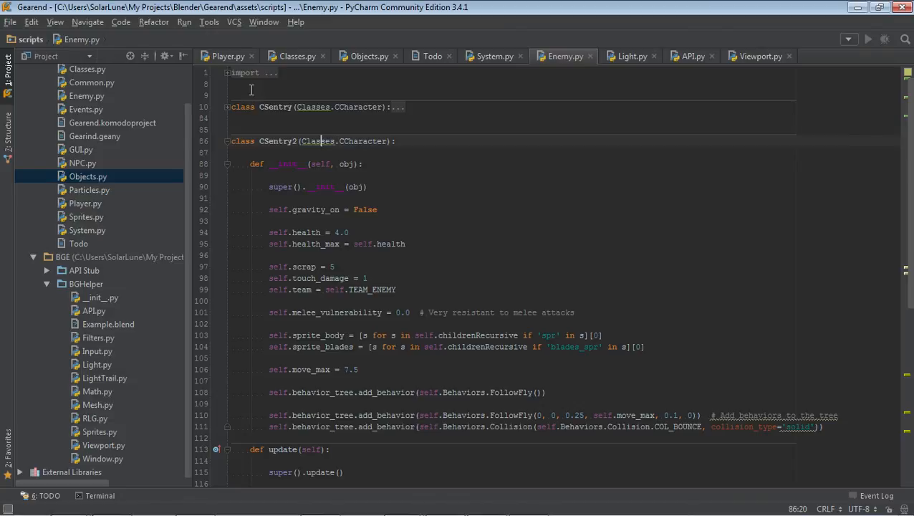
mouse_move(228, 86)
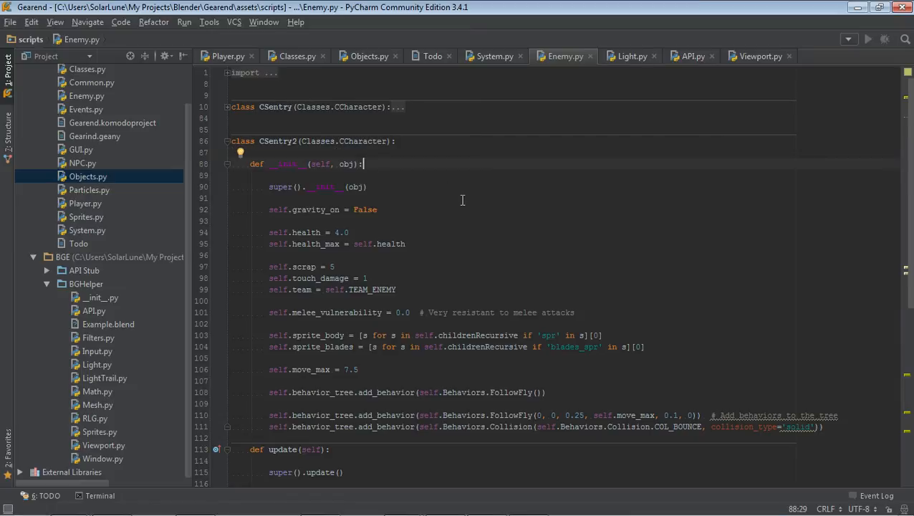
mouse_move(464, 201)
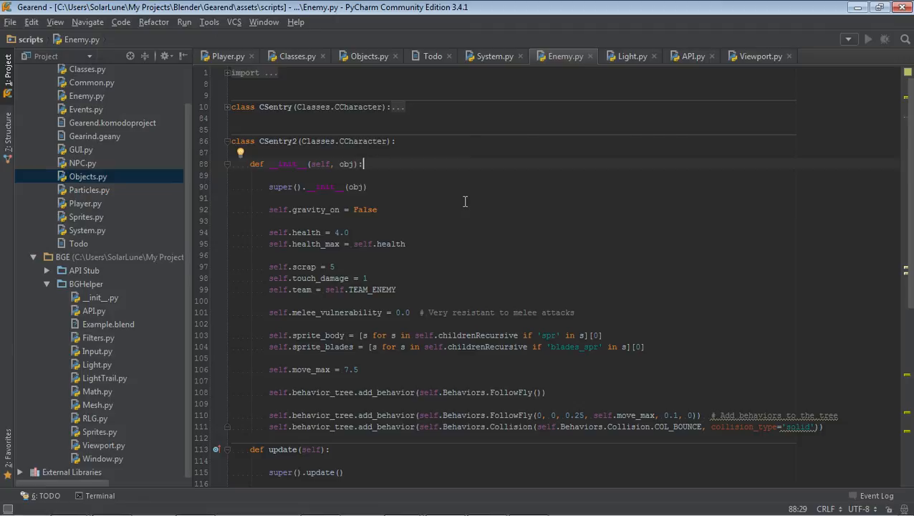
scroll(down, 3)
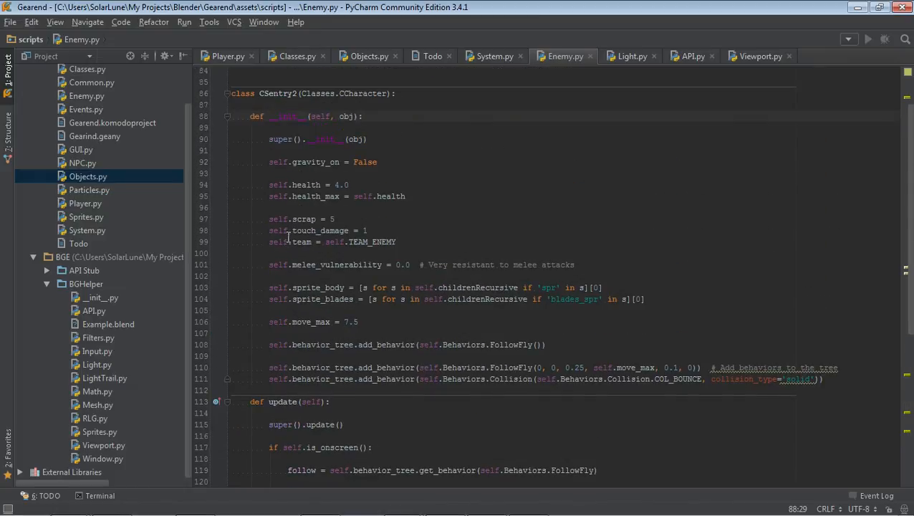
mouse_move(294, 212)
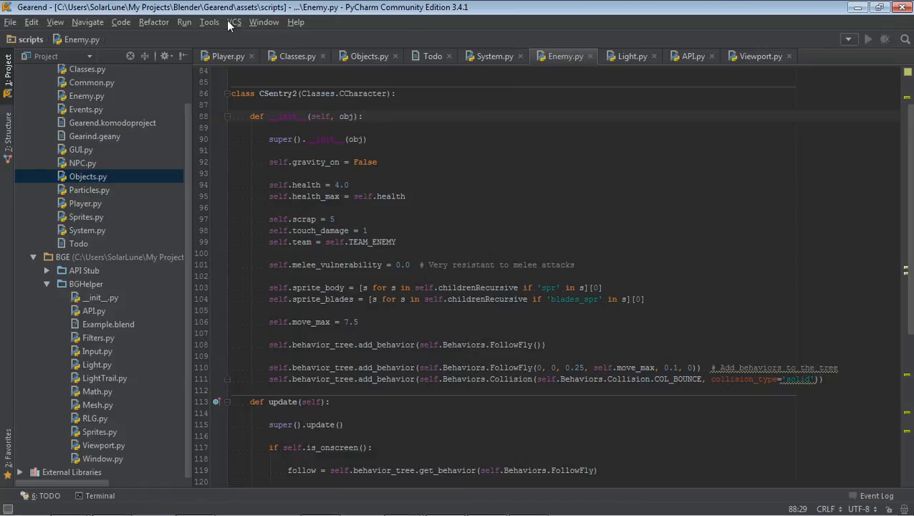
- Show the project's Local History from the VCS menu and browse an earlier dated revision
click(234, 22)
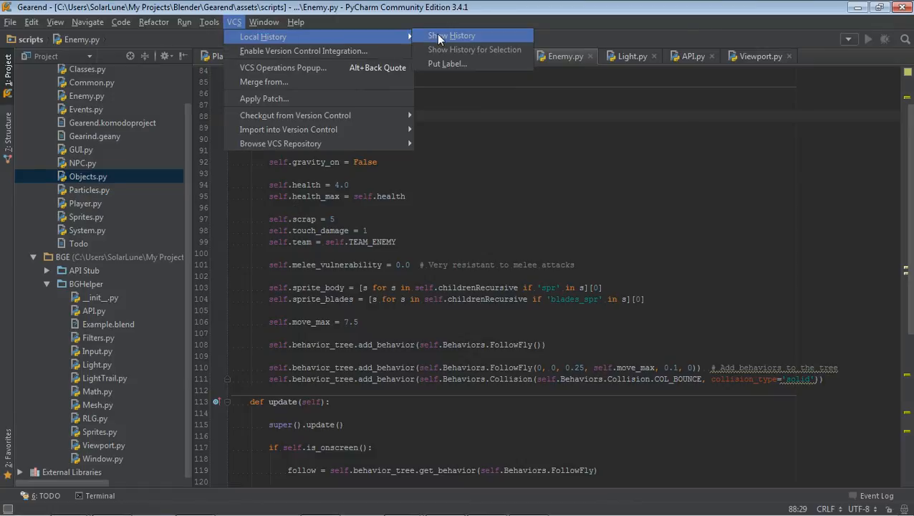
click(209, 22)
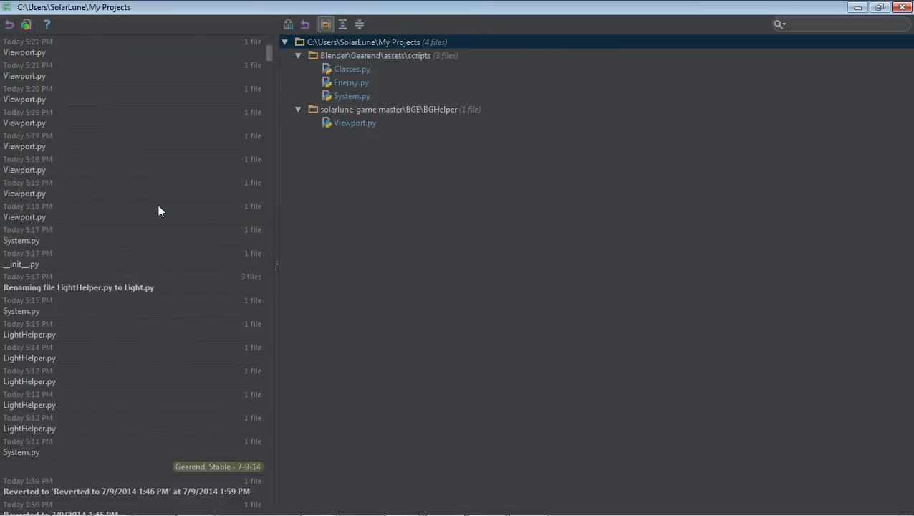
click(132, 212)
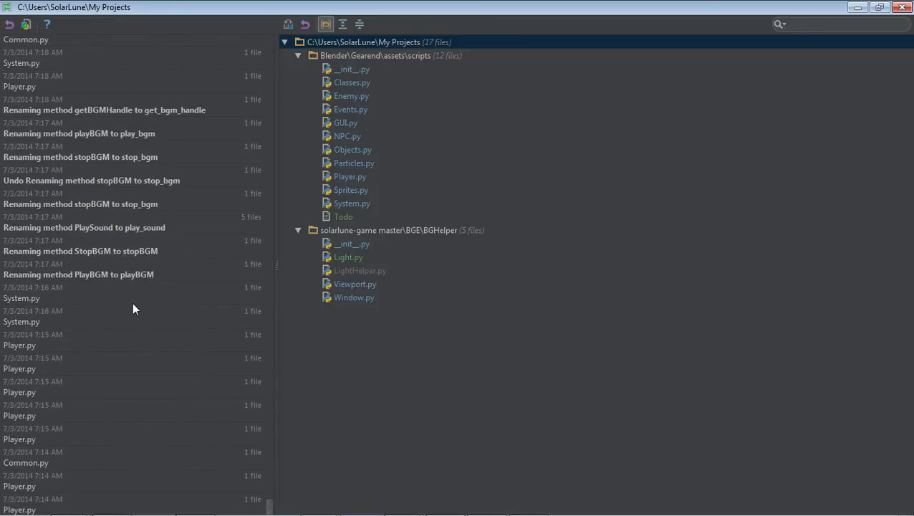
mouse_move(136, 297)
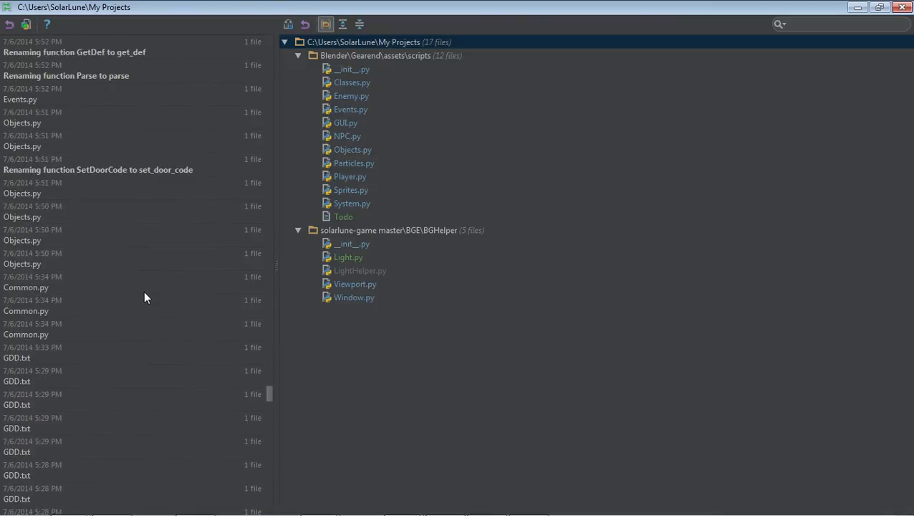
scroll(down, 3)
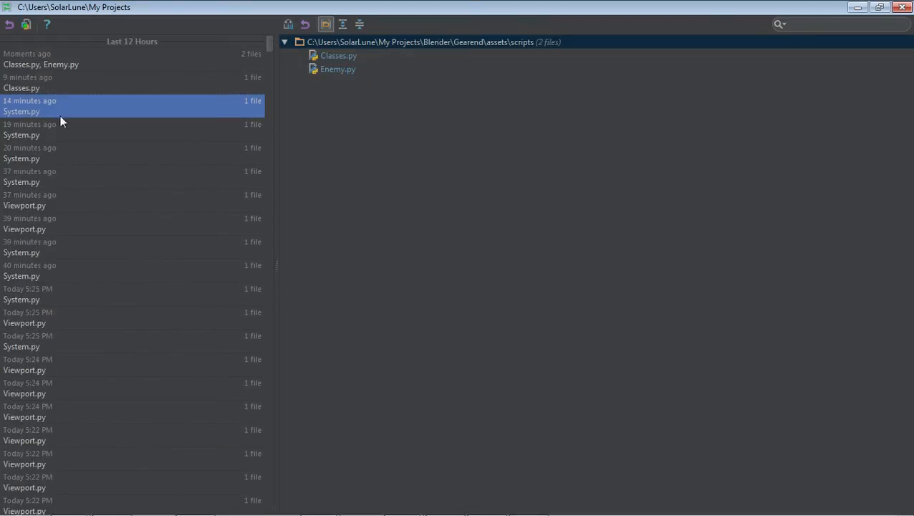
scroll(down, 3)
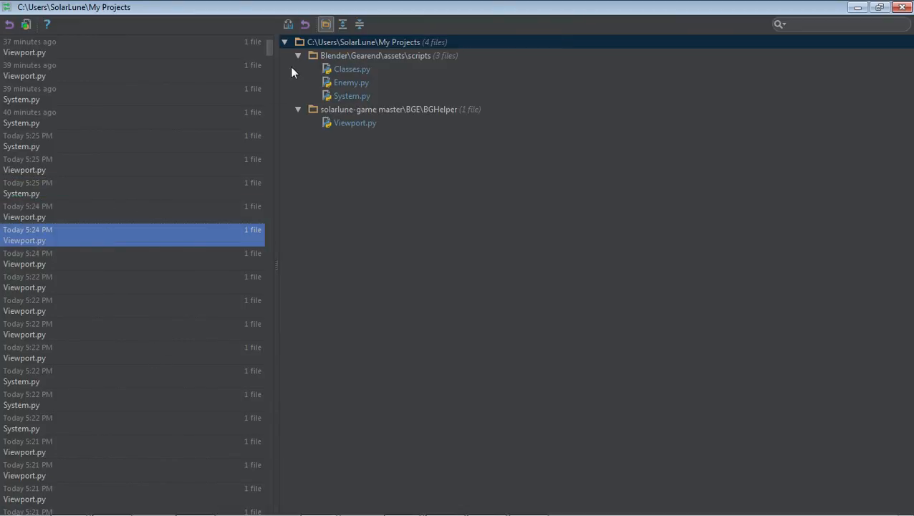
- View Enemy.py's recorded changes from that revision
click(351, 82)
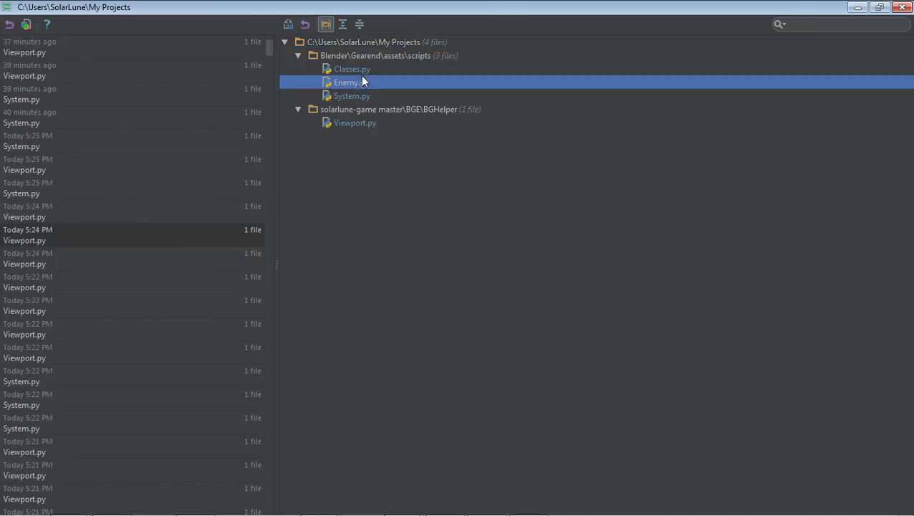
double_click(351, 69)
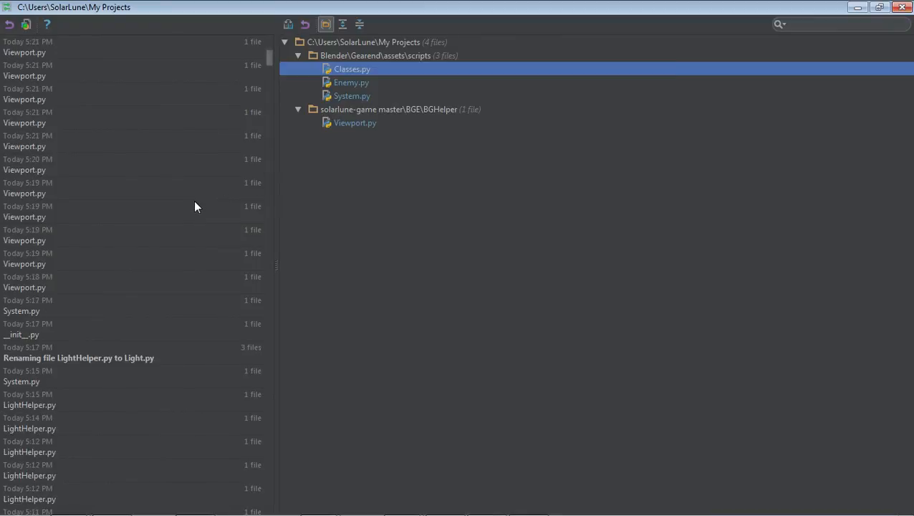
scroll(down, 3)
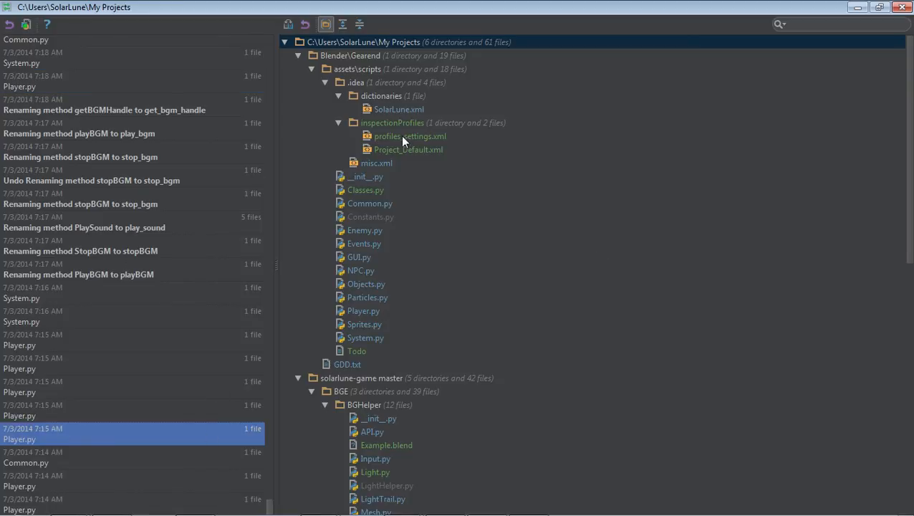
- View NPC.py's changes from the older revision, then return to Enemy.py's CSentry2 code
scroll(down, 3)
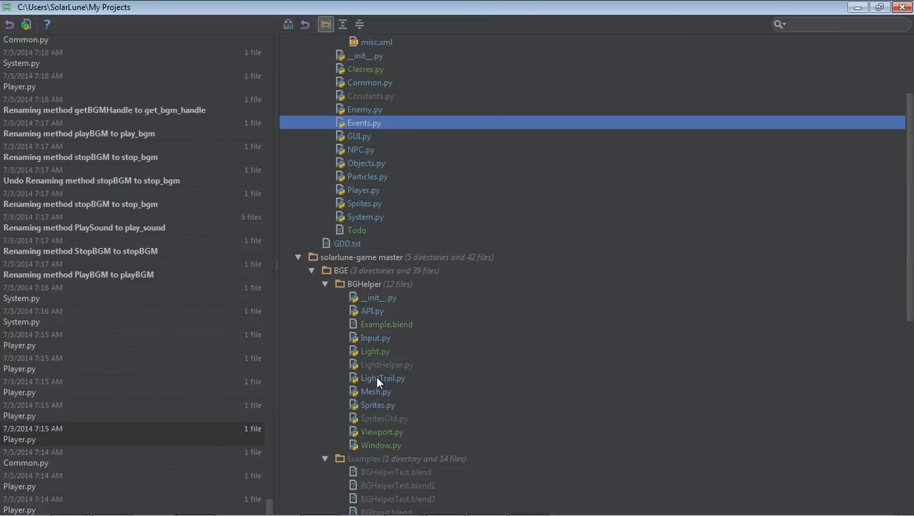
mouse_move(356, 345)
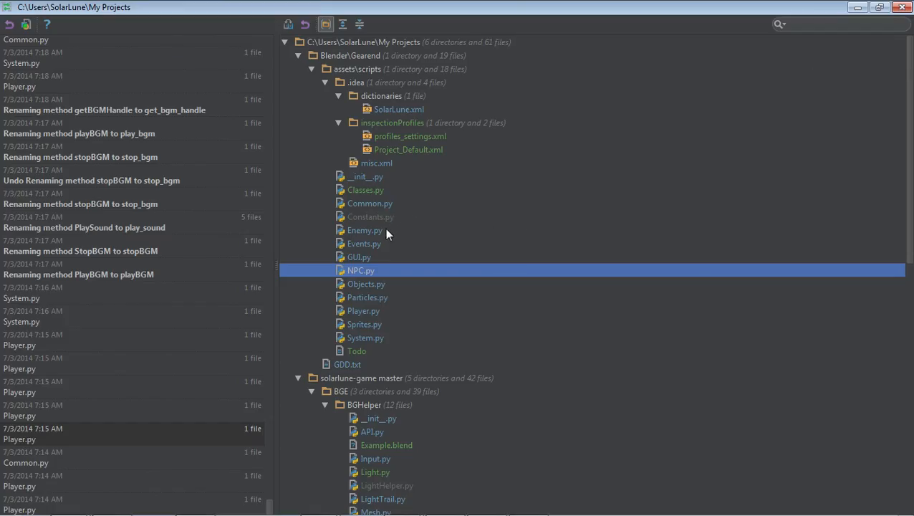
double_click(365, 189)
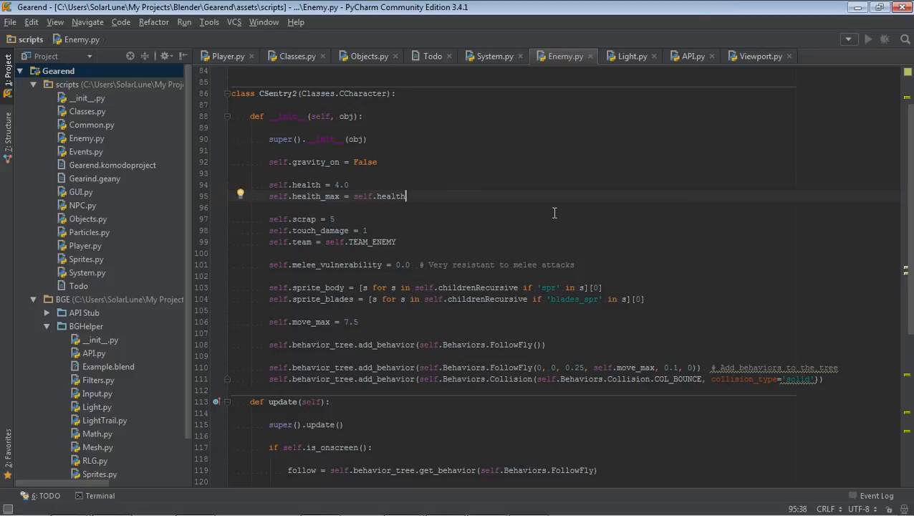
mouse_move(469, 191)
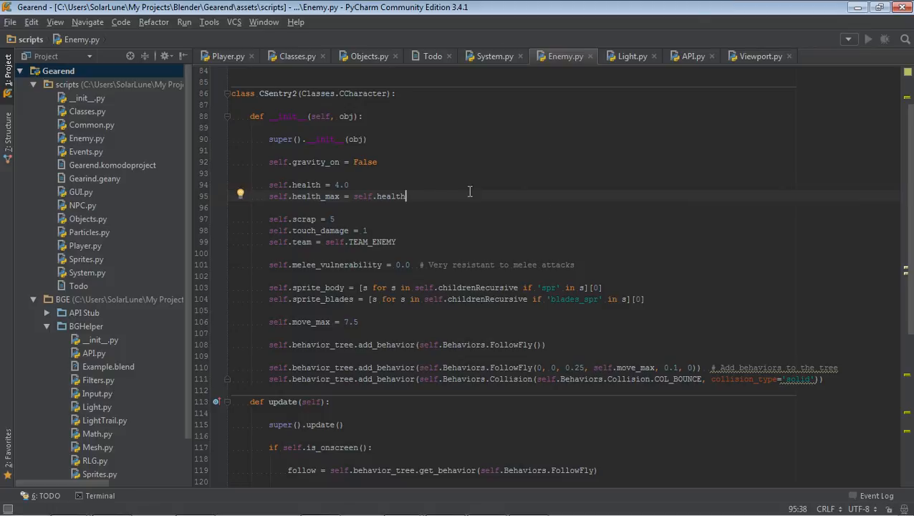
scroll(down, 3)
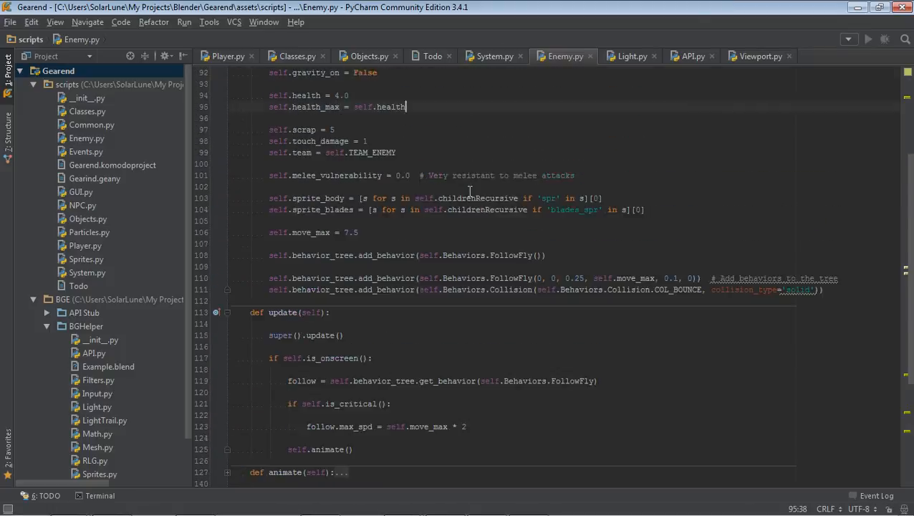